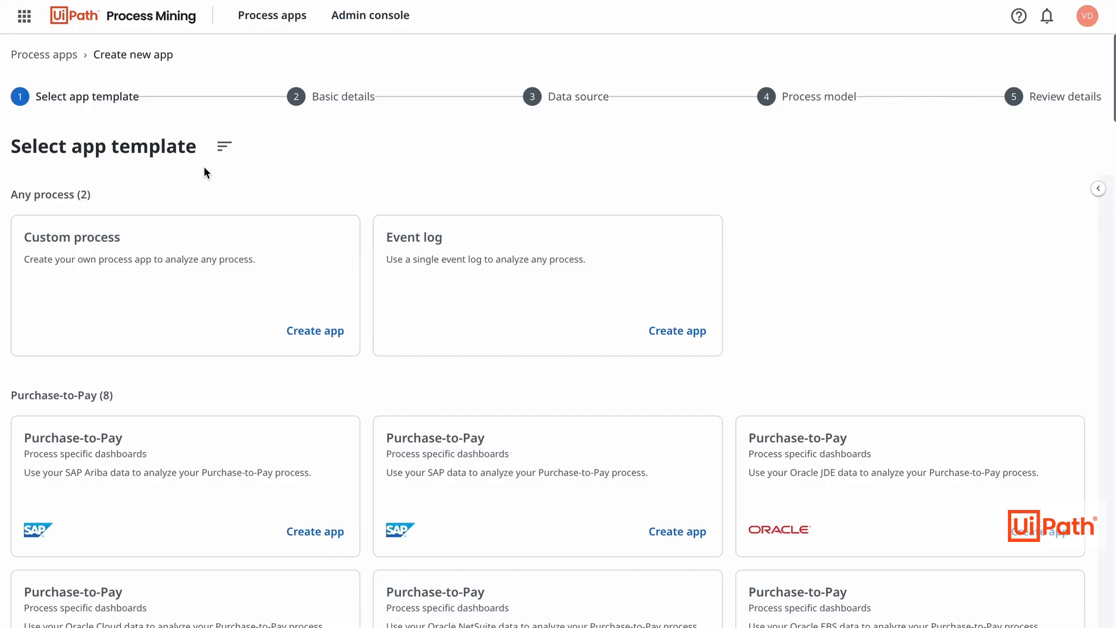
Step: Create the Order-to-Cash app from the SAP template, keeping the default name and directly-follows model
scroll("down", 3)
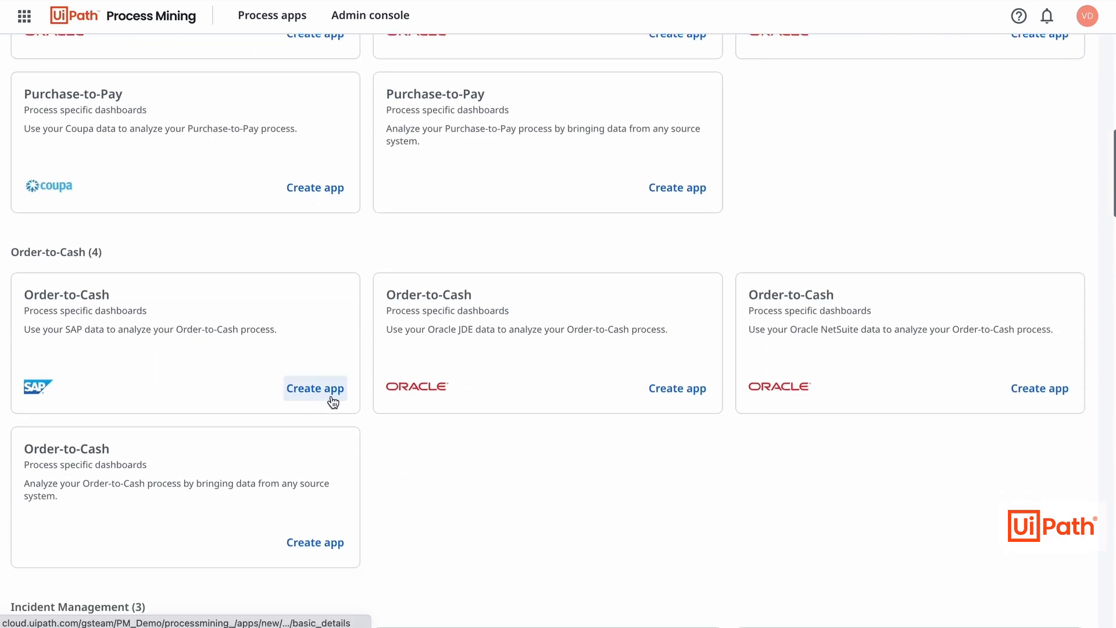
left_click(314, 388)
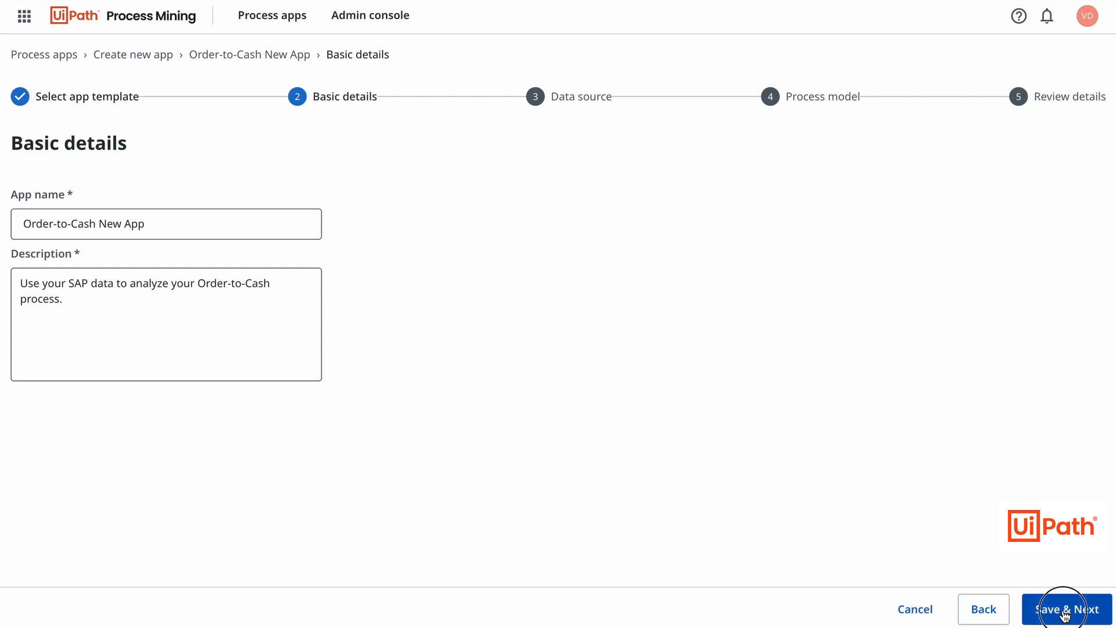
left_click(1062, 608)
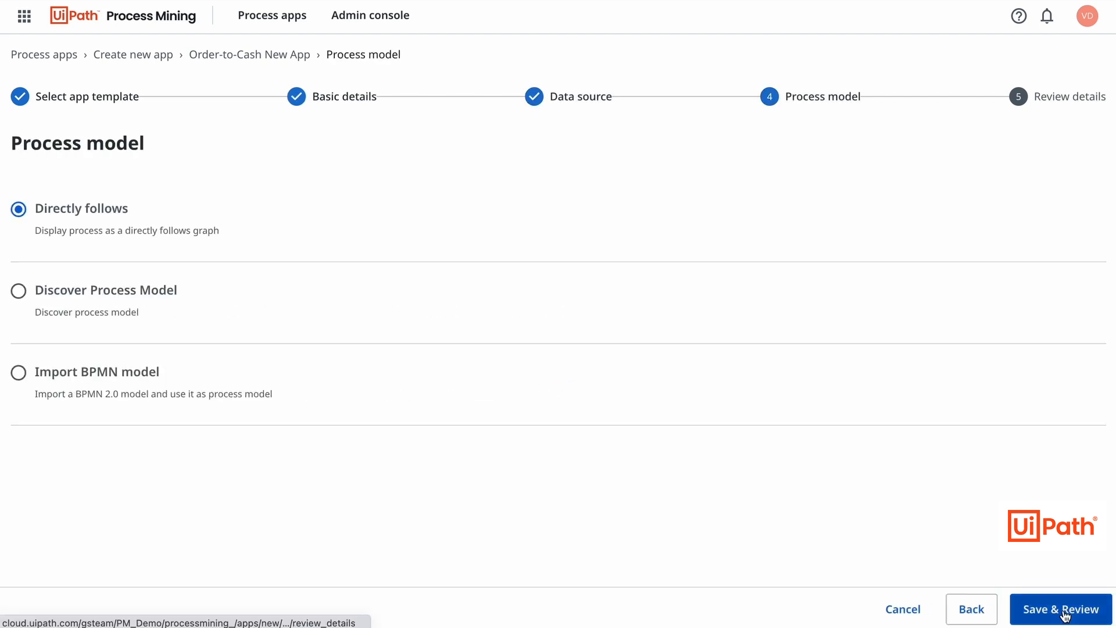
left_click(1061, 609)
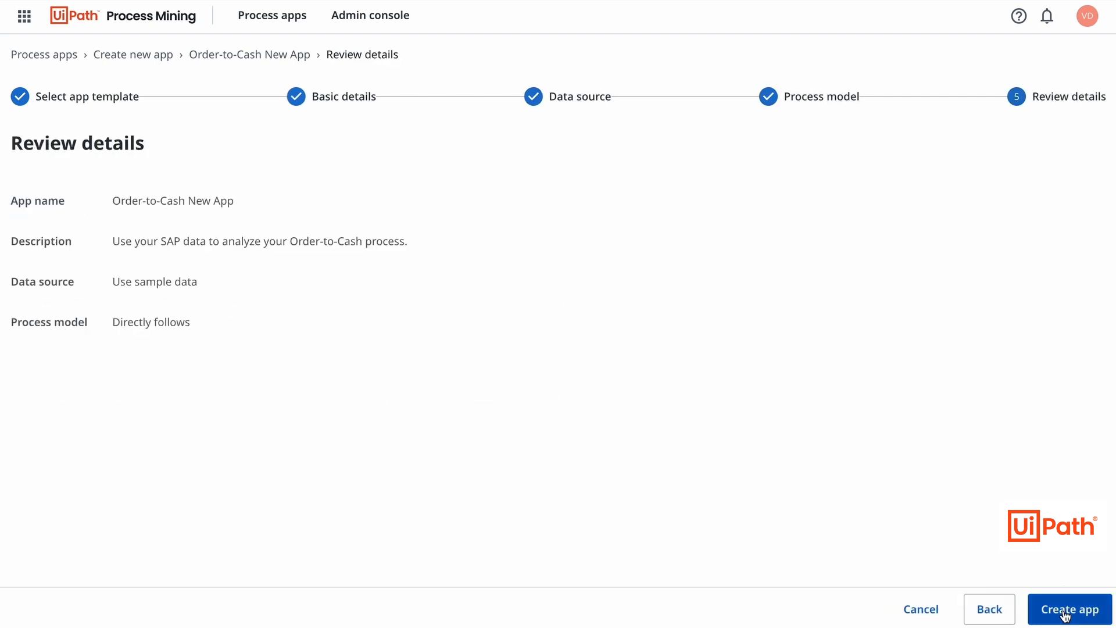
left_click(1069, 607)
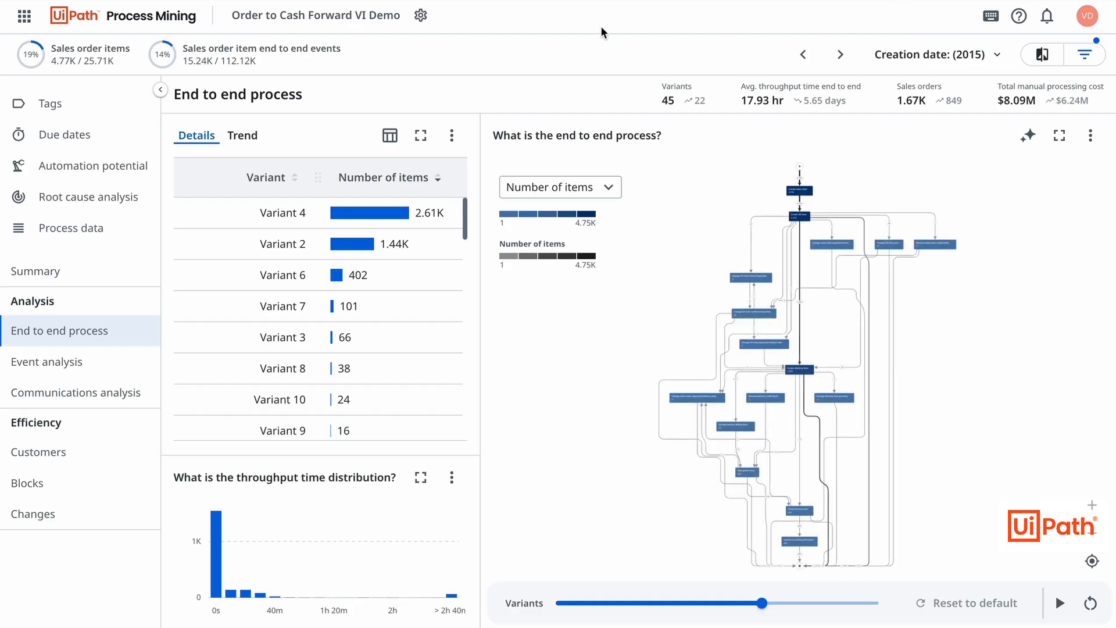
mouse_move(534, 68)
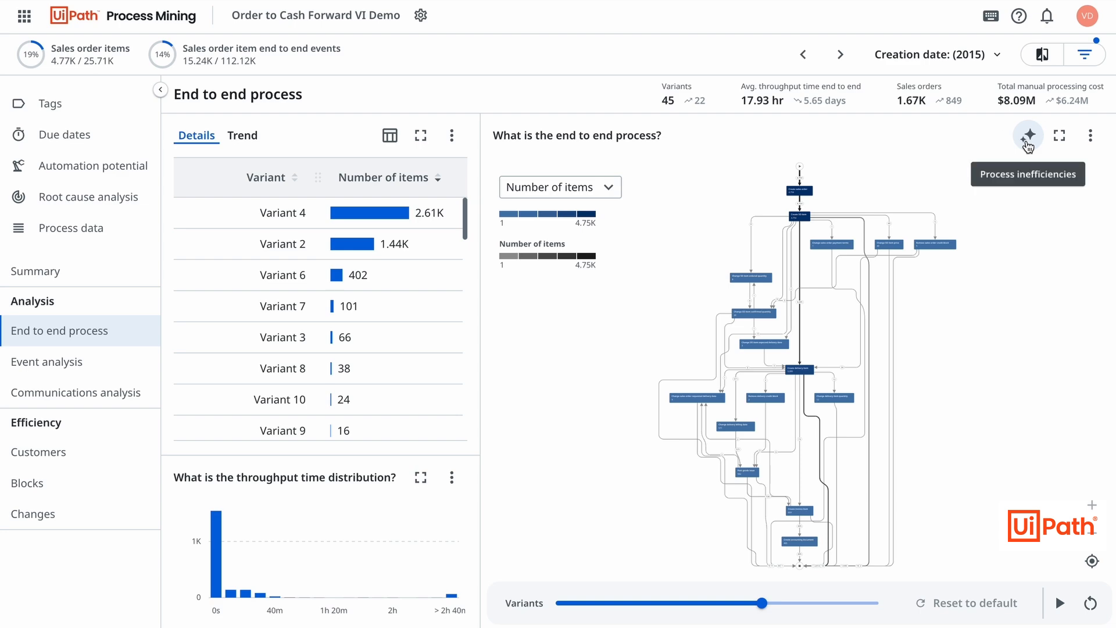
Step: Review the process inefficiency insights panel, then switch to the Summary KPI dashboard
left_click(1028, 135)
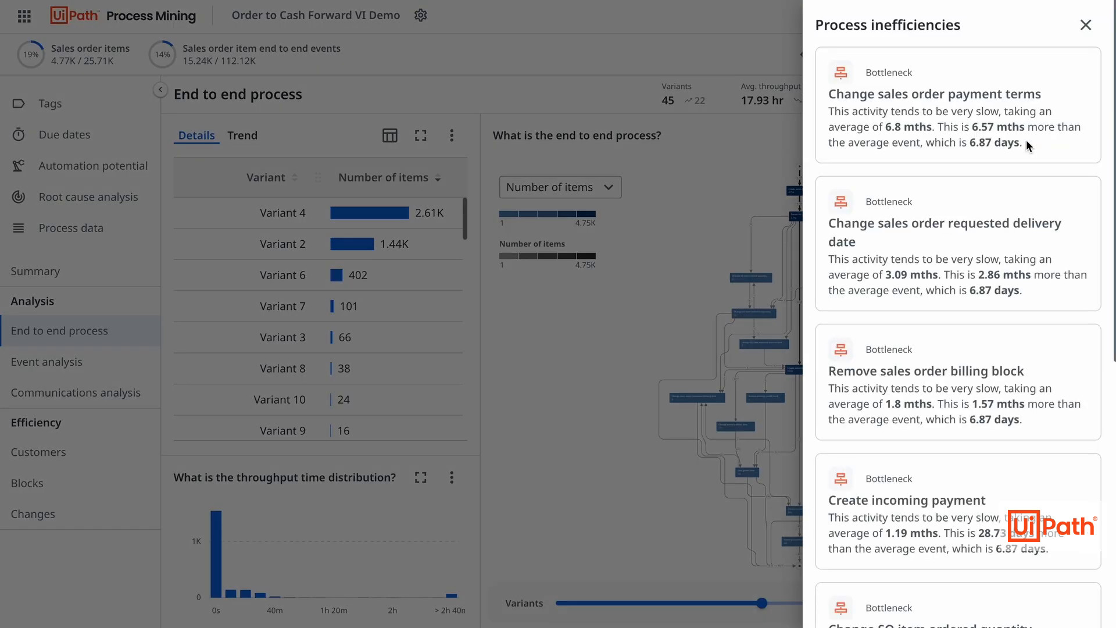
scroll("down", 3)
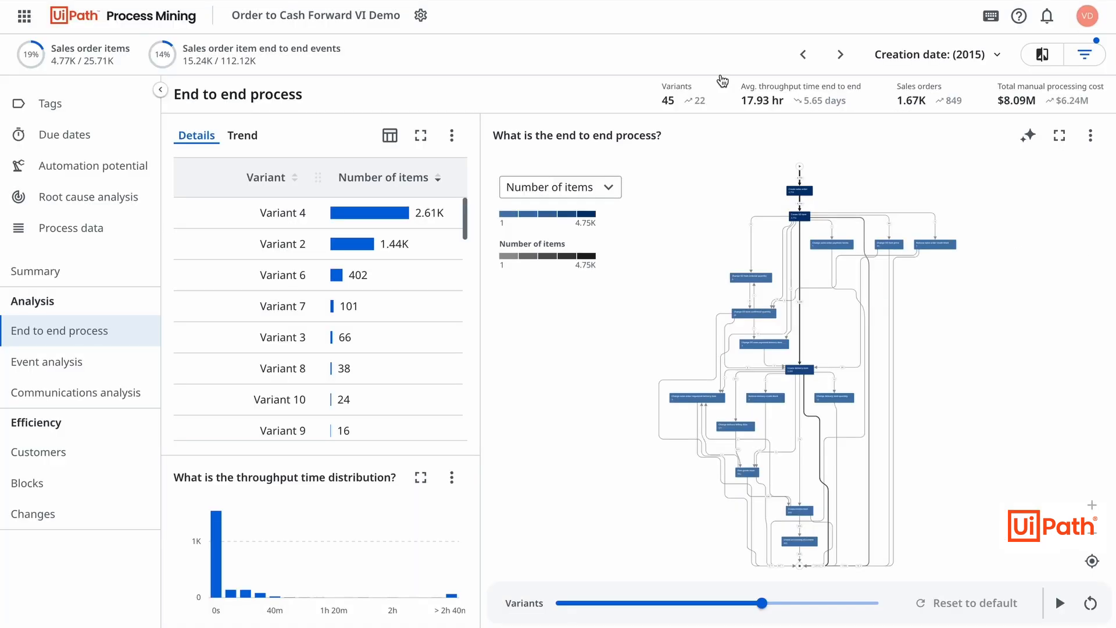
left_click(36, 271)
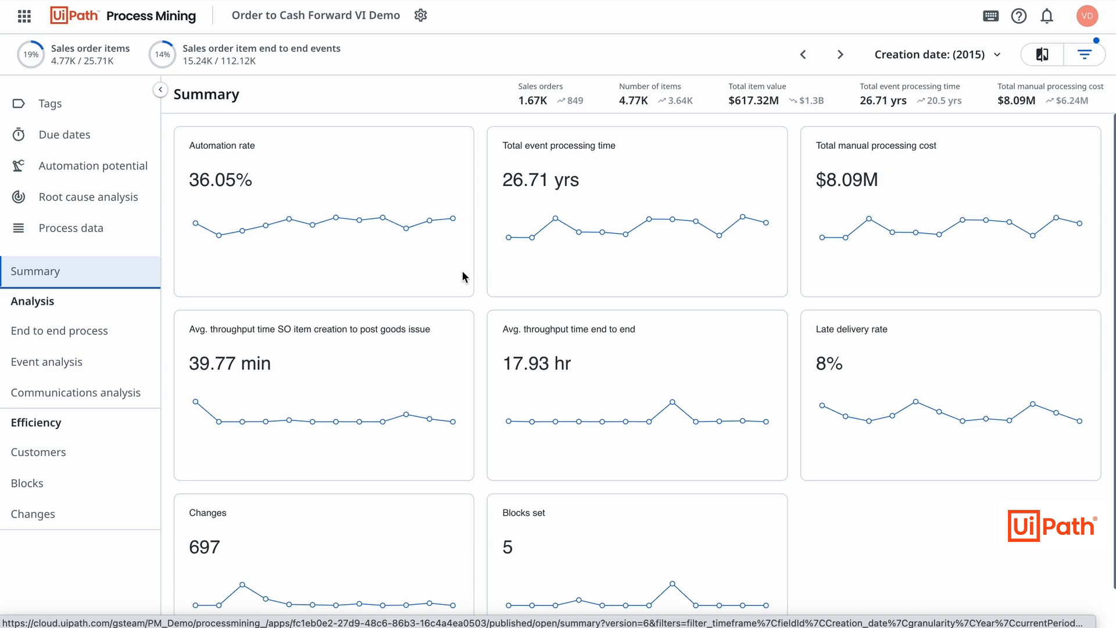
mouse_move(719, 235)
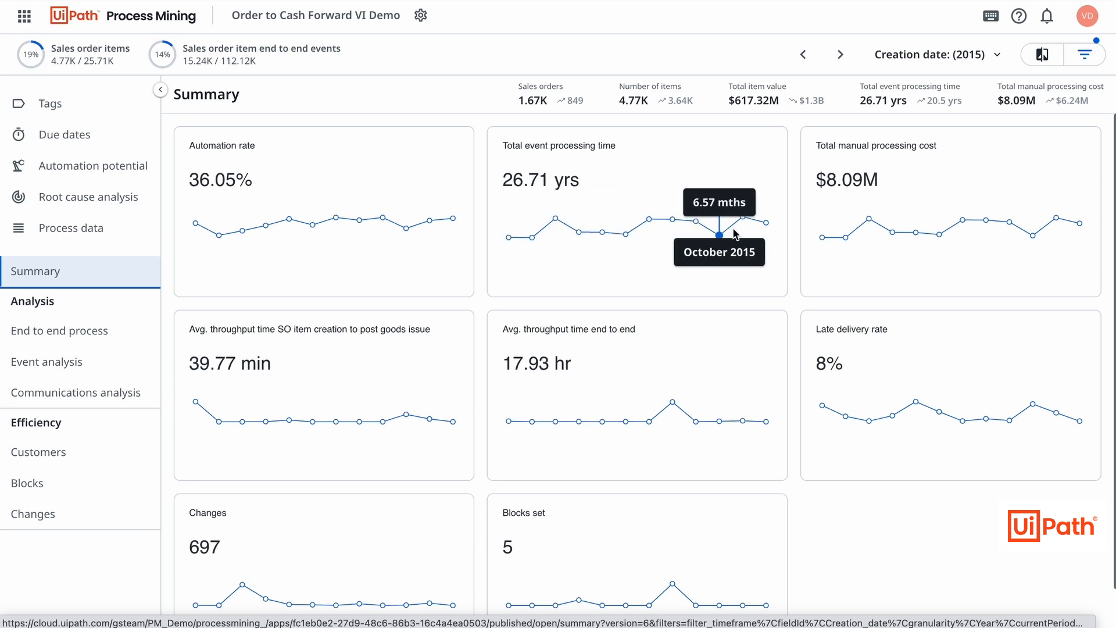
mouse_move(781, 265)
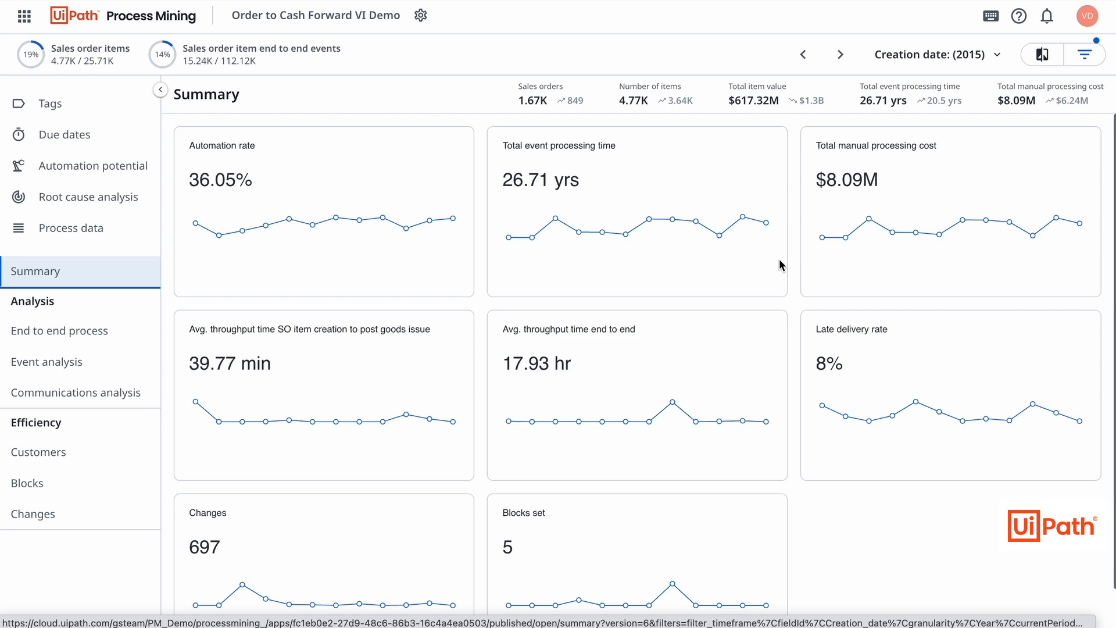
Step: Weight the end to end process map by Total event processing time, reduce variants and play the animation
left_click(59, 330)
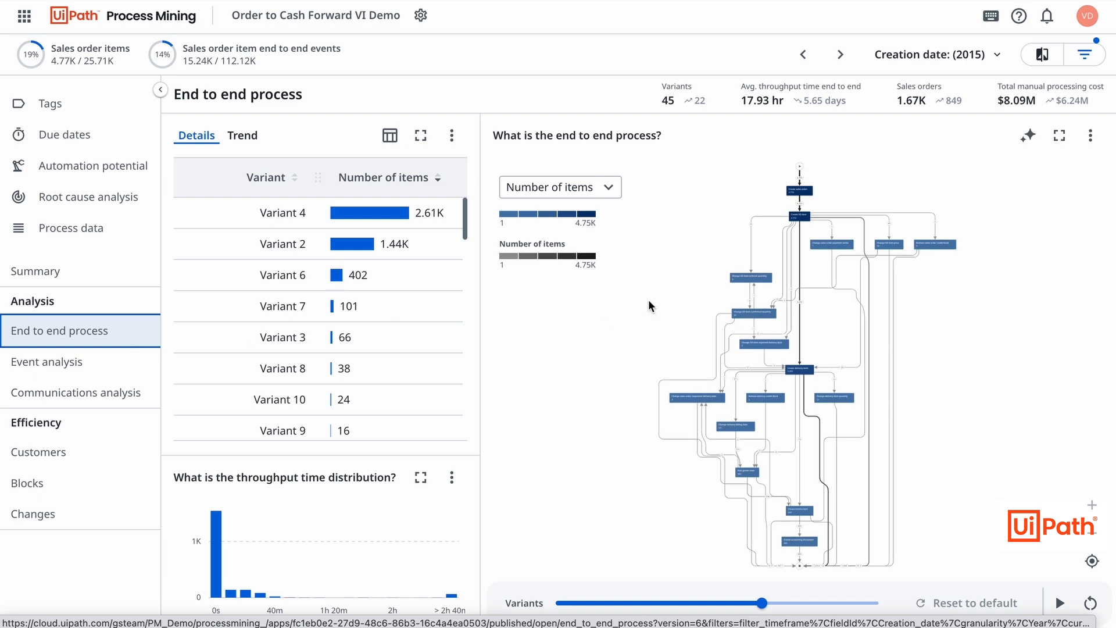
left_click(559, 187)
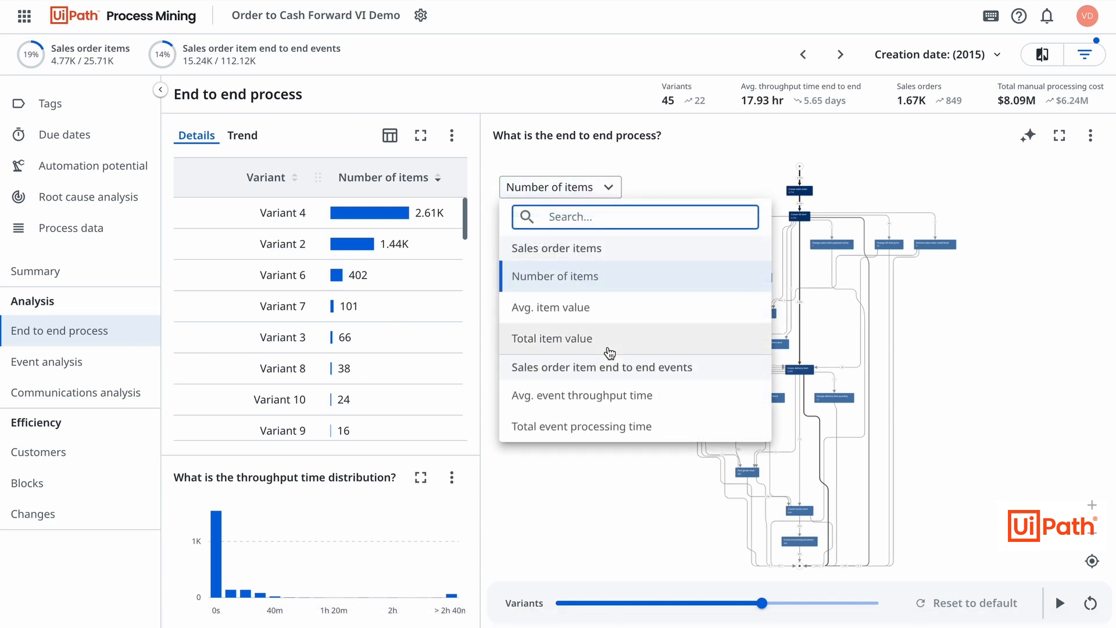
left_click(581, 425)
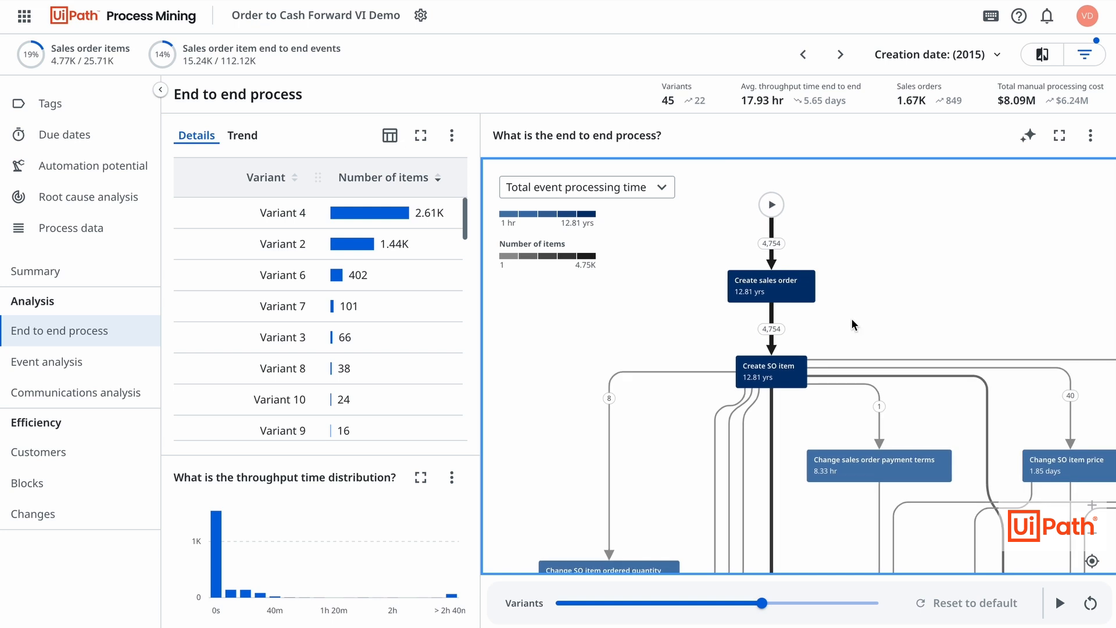
mouse_move(771, 371)
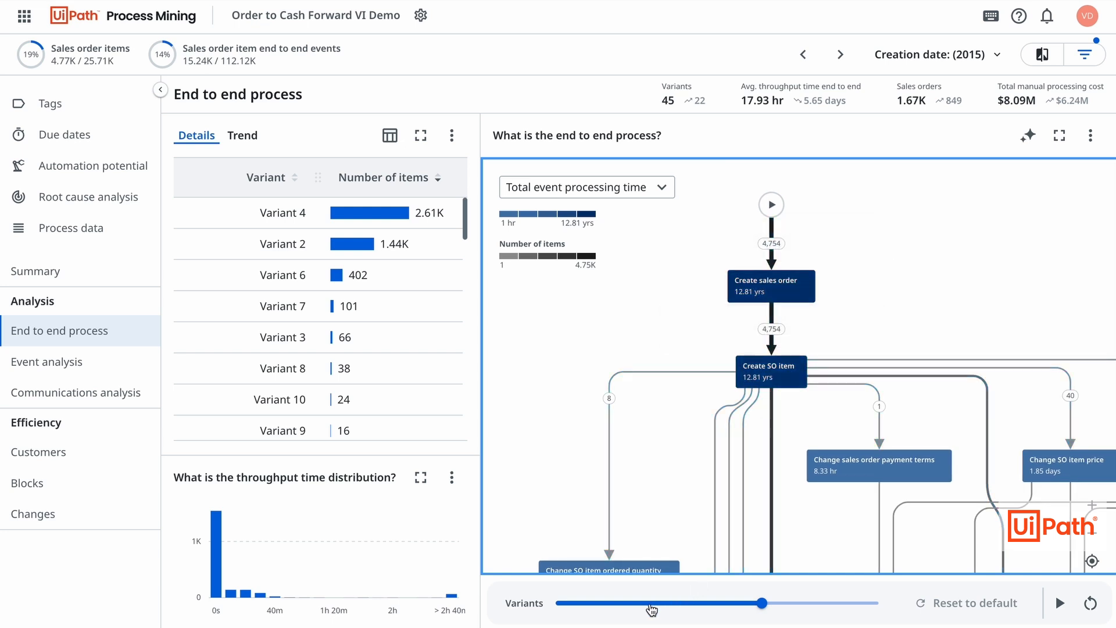
left_click_drag(762, 602, 644, 602)
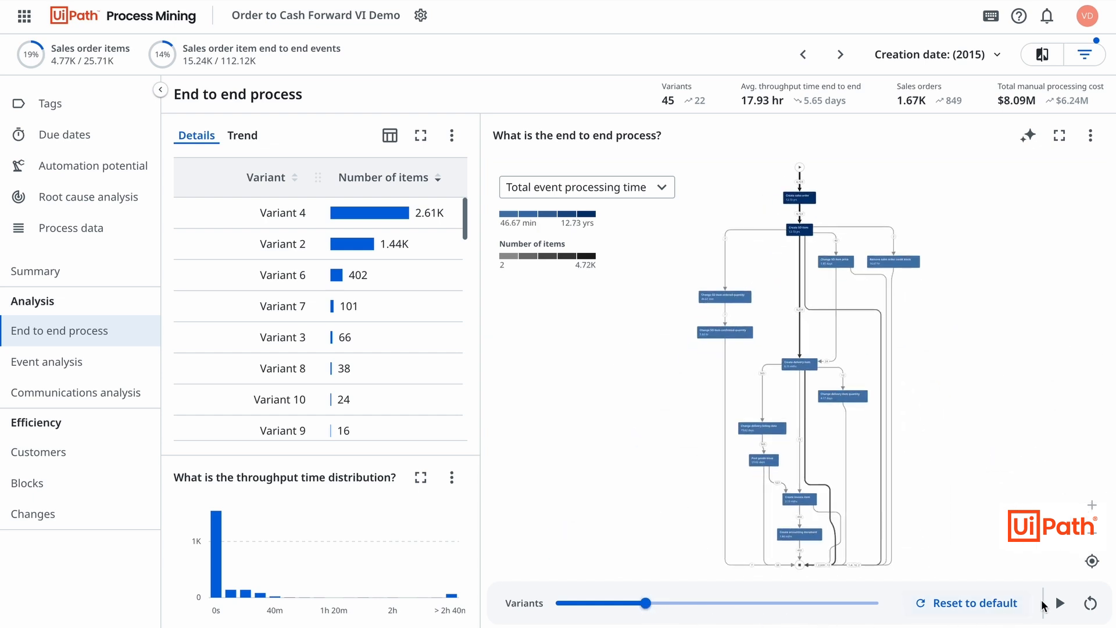
left_click(1058, 603)
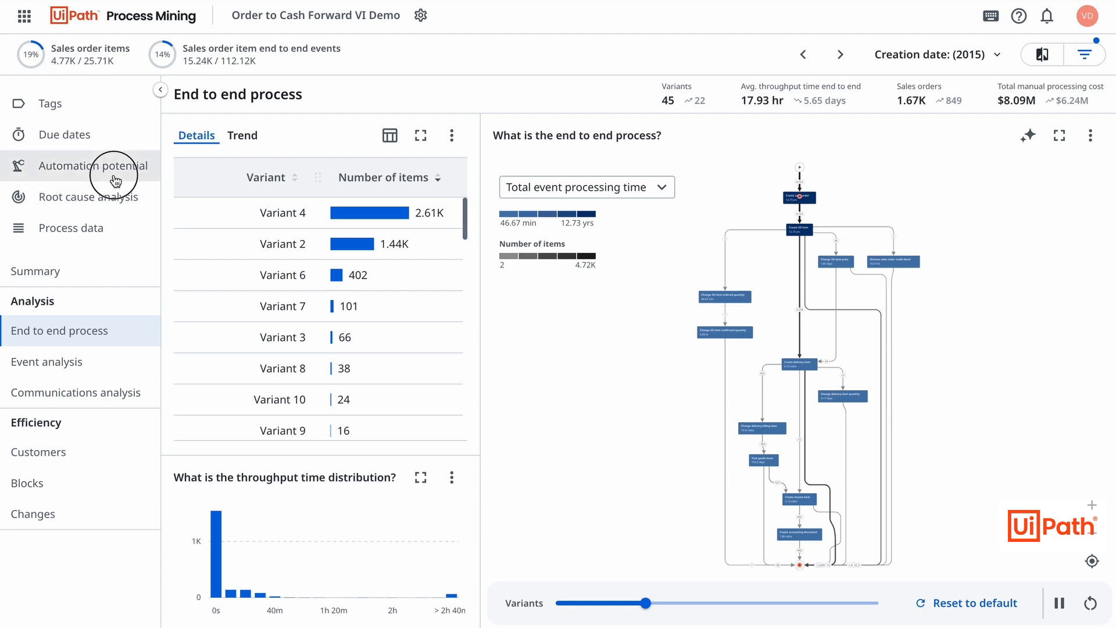
Step: Sort Automation potential by manual processing time and simulate automating Create sales order (52.11%)
left_click(93, 165)
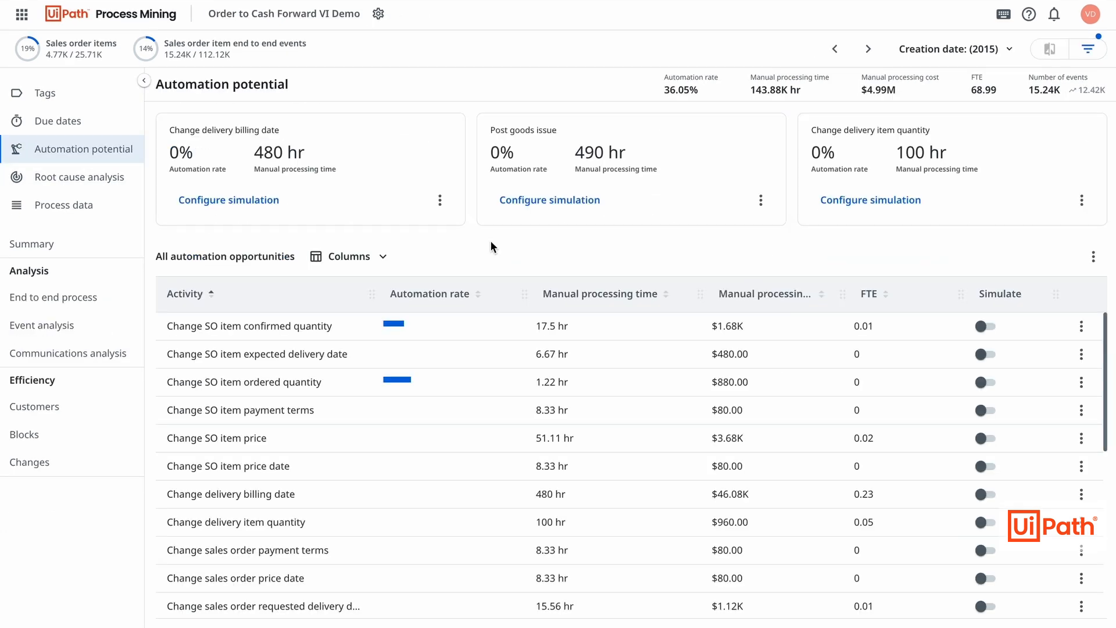
left_click(599, 293)
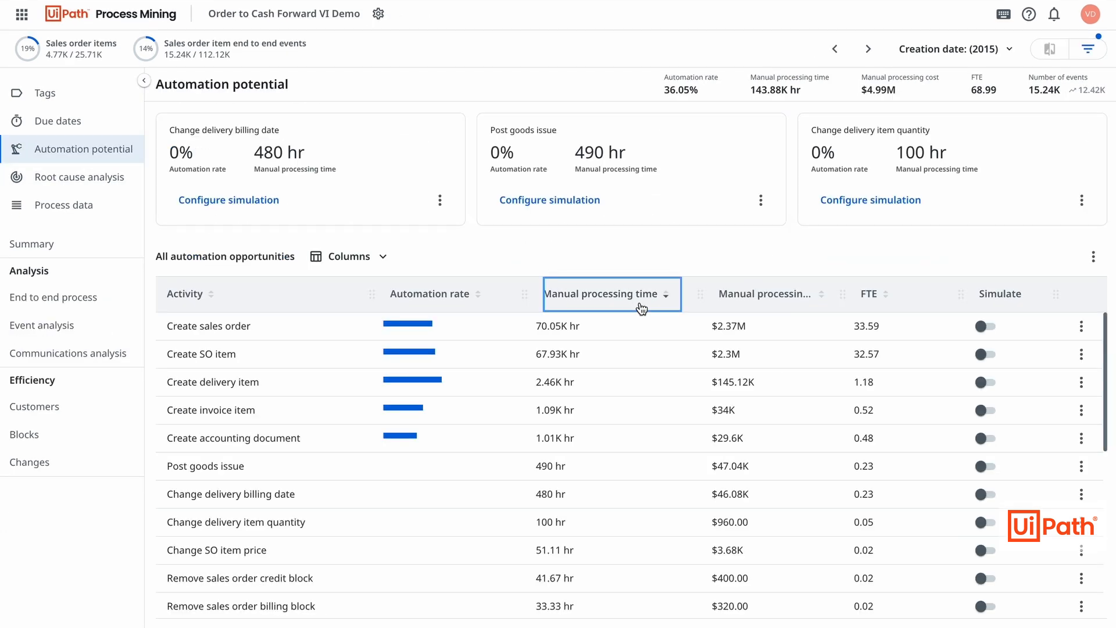
mouse_move(290, 334)
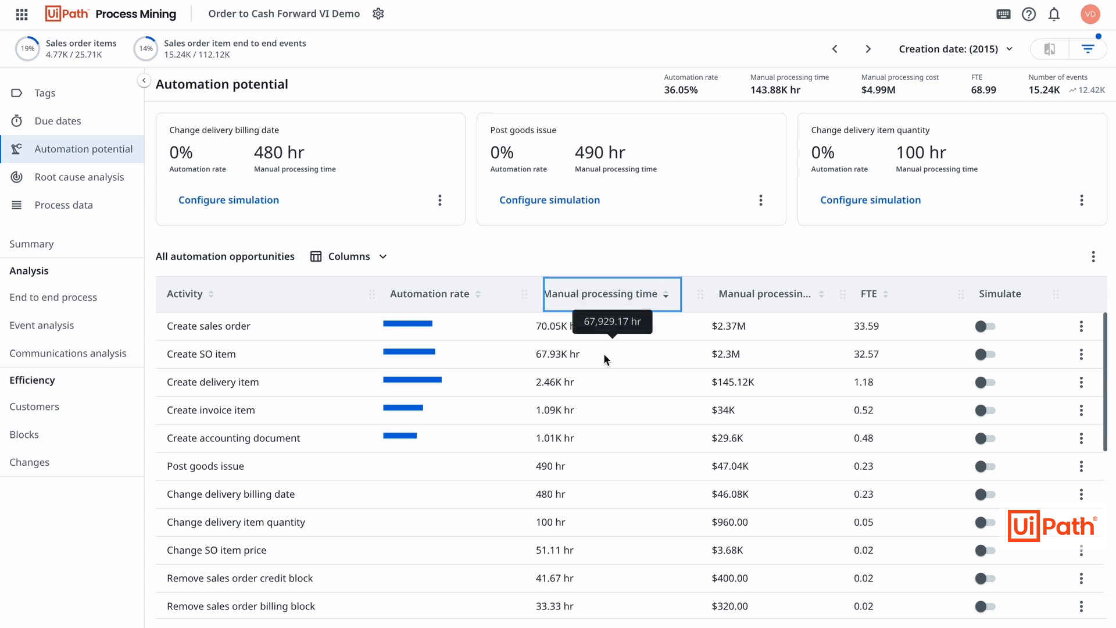
mouse_move(989, 339)
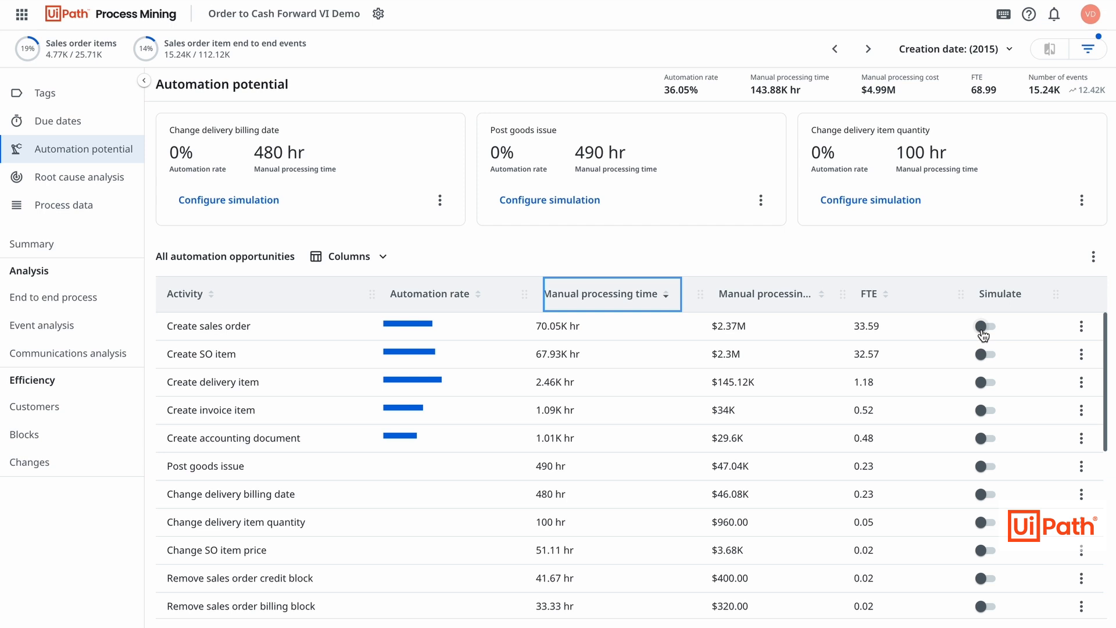
left_click(985, 353)
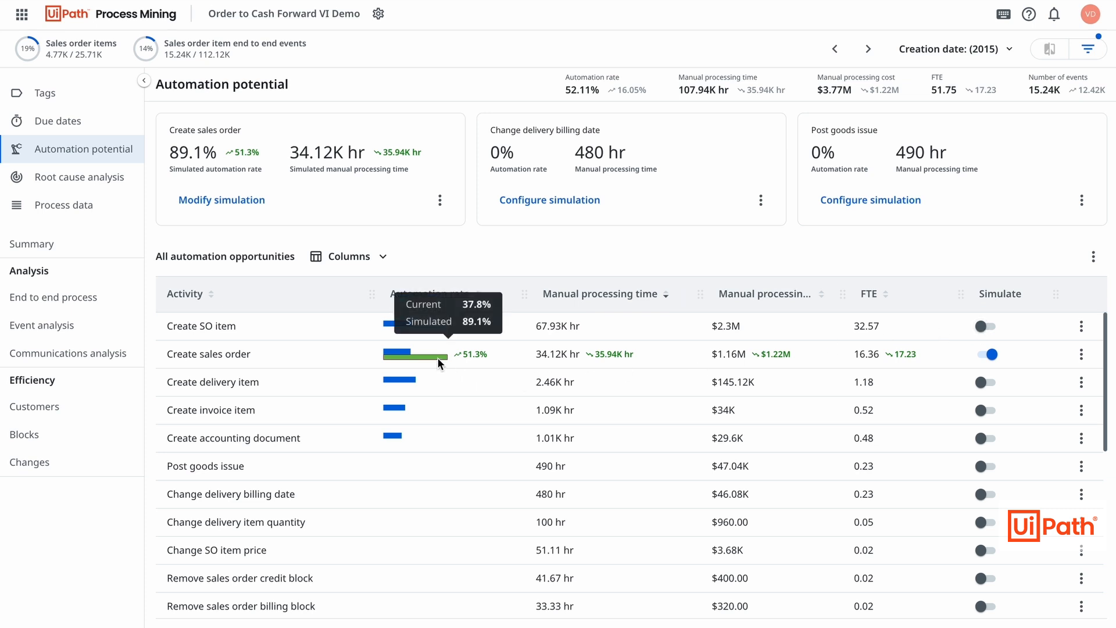
mouse_move(535, 364)
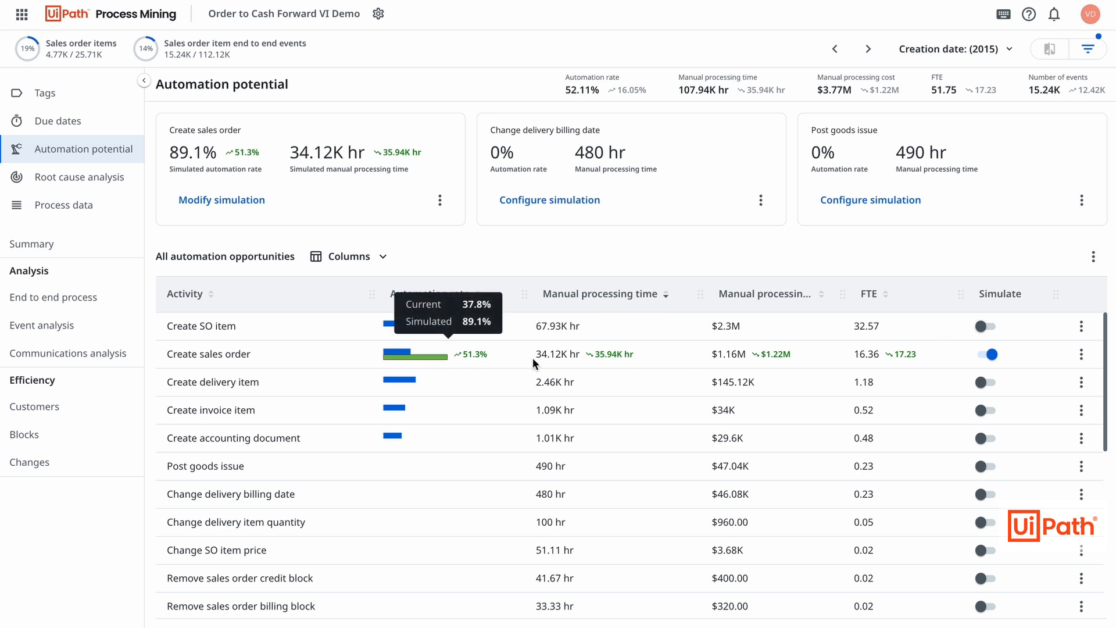
mouse_move(799, 362)
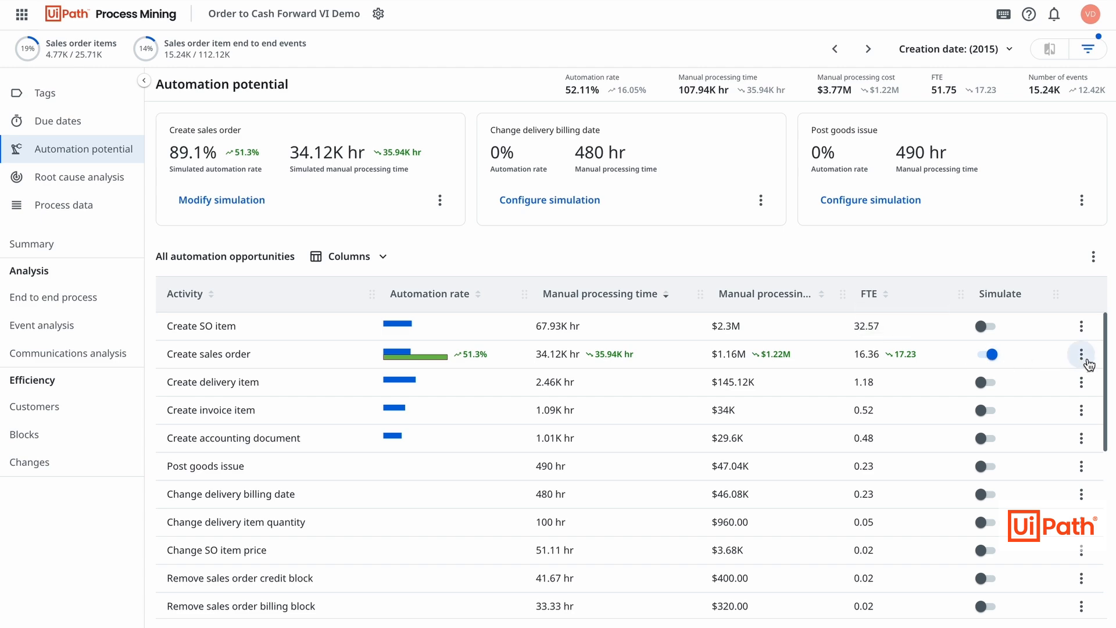
Step: Submit Create sales order to Automation Hub as an idea named 'Create sale'
left_click(1081, 353)
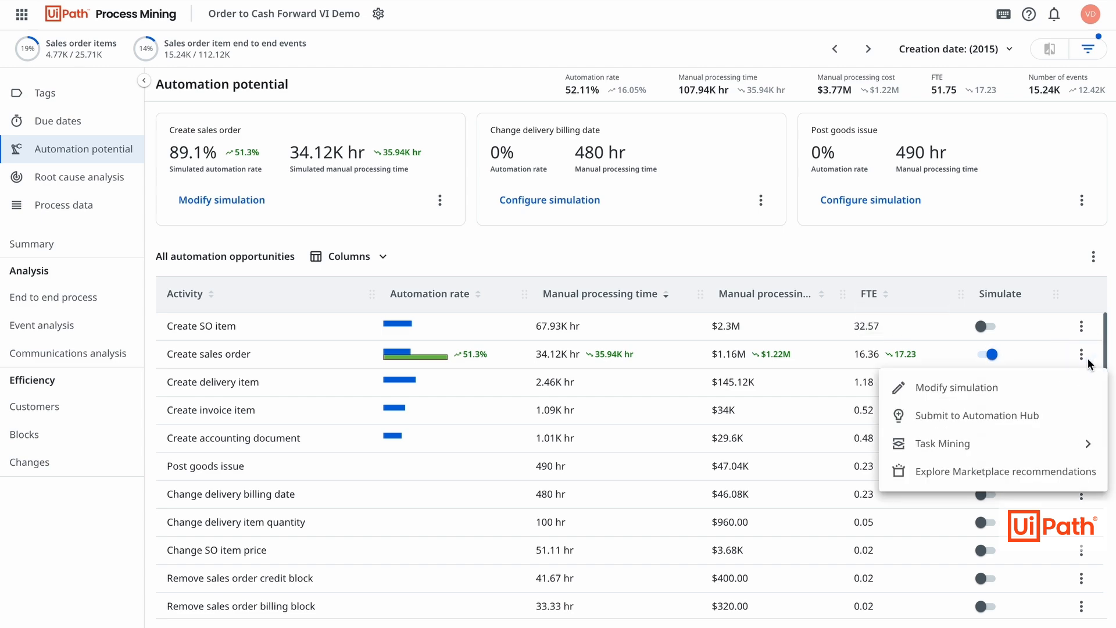
left_click(976, 415)
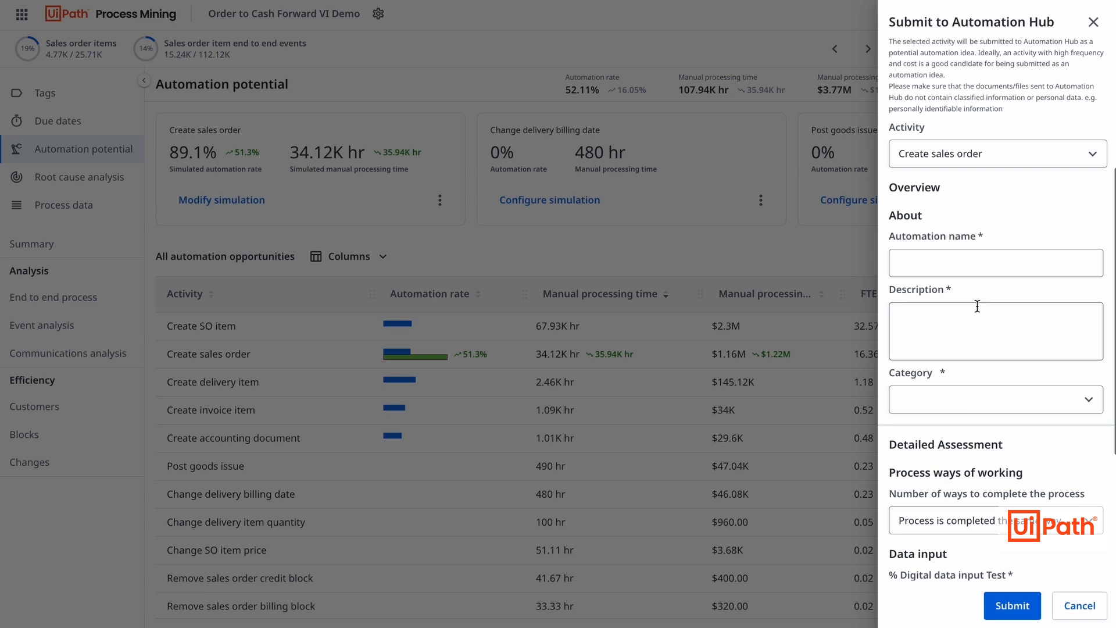
type("Create sales order automation idea")
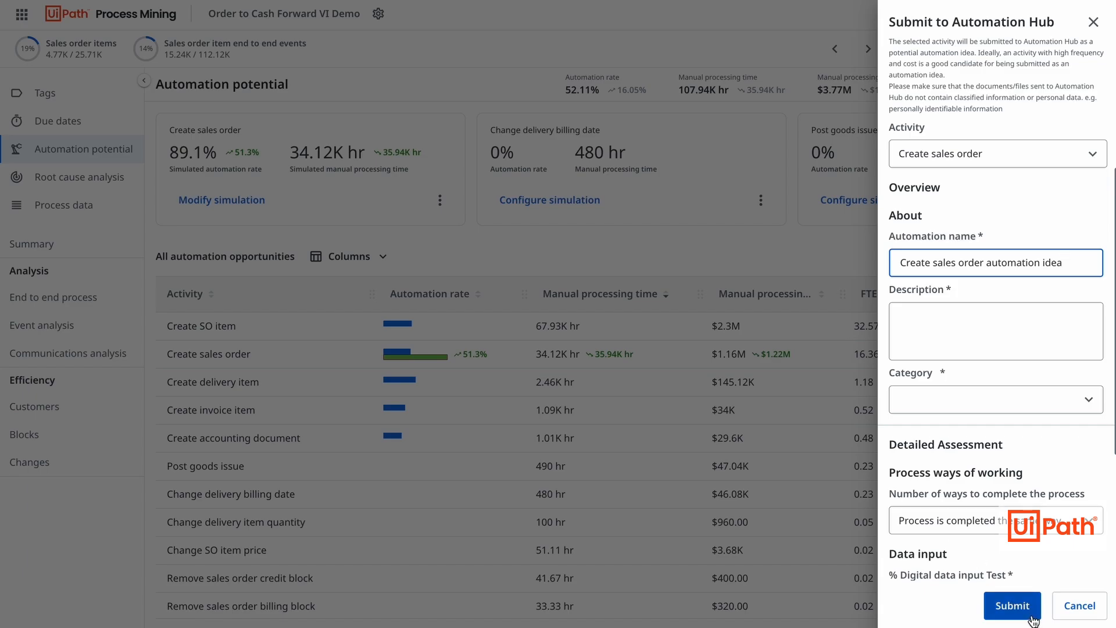
left_click(1012, 605)
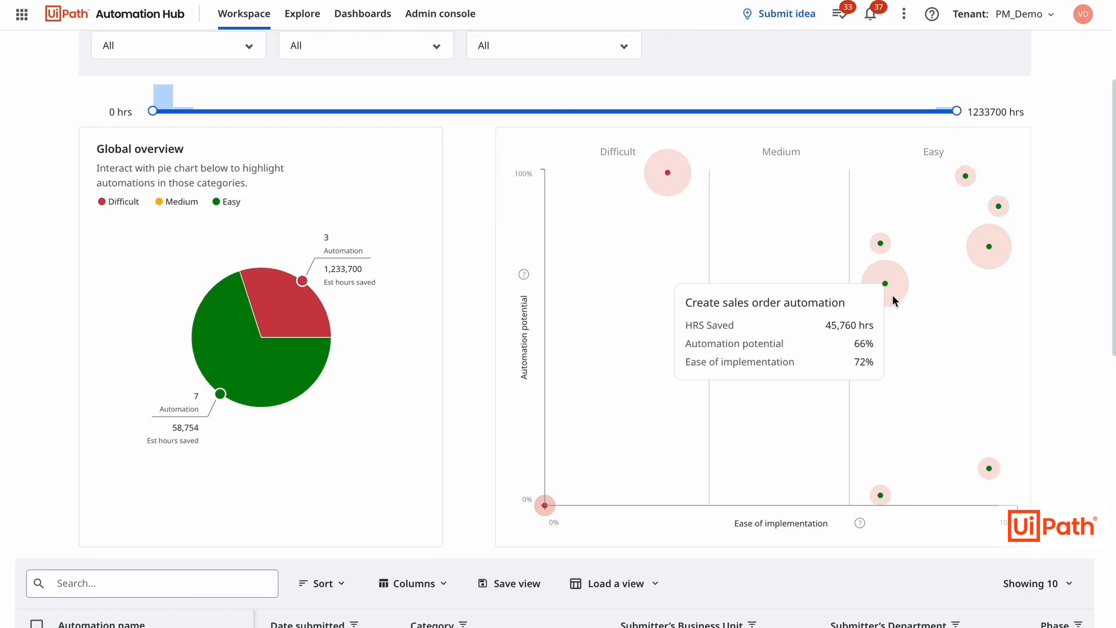
mouse_move(529, 348)
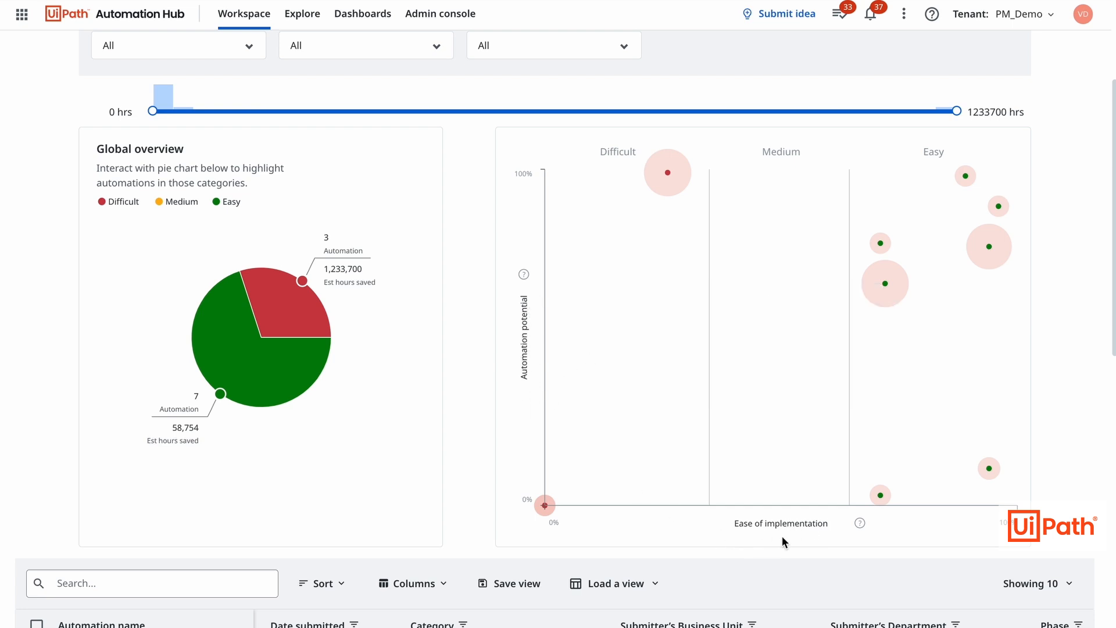
mouse_move(884, 284)
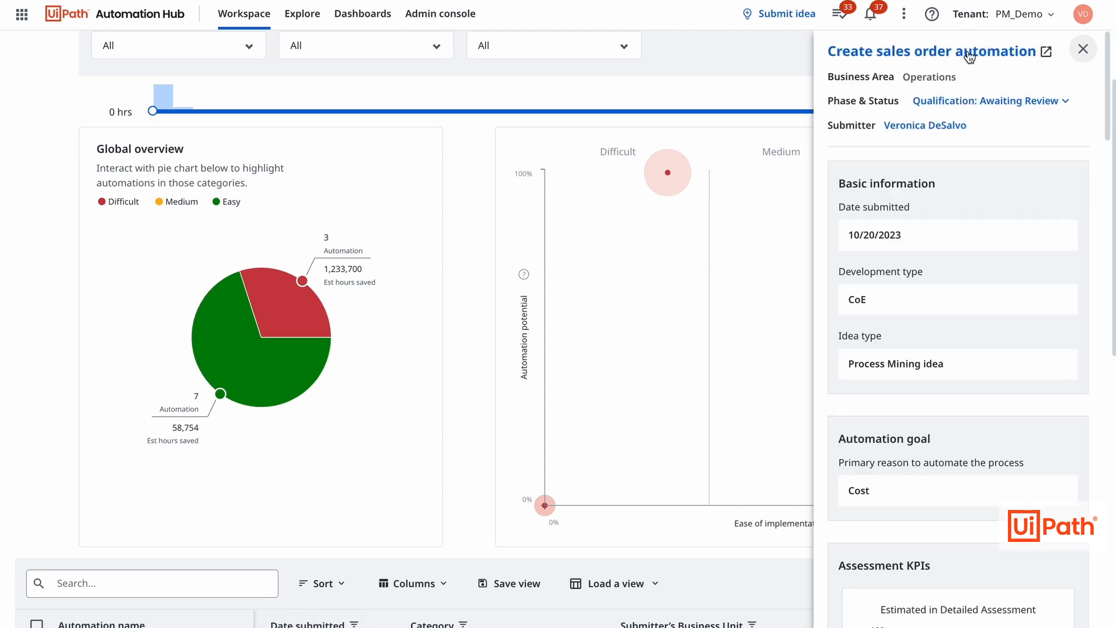
Step: Review the idea's Cost Benefit Analysis: 66% automation potential, easy implementation, costs and benefits
left_click(1042, 50)
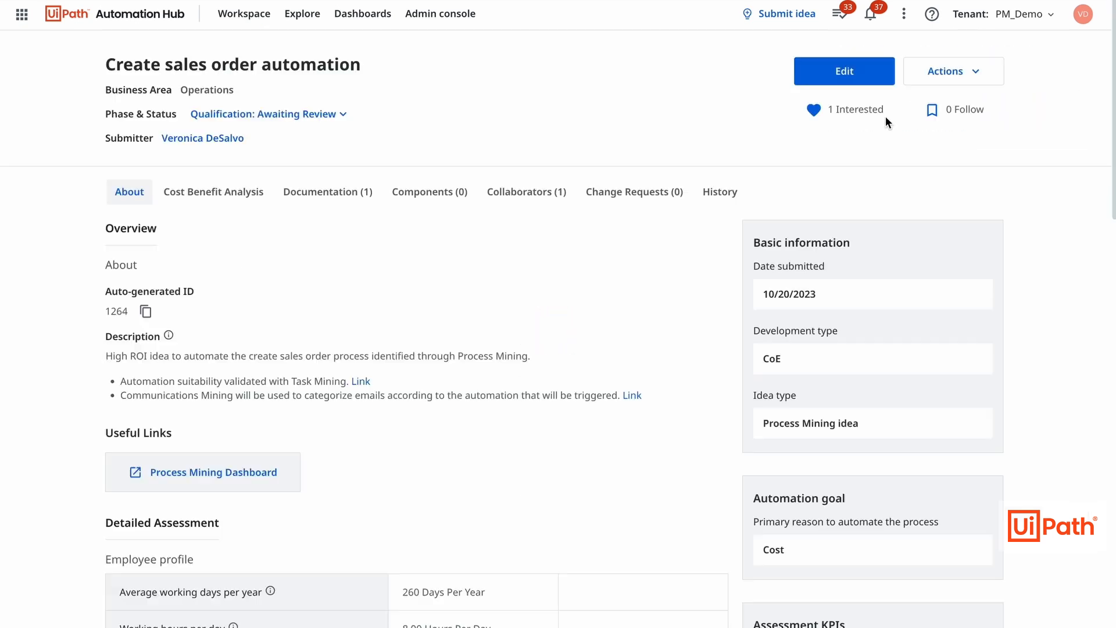
mouse_move(289, 267)
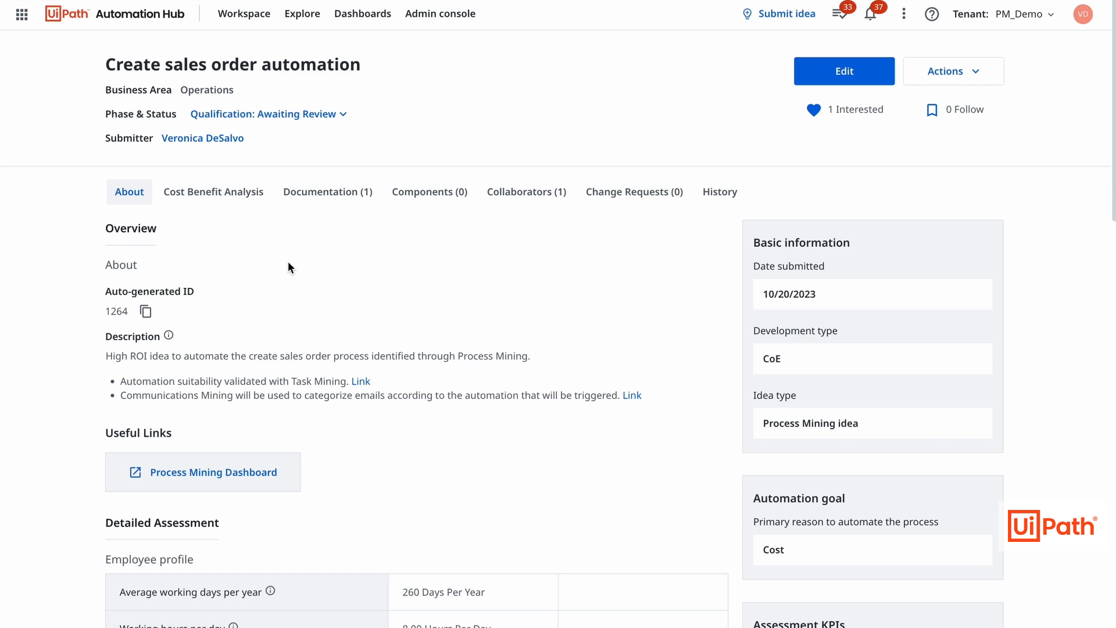
left_click(213, 192)
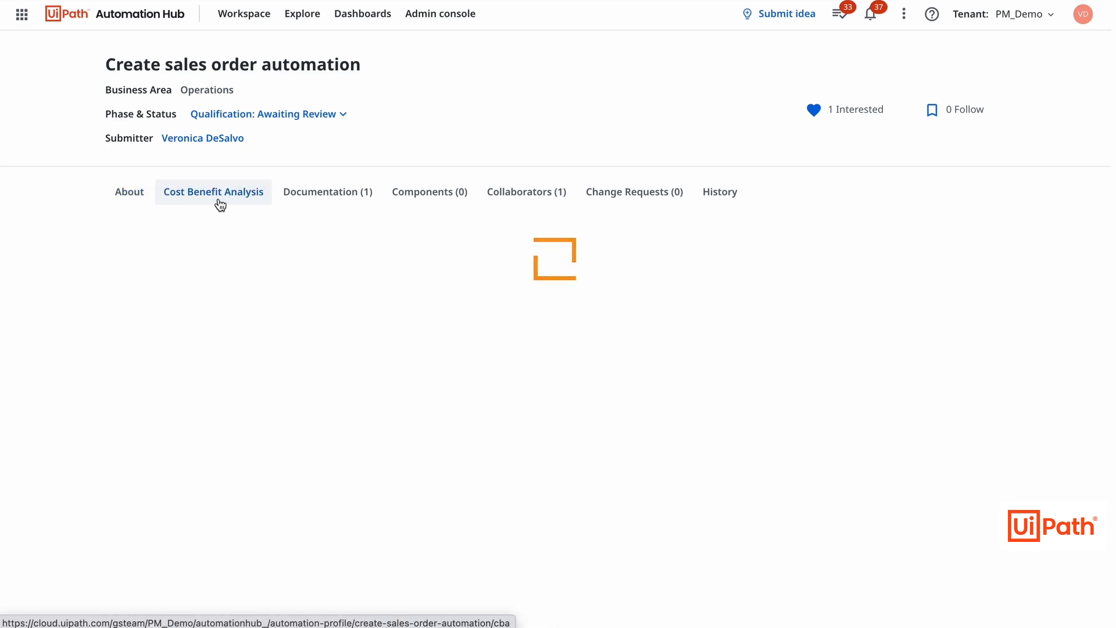
left_click(211, 191)
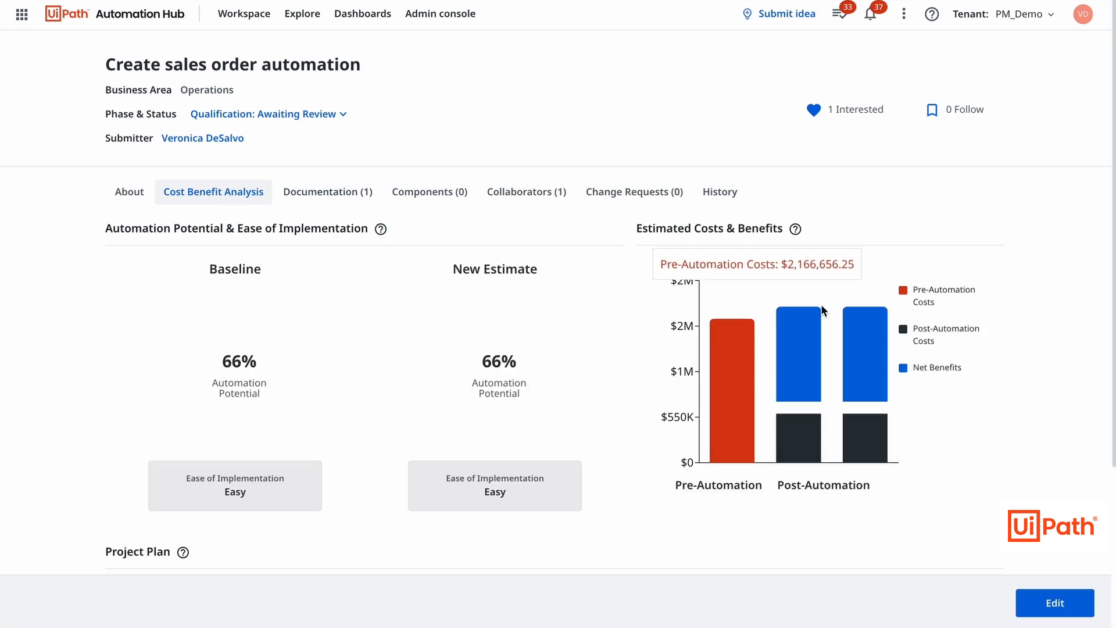
scroll("down", 3)
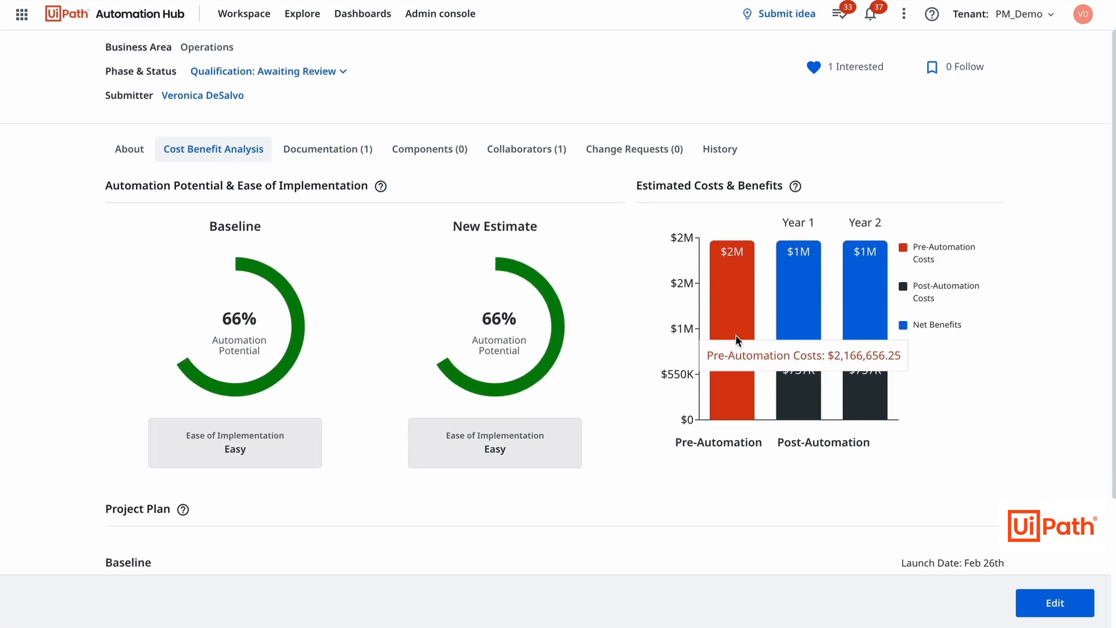
mouse_move(1026, 361)
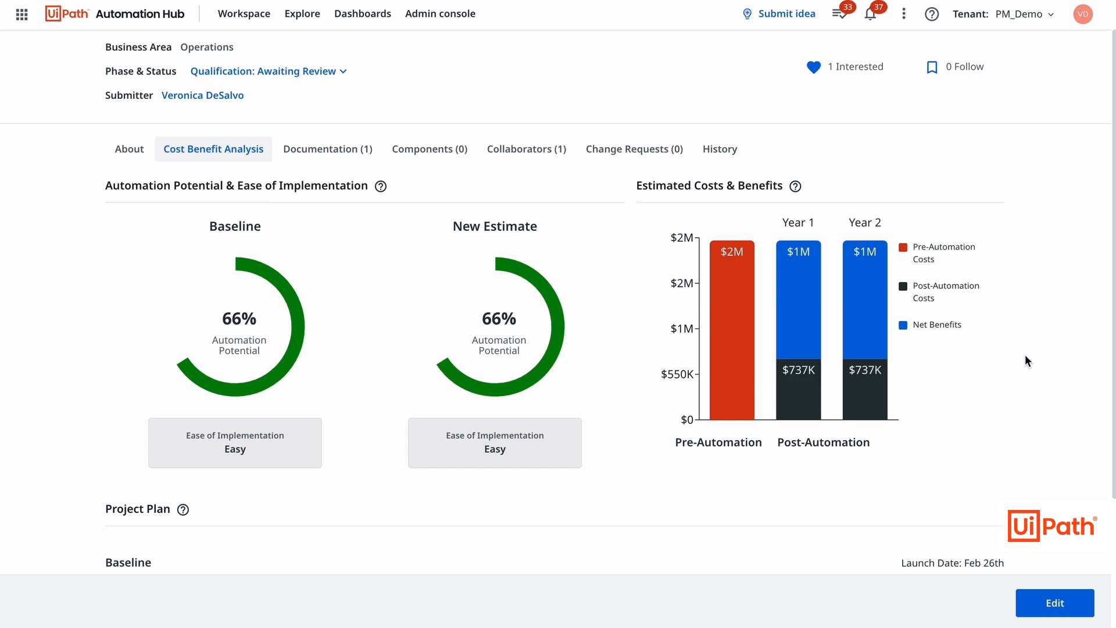
mouse_move(952, 393)
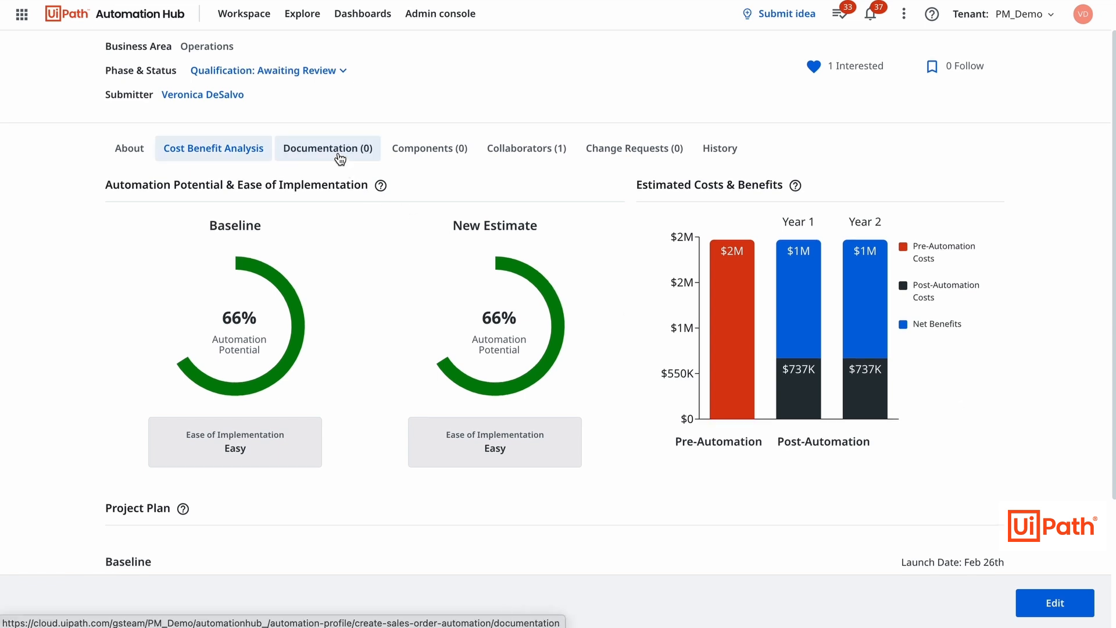
Step: Start a Task Mining trace capture from the idea's Documentation, consenting to recording
left_click(328, 147)
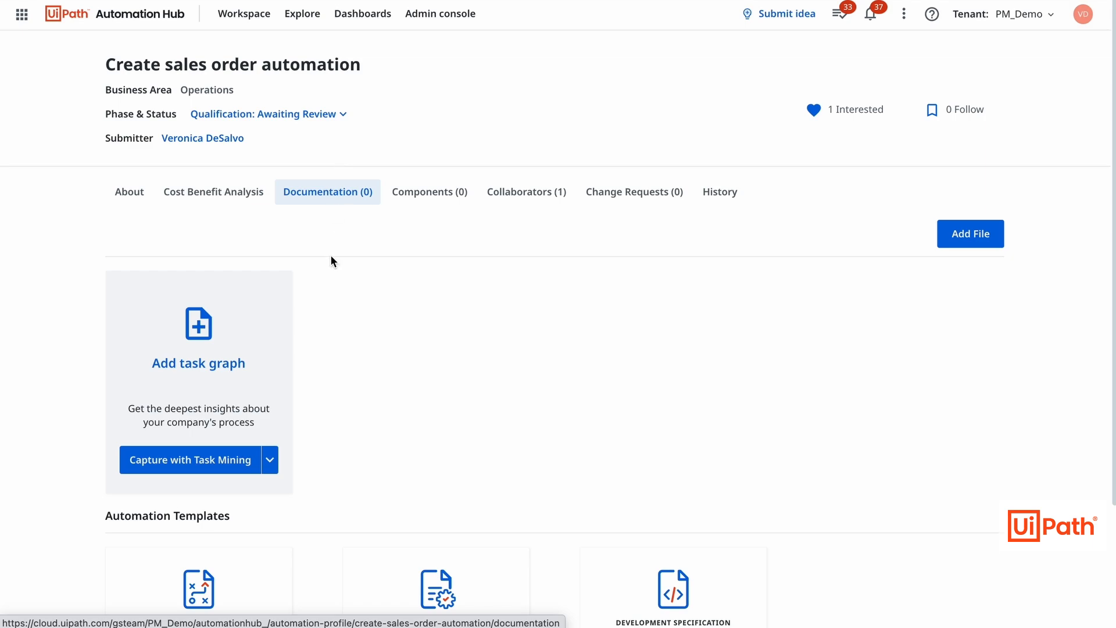
left_click(190, 459)
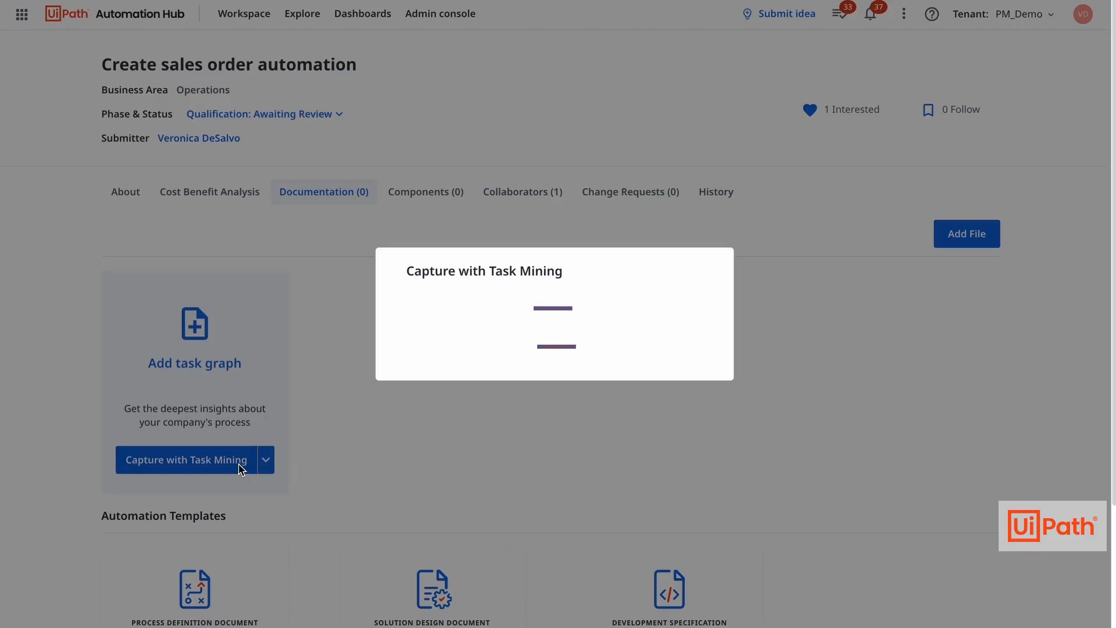
left_click(184, 459)
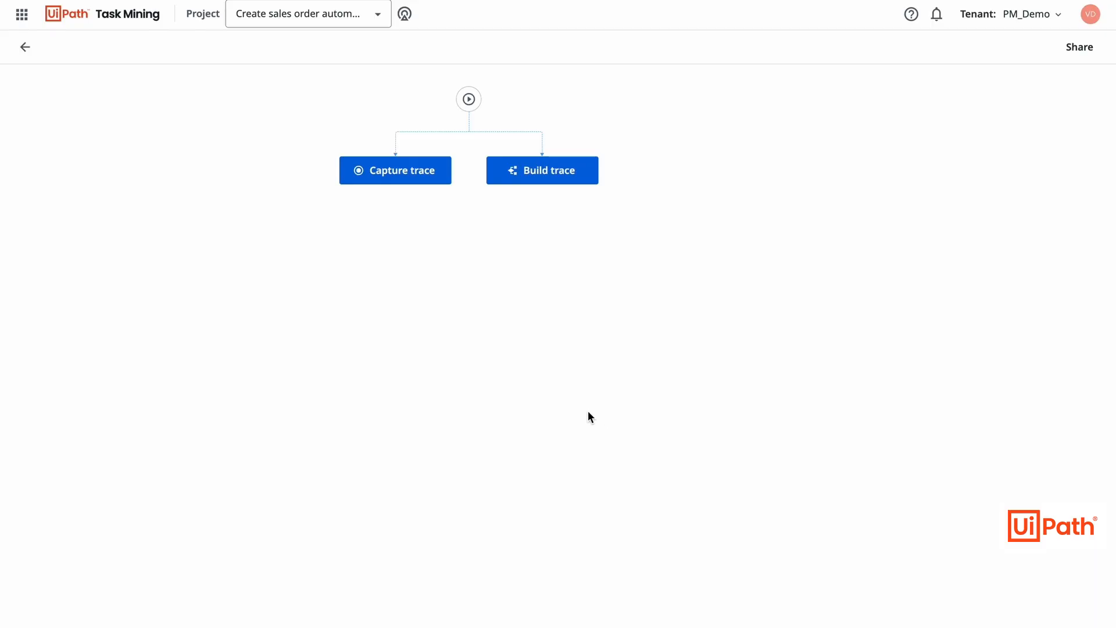
left_click(394, 170)
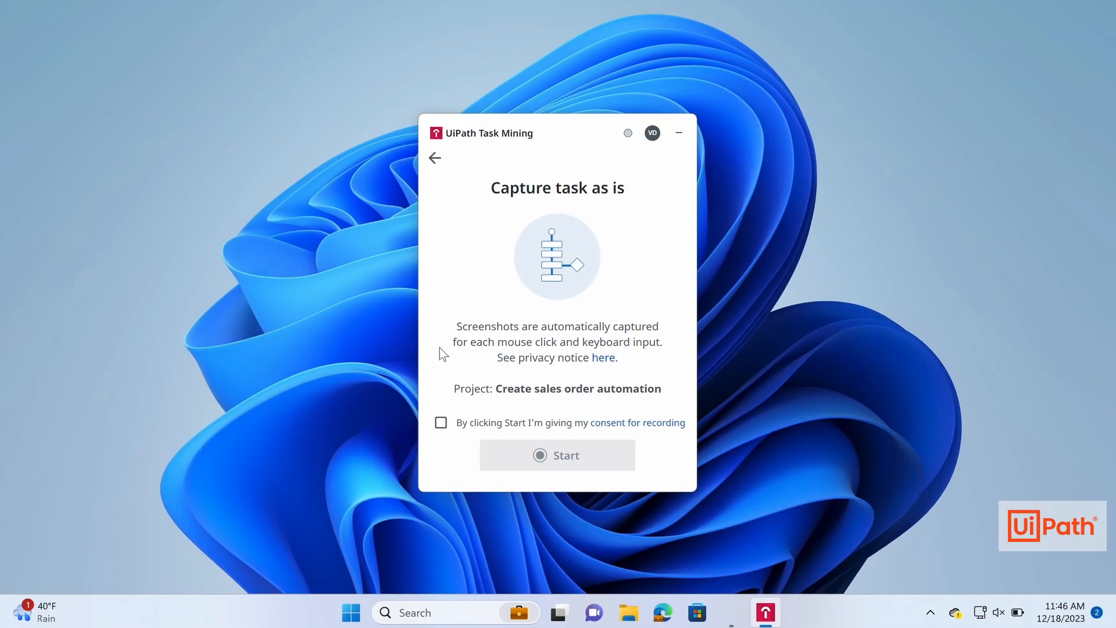
left_click(441, 421)
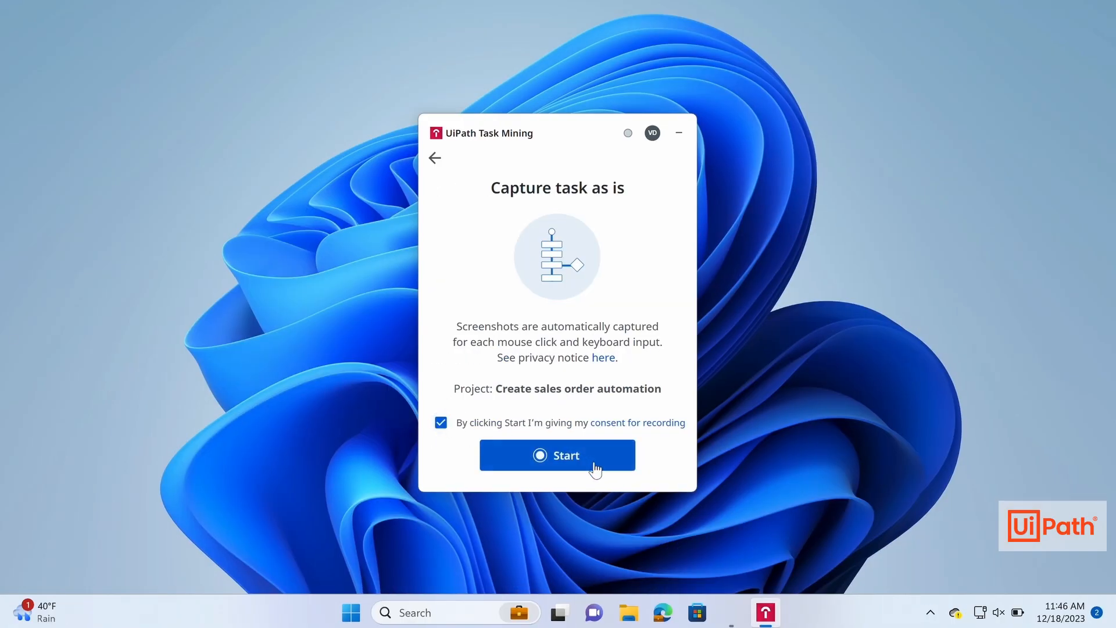
left_click(556, 454)
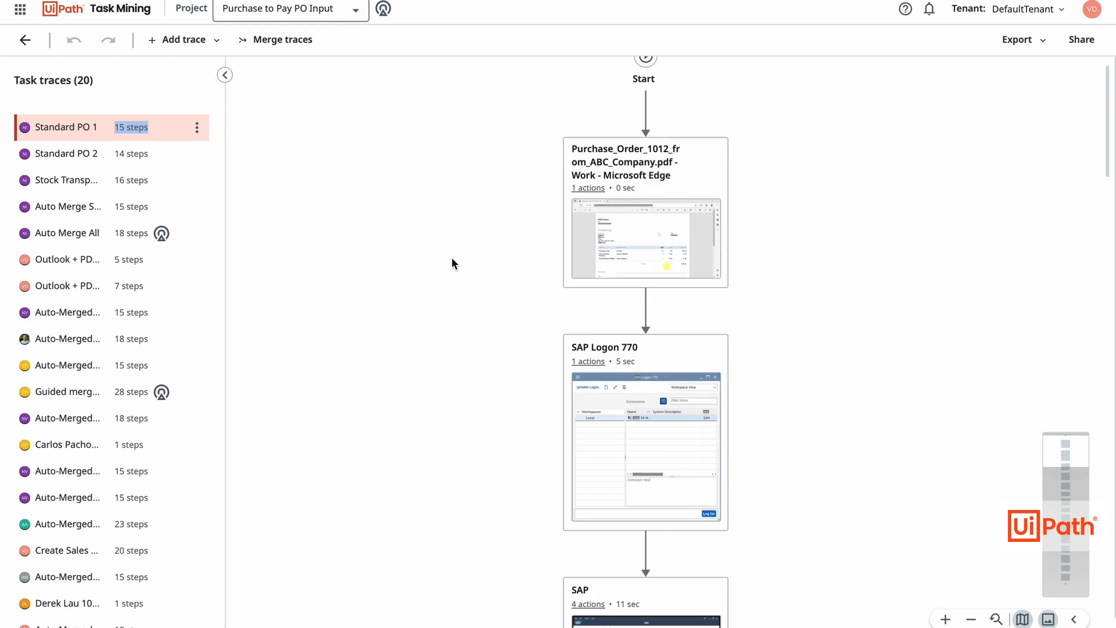
Step: Auto-merge Standard PO 1 and 2 into the Stock Transportation Order trace
scroll("down", 3)
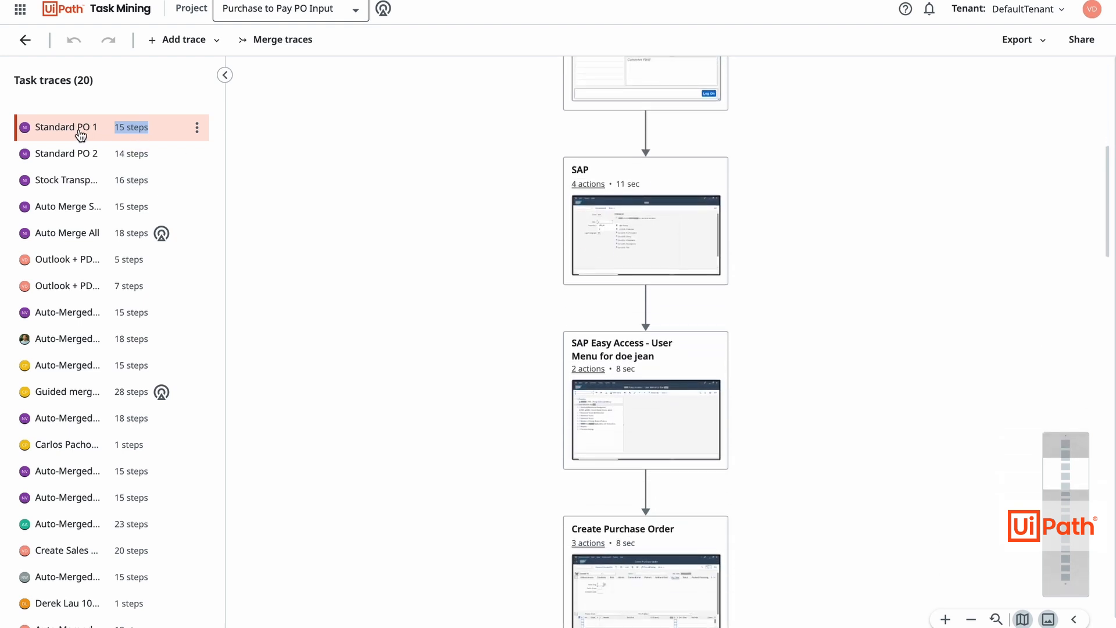
left_click(64, 153)
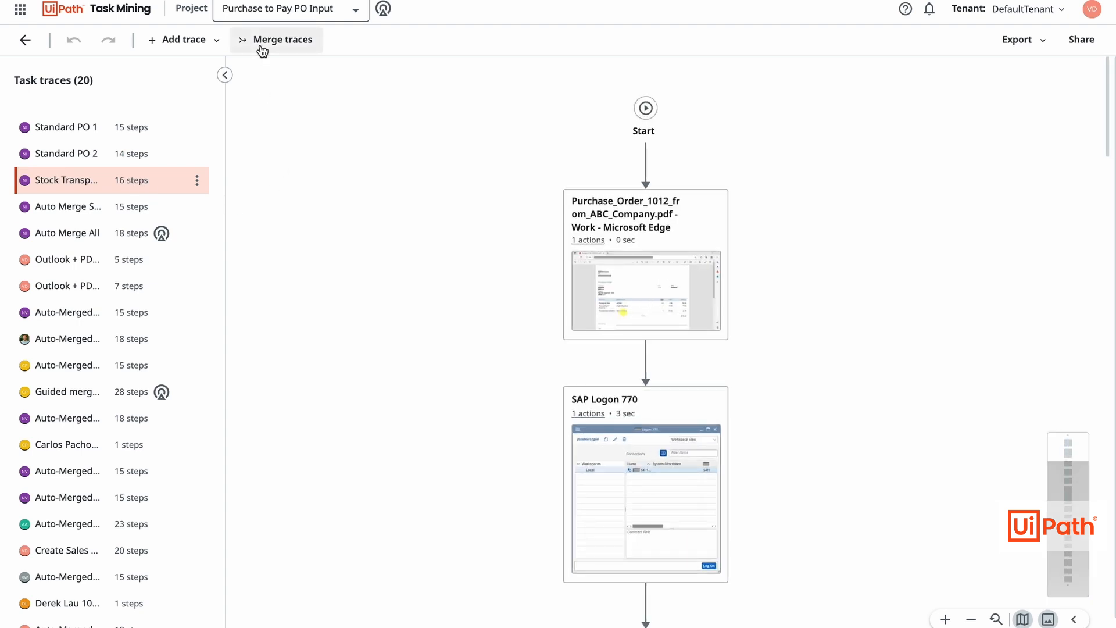
left_click(280, 40)
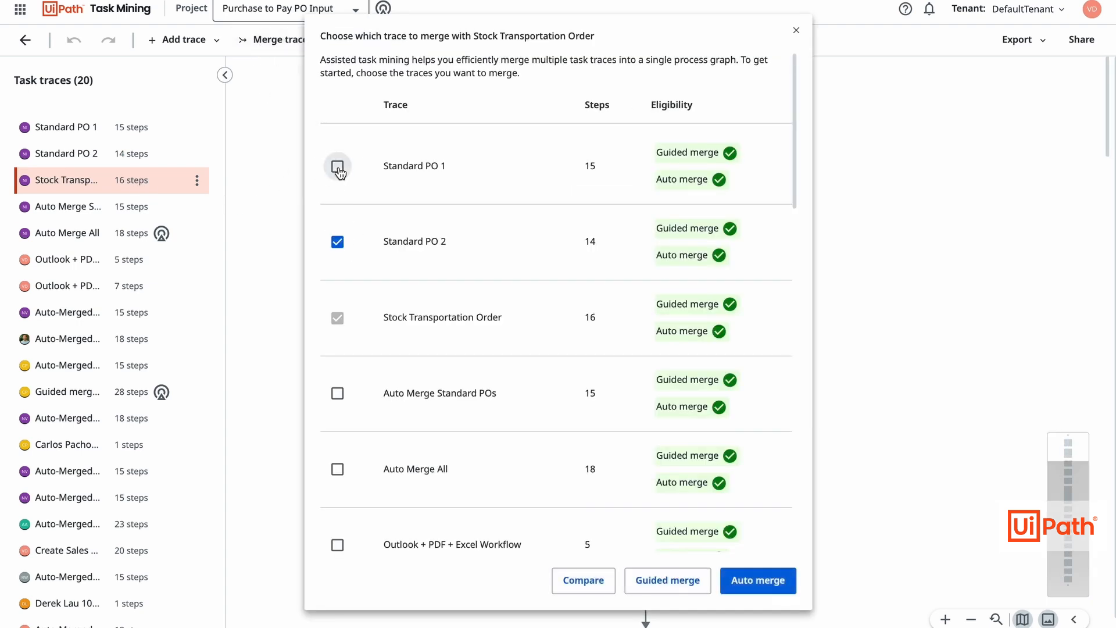
left_click(337, 166)
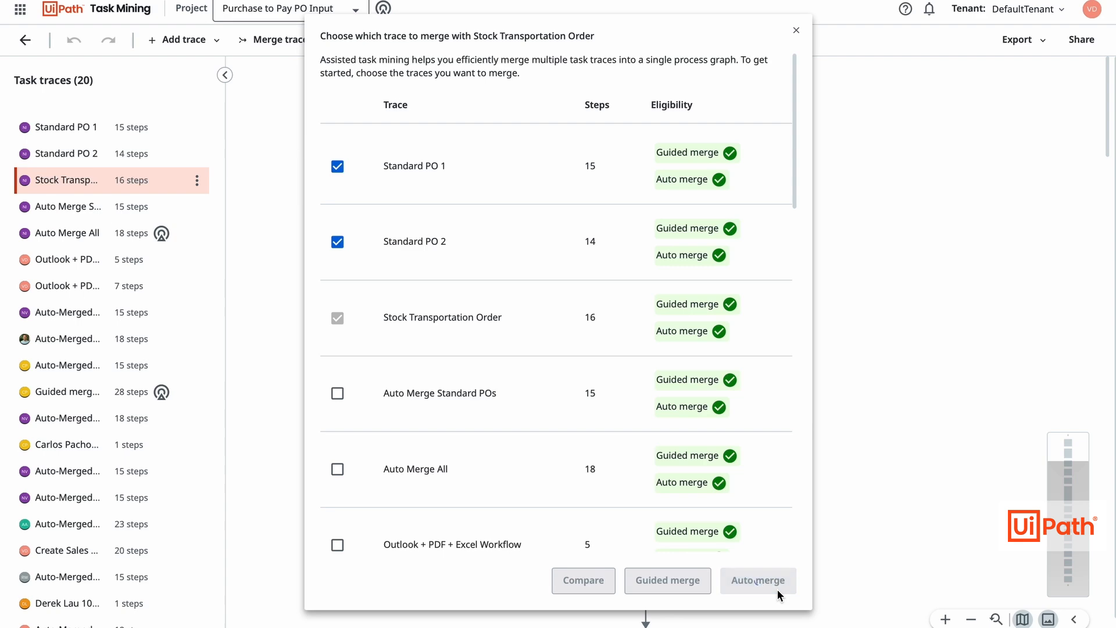
left_click(757, 580)
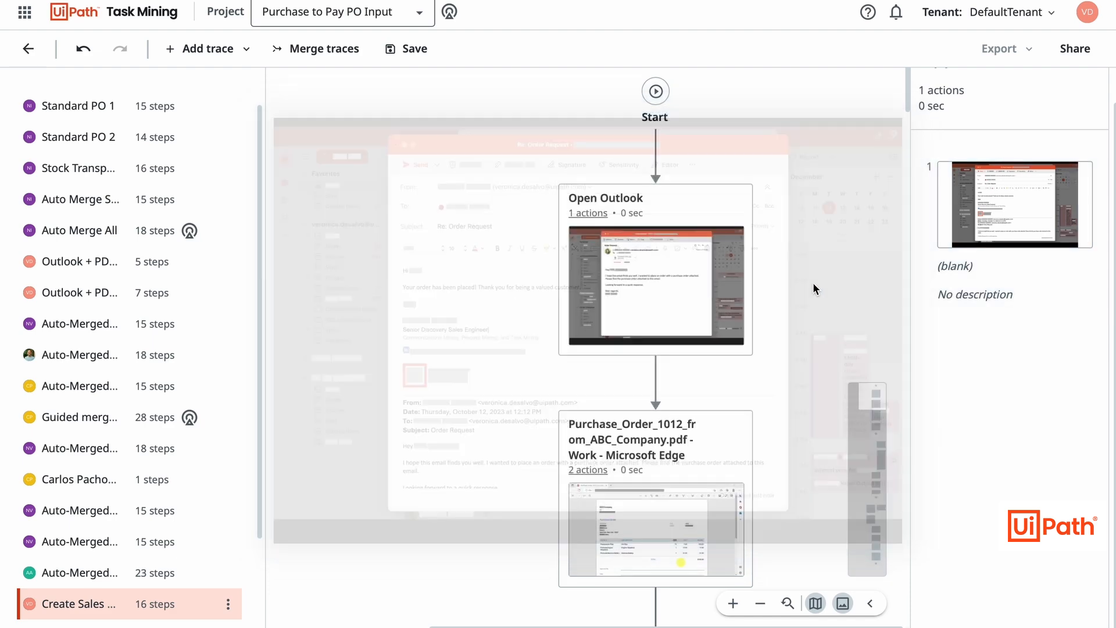
Step: Browse the Purchase_Order step's captured screenshots, then show the UiPath product launcher
left_click(656, 441)
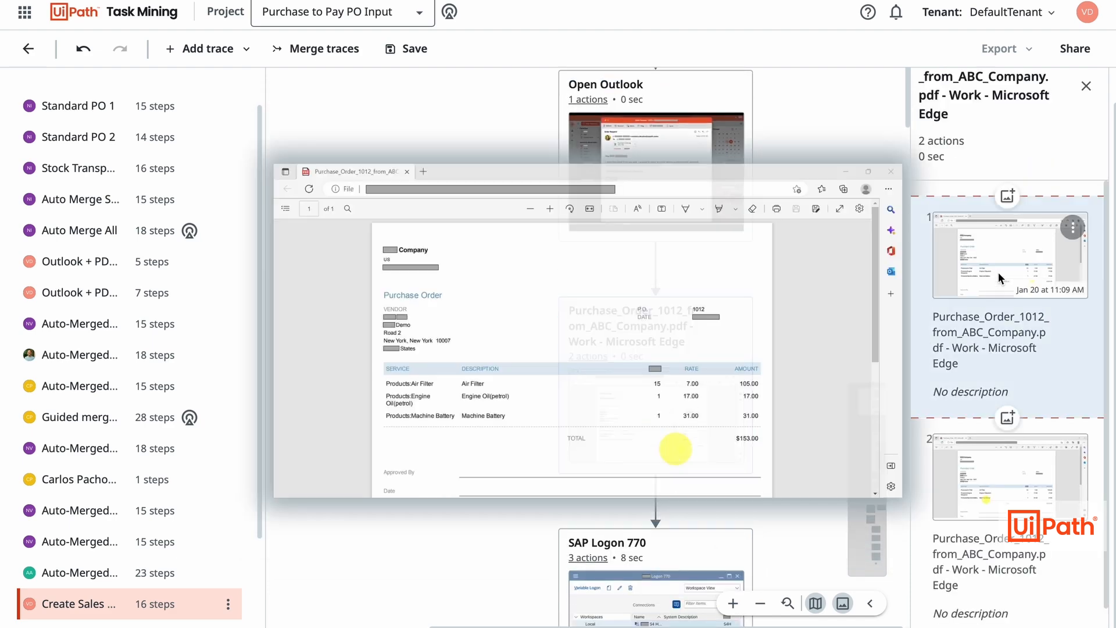
scroll("down", 3)
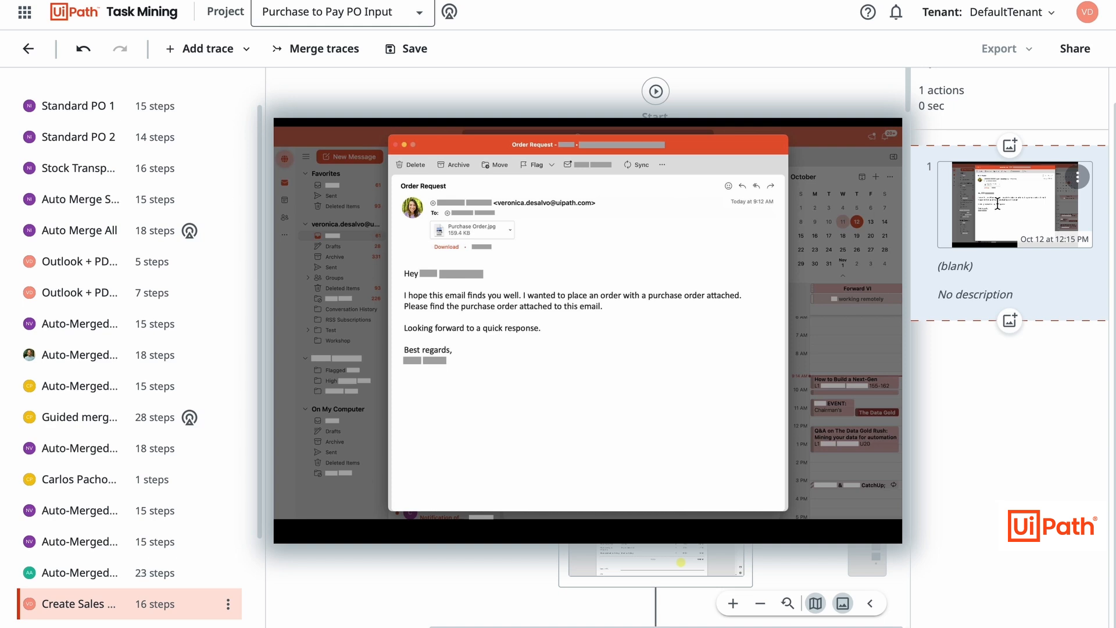
left_click(23, 16)
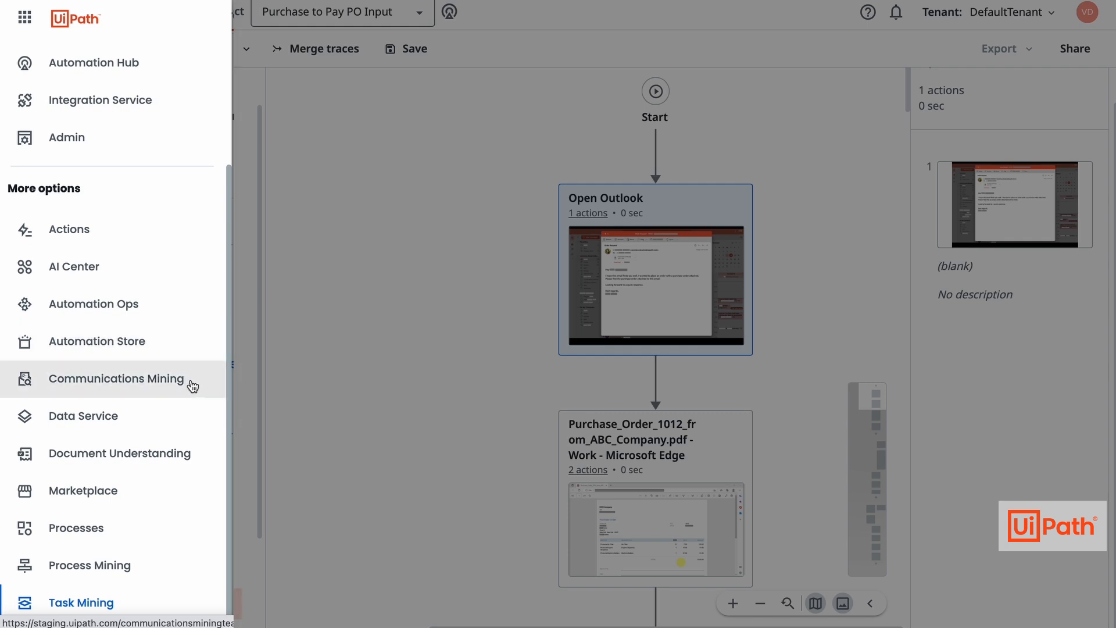
Step: In Communications Mining, open the Order Management Mailbox's 44 New Order emails in Explore
left_click(117, 378)
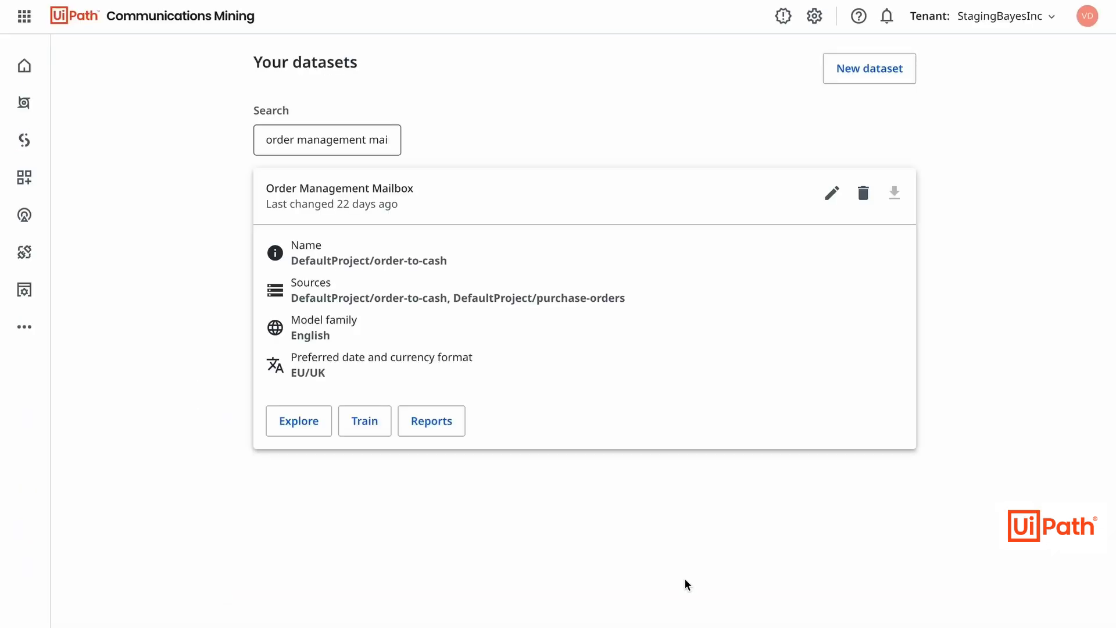
mouse_move(430, 421)
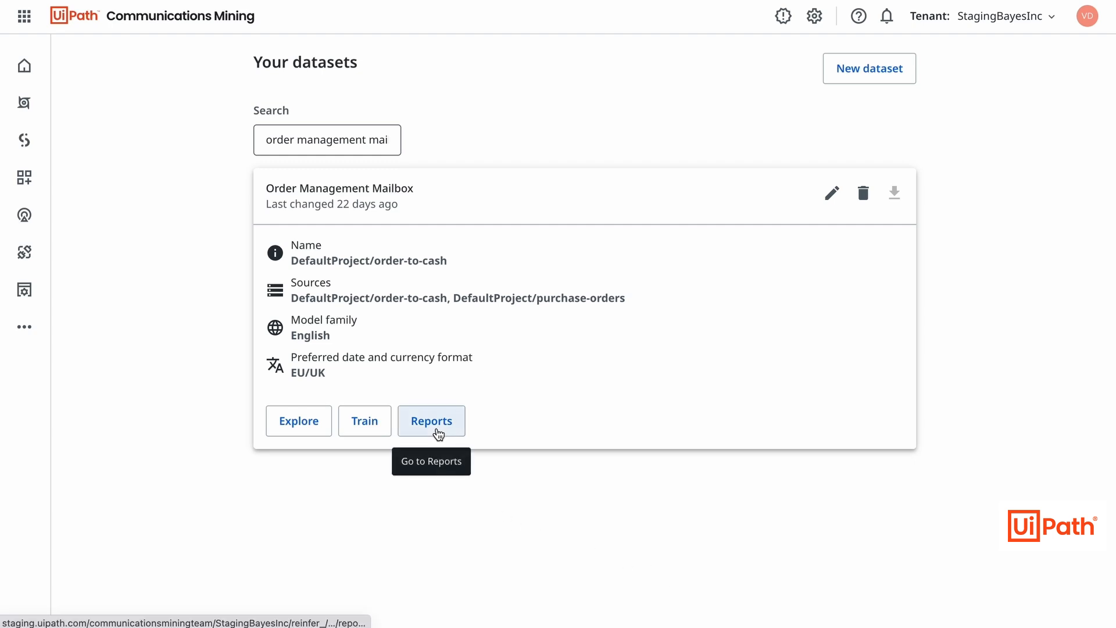
left_click(431, 421)
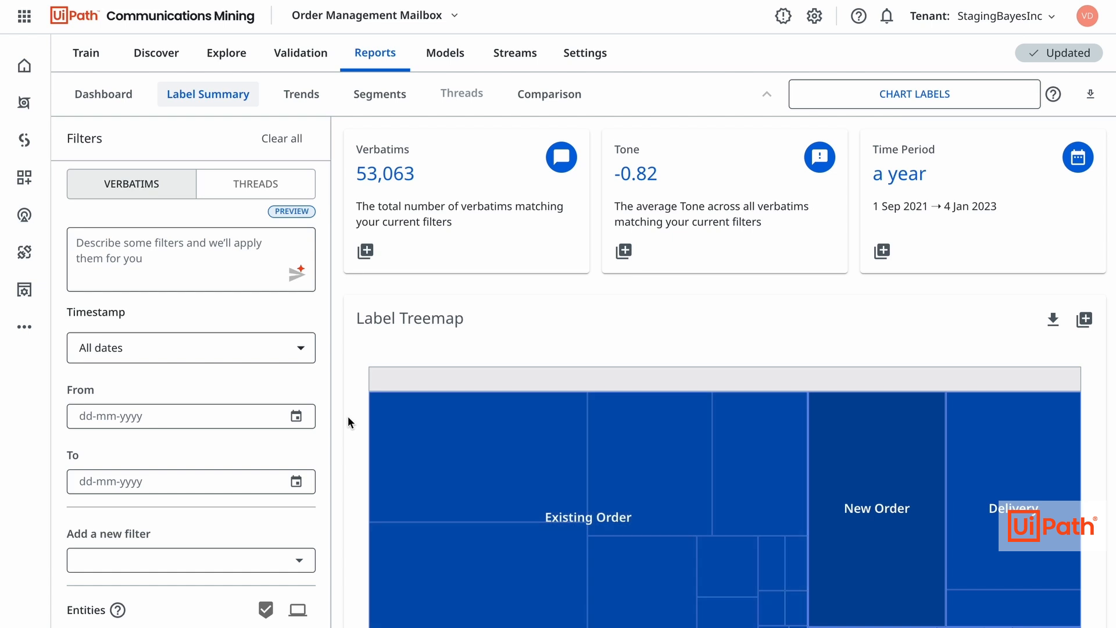
mouse_move(345, 357)
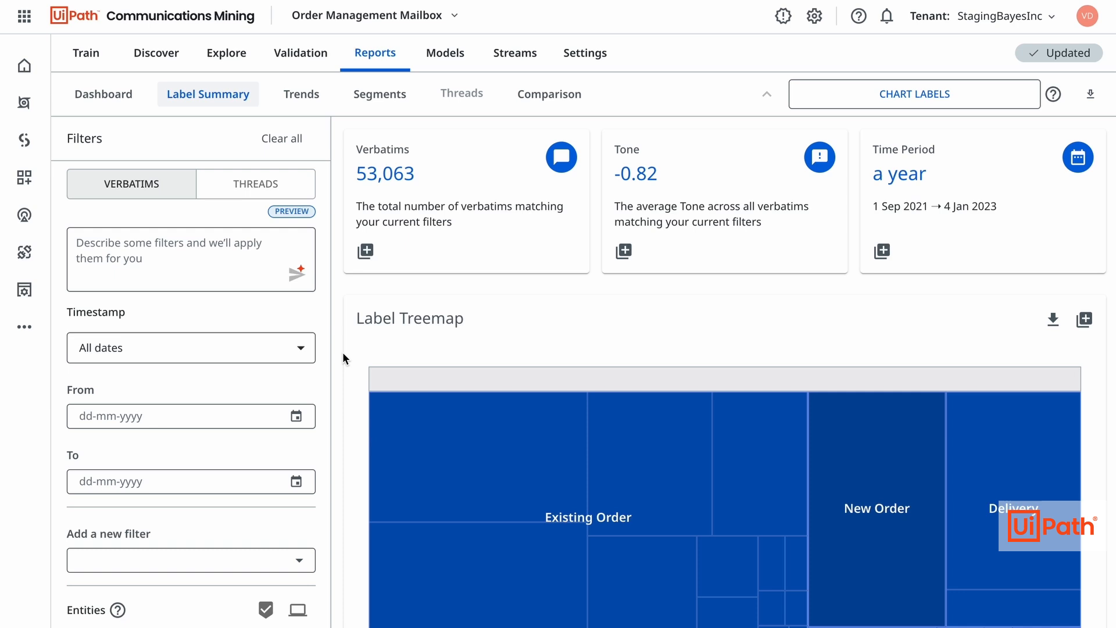
scroll("down", 3)
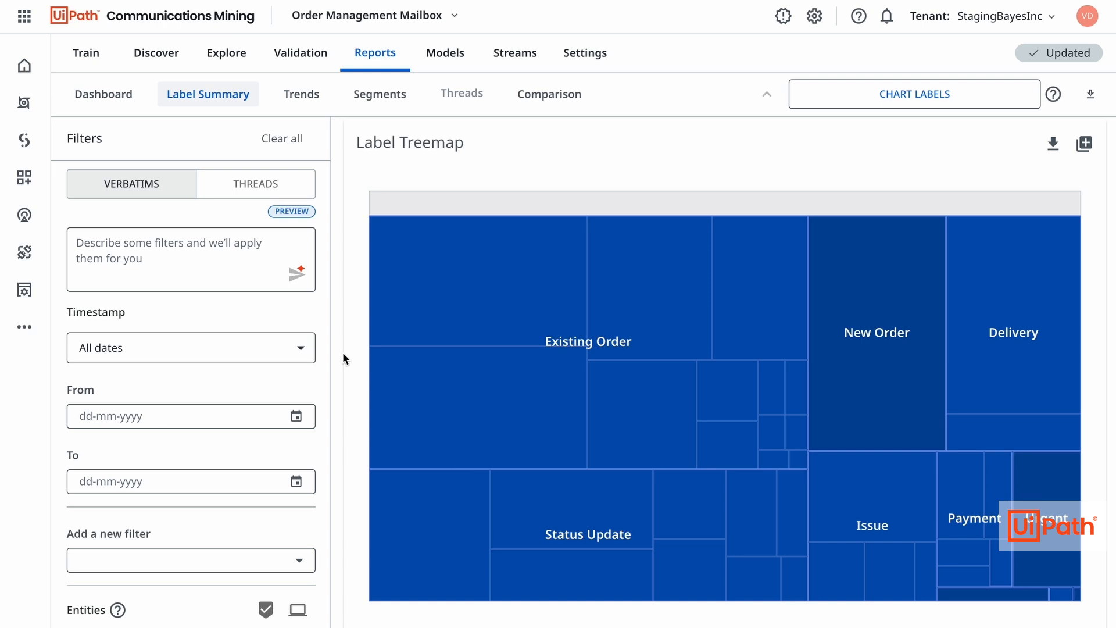
mouse_move(596, 379)
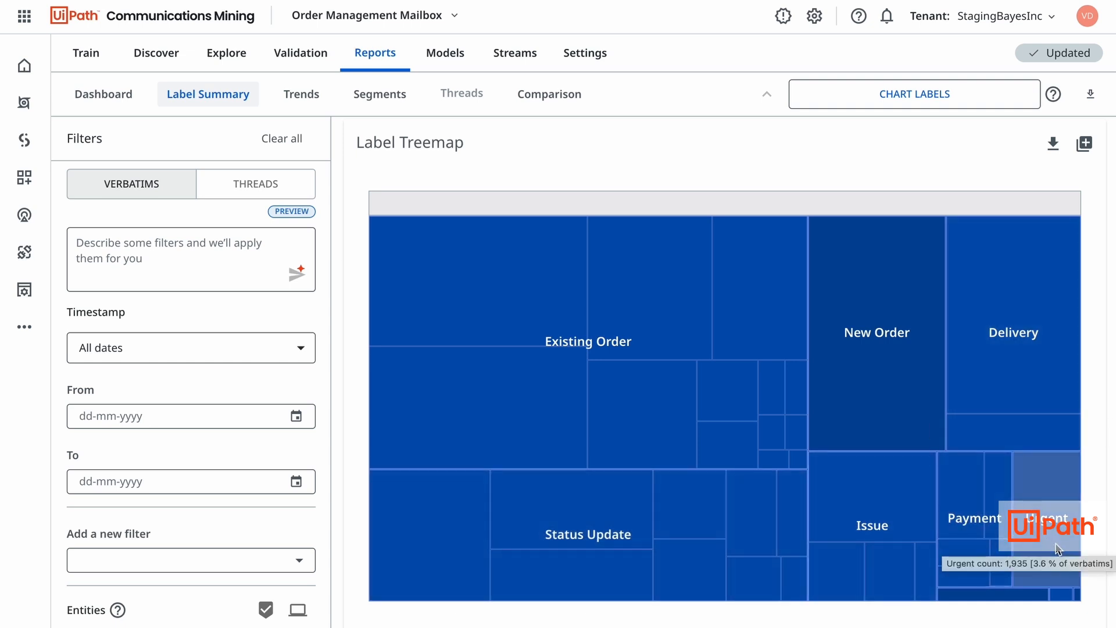
mouse_move(886, 395)
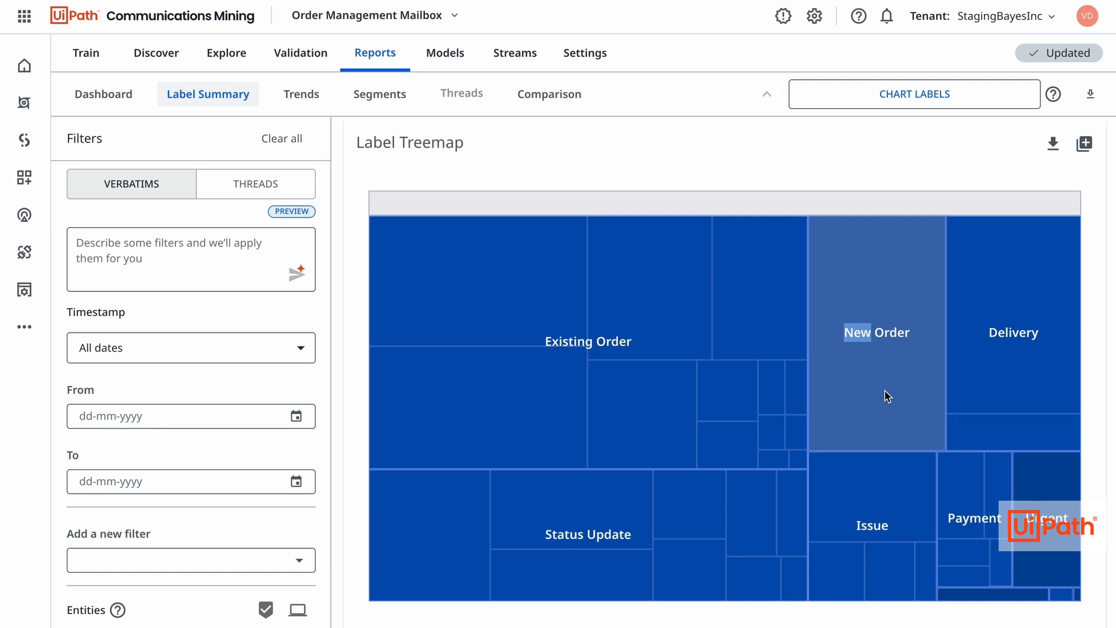
left_click(876, 331)
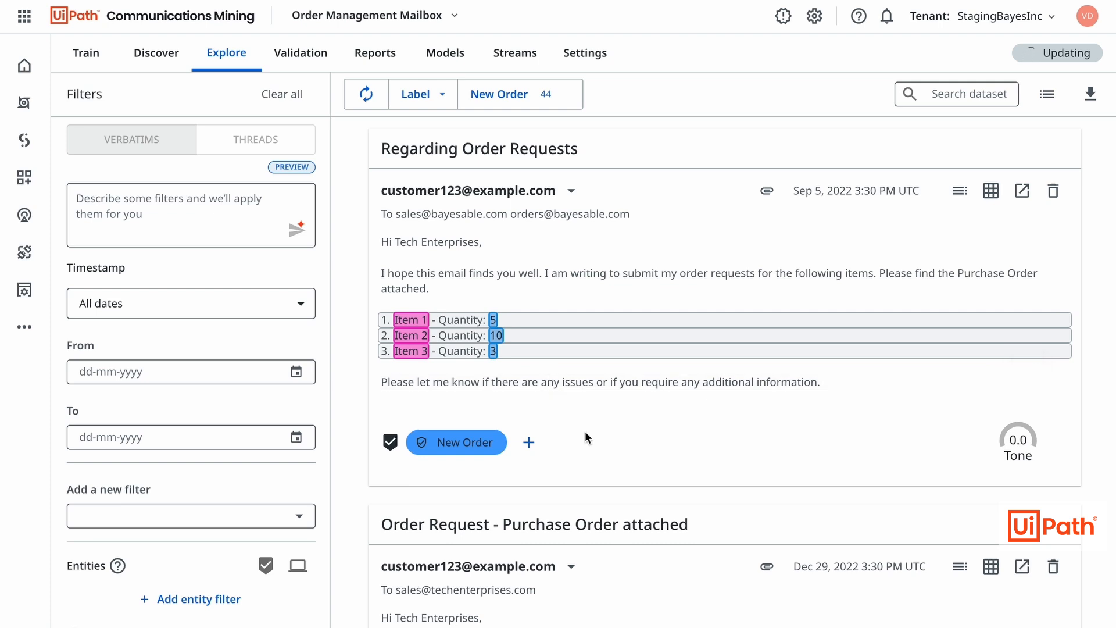
scroll("down", 3)
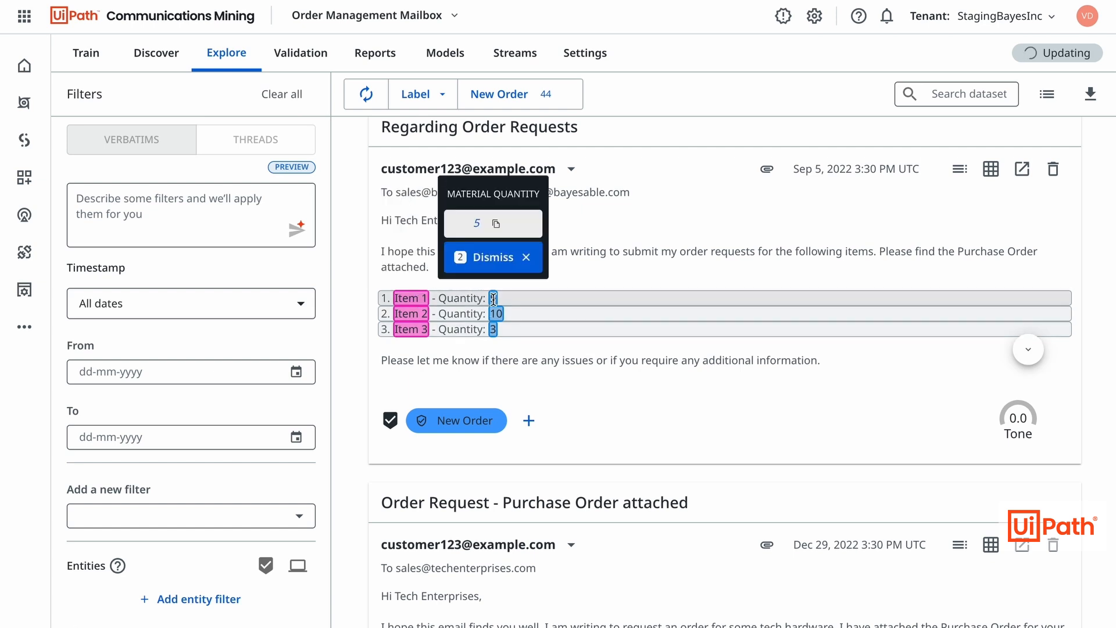
scroll("down", 3)
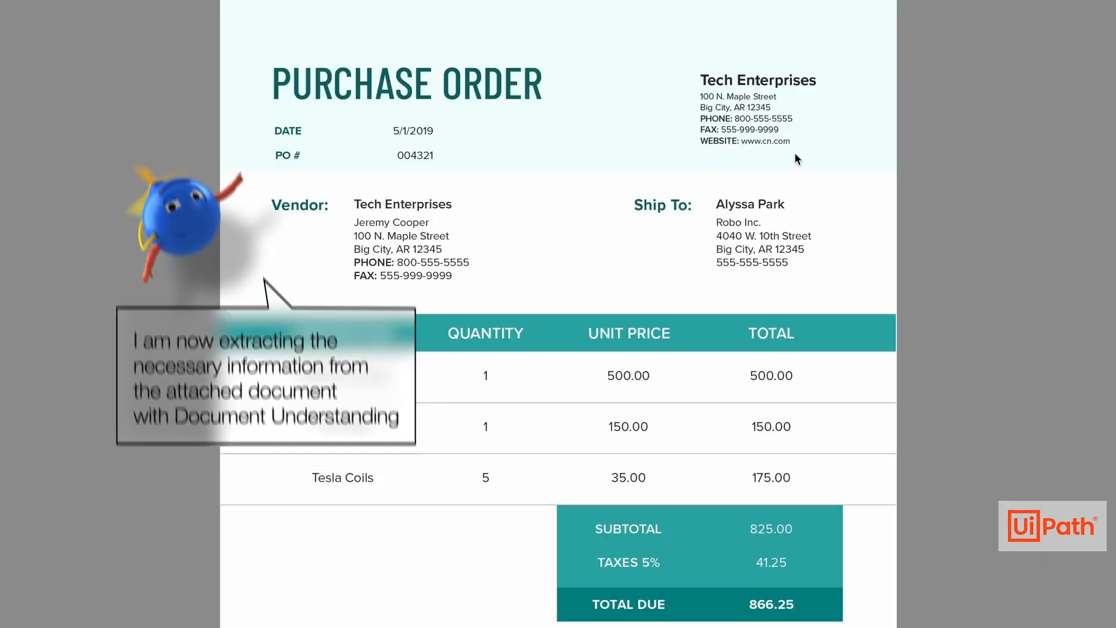
Step: Get past the multiple-logon notice and continue to the standard order overview
scroll("down", 3)
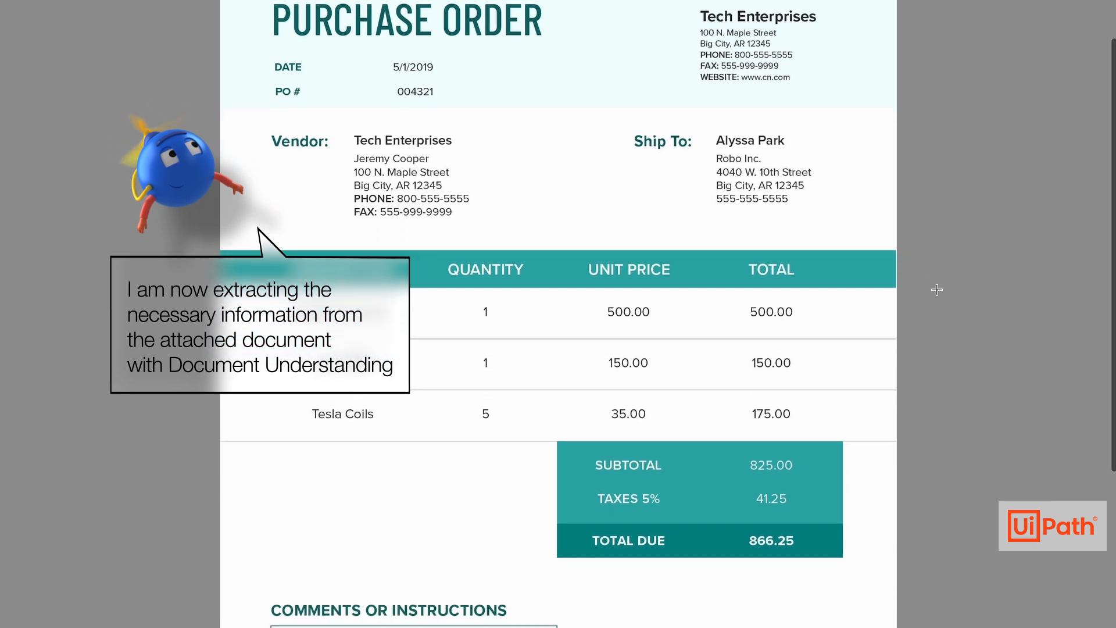
scroll("down", 3)
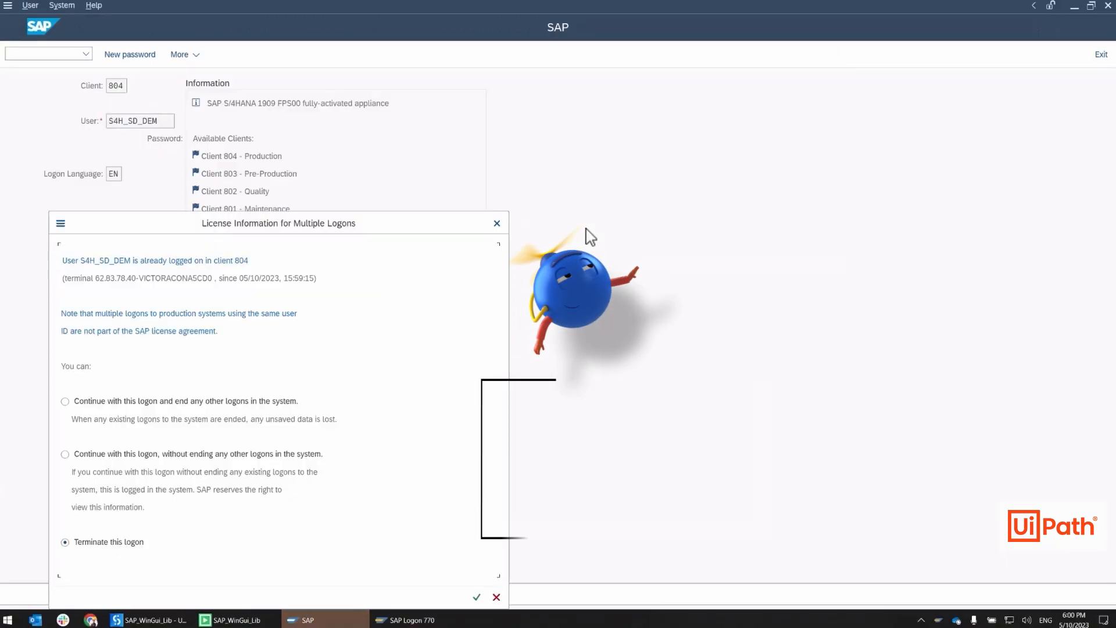
left_click(475, 597)
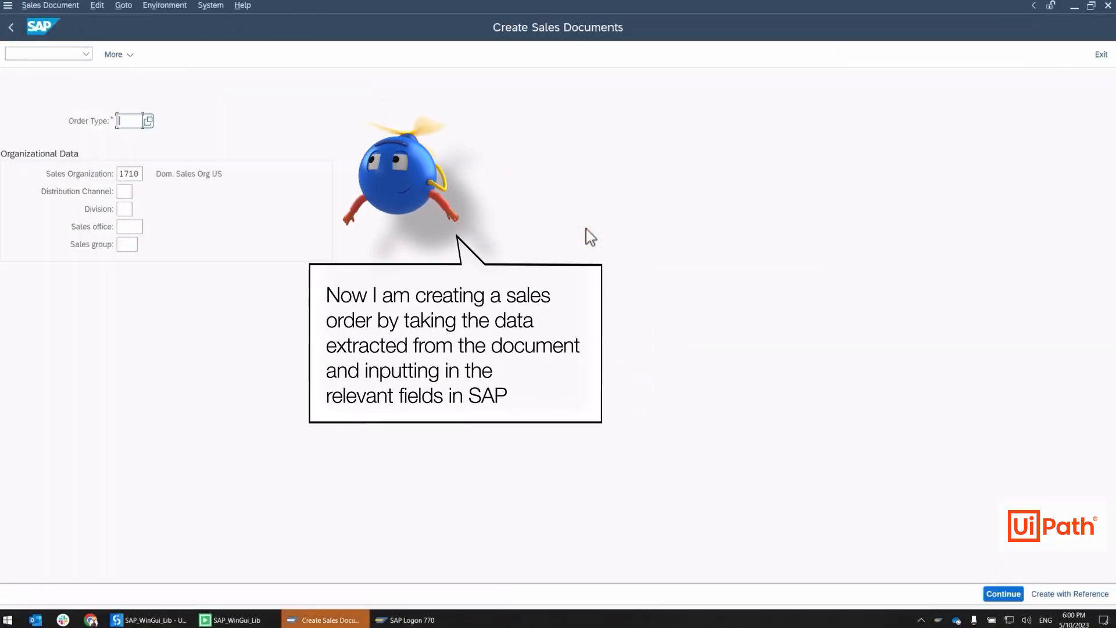
left_click(1002, 592)
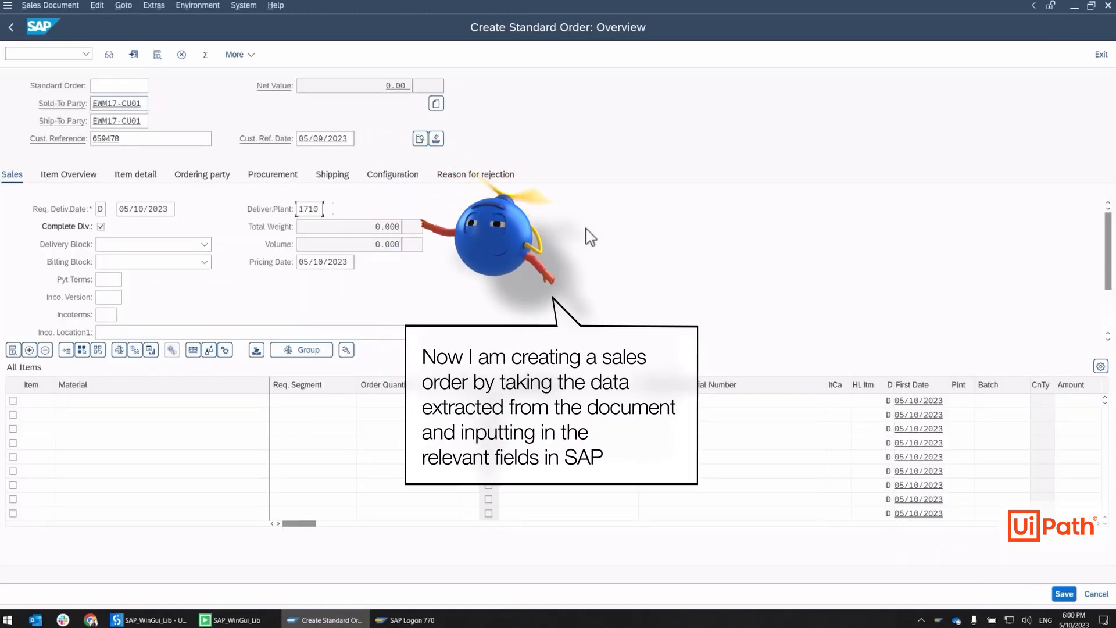
Step: Enter materials TG11 and TG12 from the purchase order and confirm the lines
type("TG11")
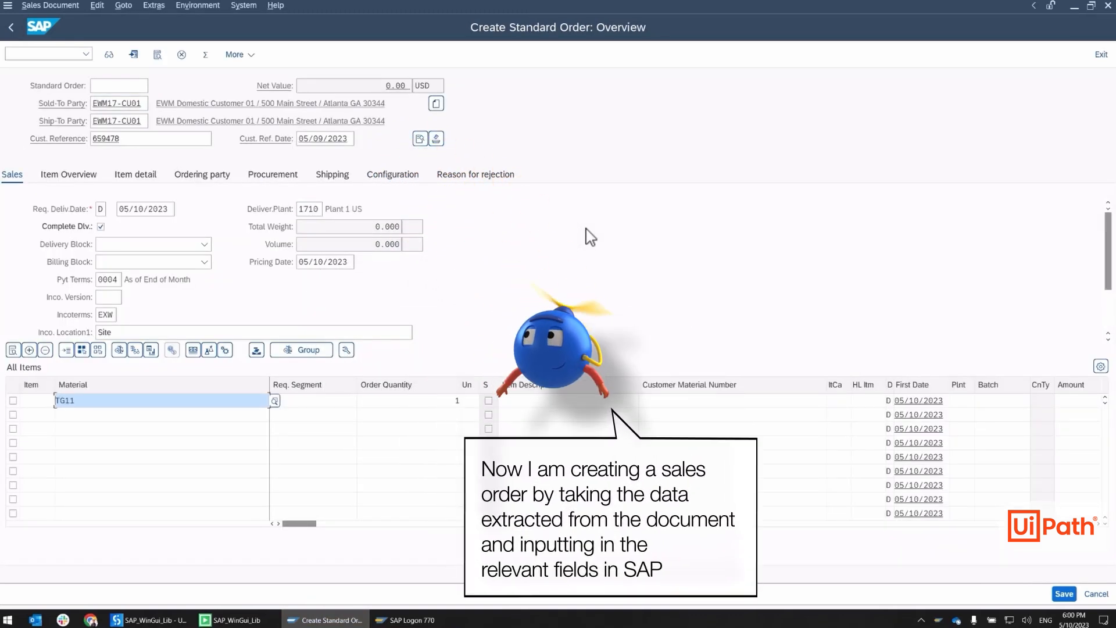
type("TG12")
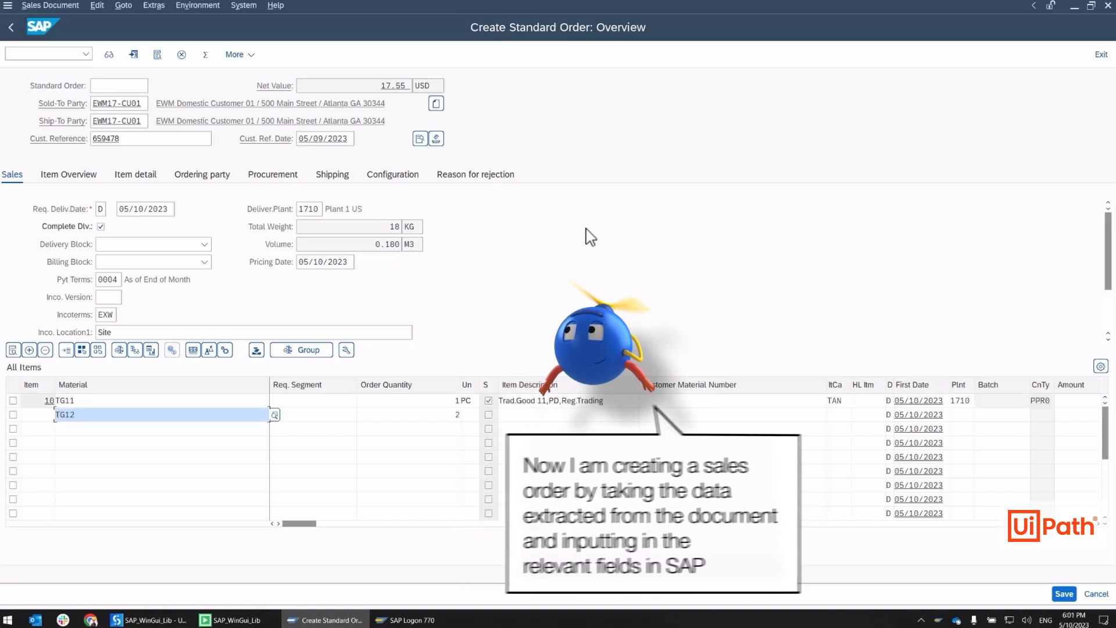
left_click(1062, 593)
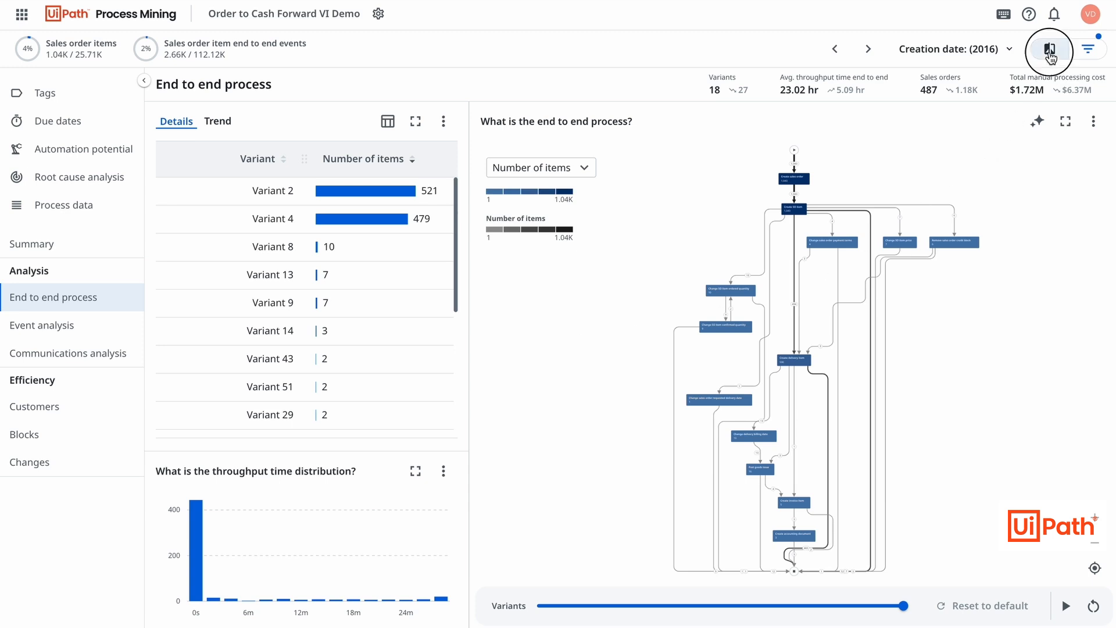
Step: Add 2015 as Scenario B against 2016 and reduce the graph to the more frequent variants
left_click(1047, 49)
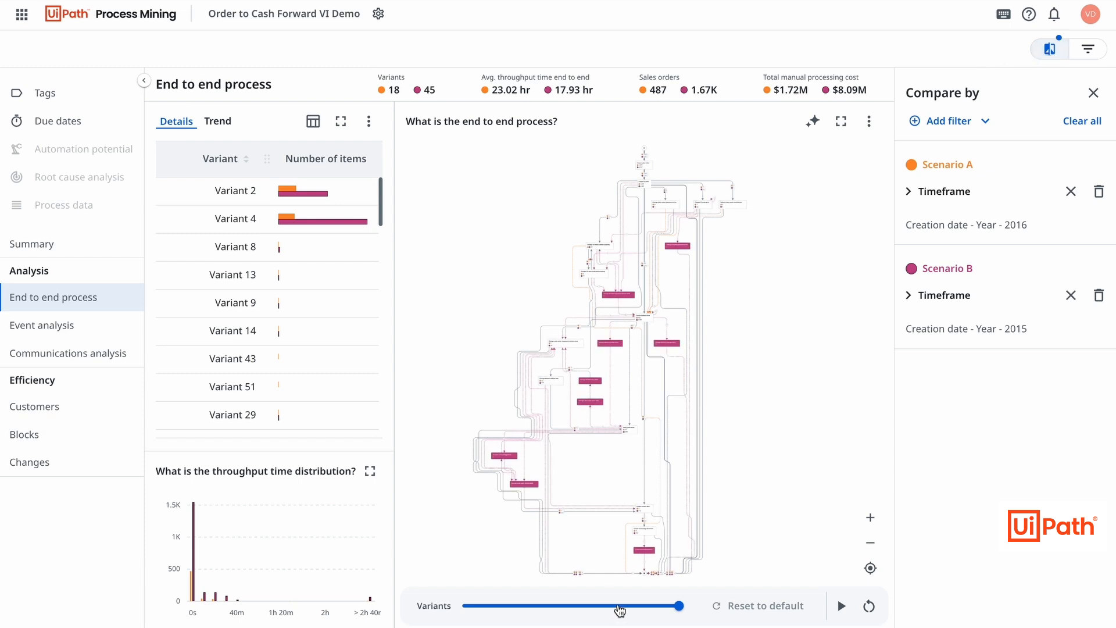
left_click_drag(681, 606, 620, 605)
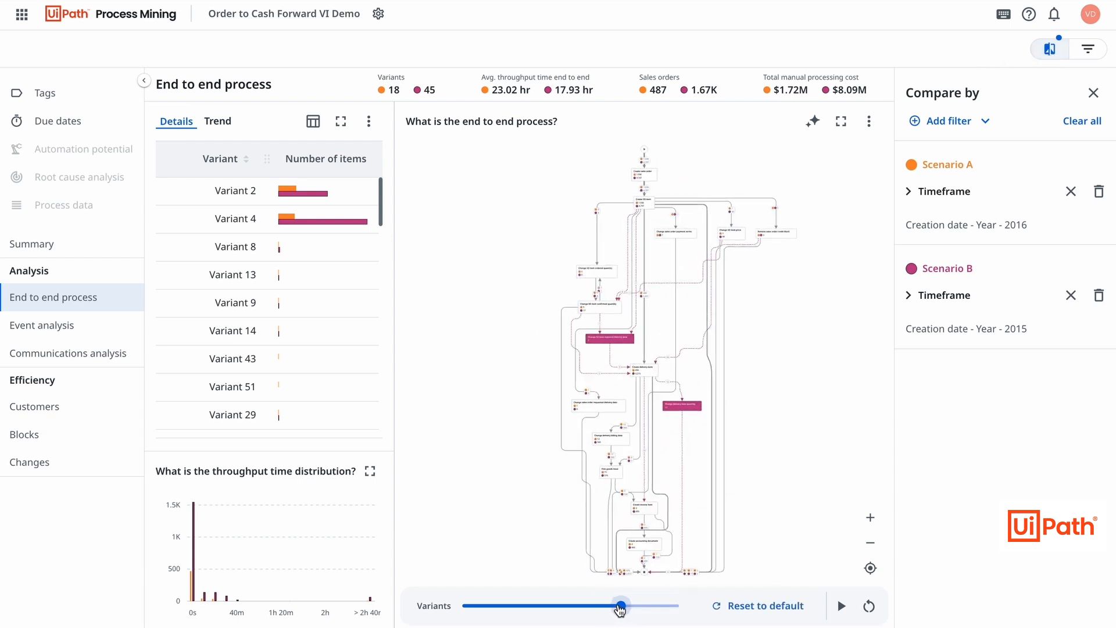
left_click_drag(620, 606, 604, 606)
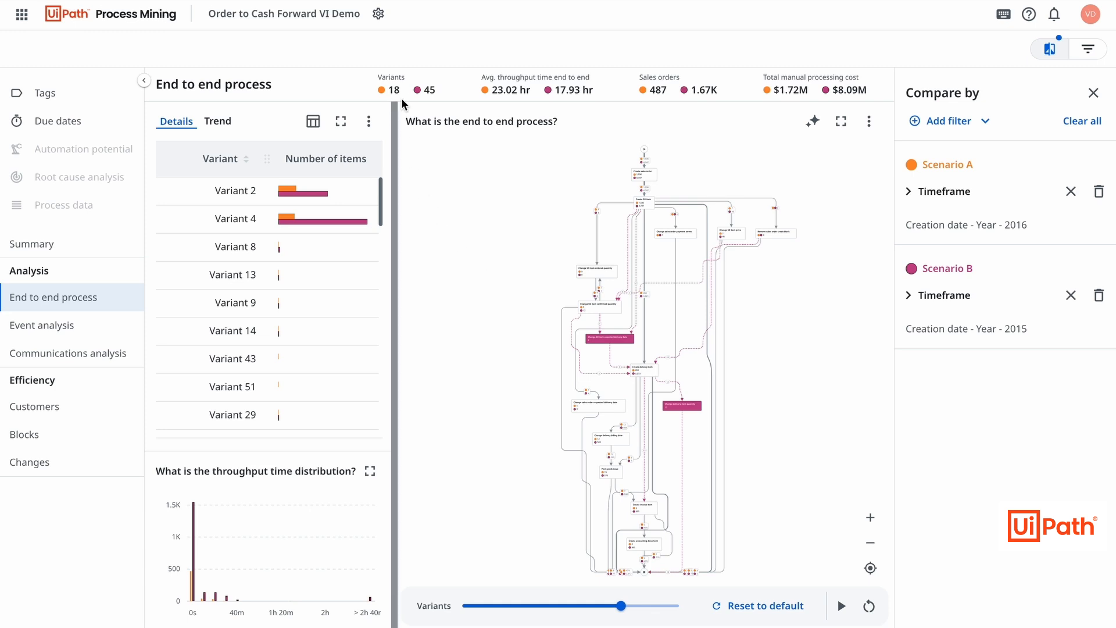
mouse_move(406, 90)
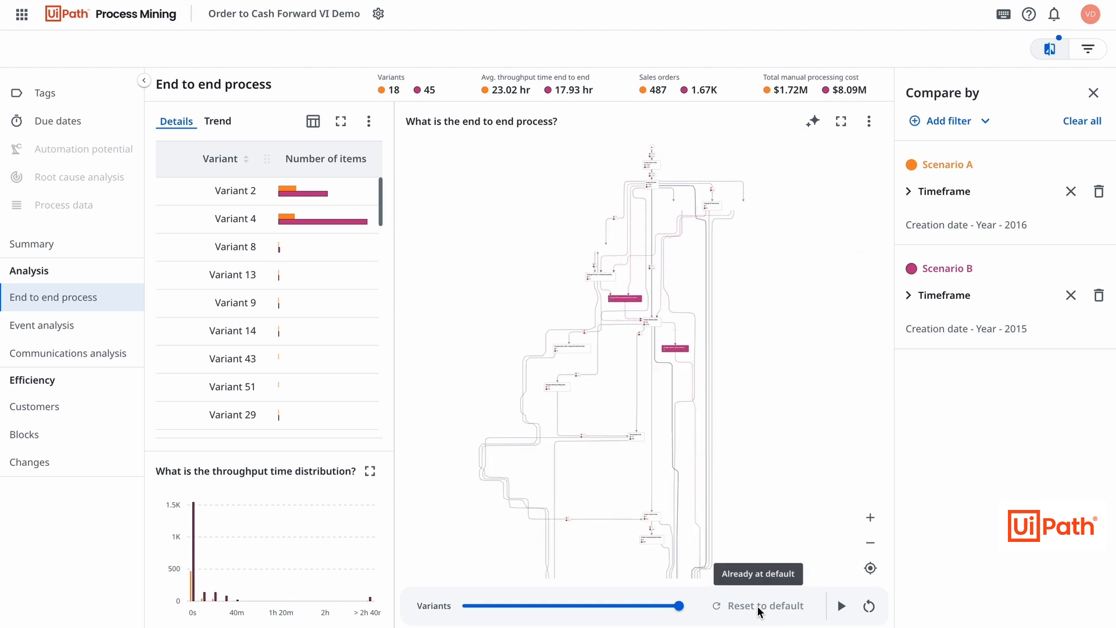
left_click_drag(681, 604, 619, 605)
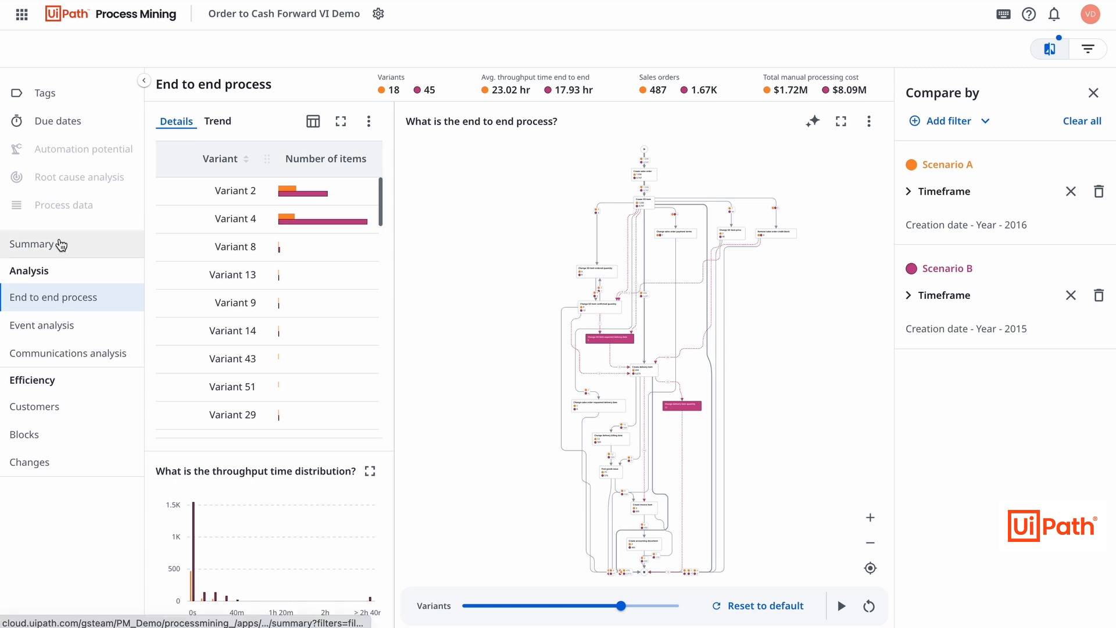
left_click(32, 244)
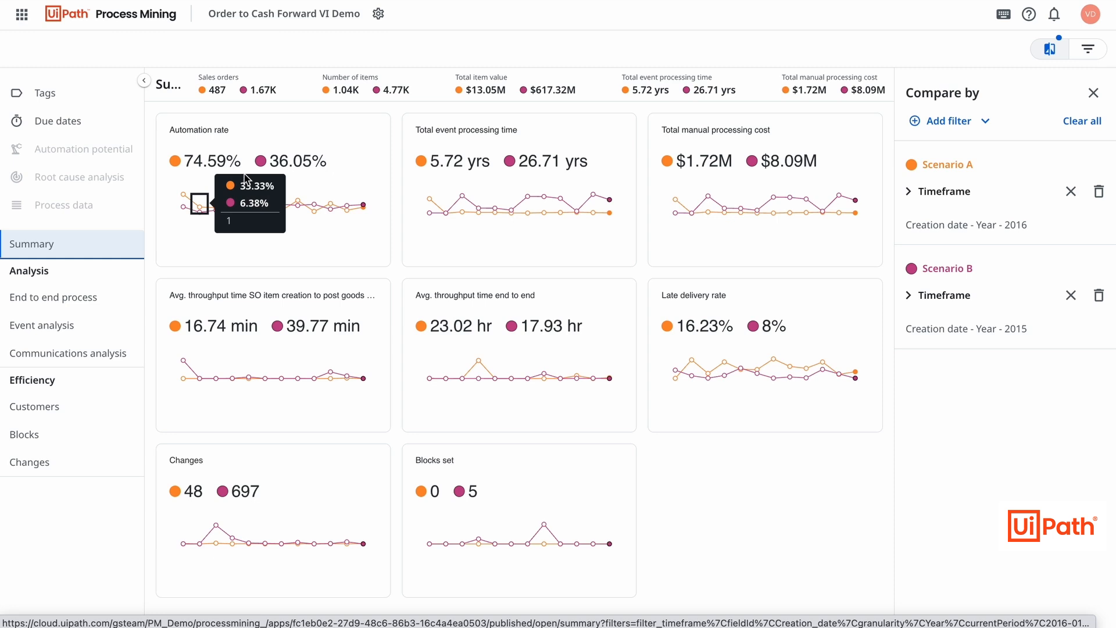
mouse_move(252, 166)
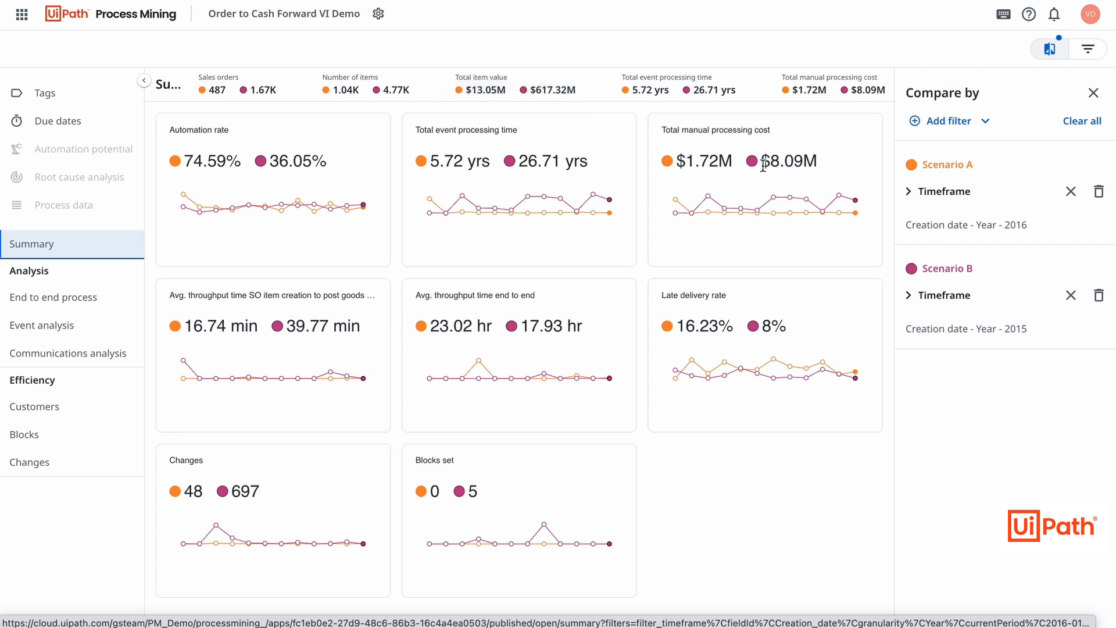
mouse_move(748, 171)
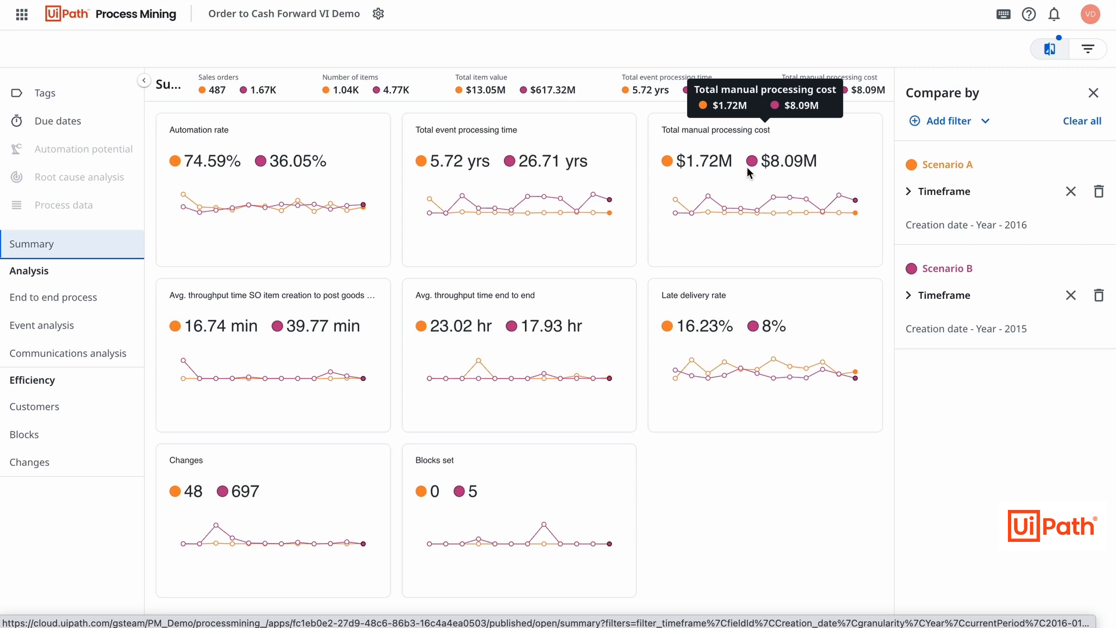
mouse_move(345, 315)
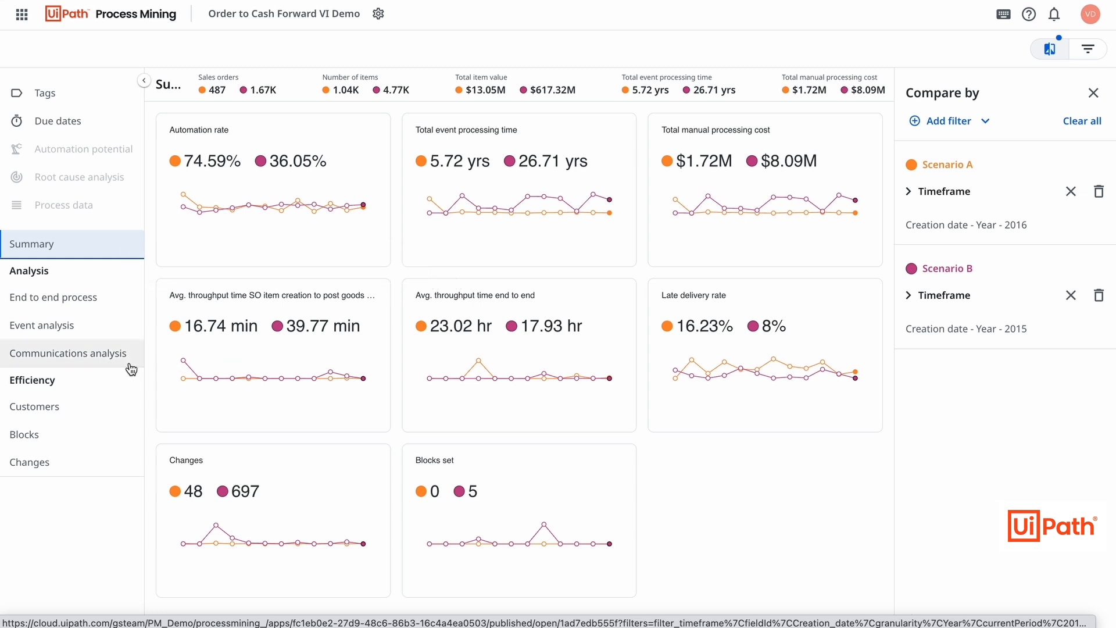
Step: Move from the summary KPIs to the Communications analysis page
left_click(67, 354)
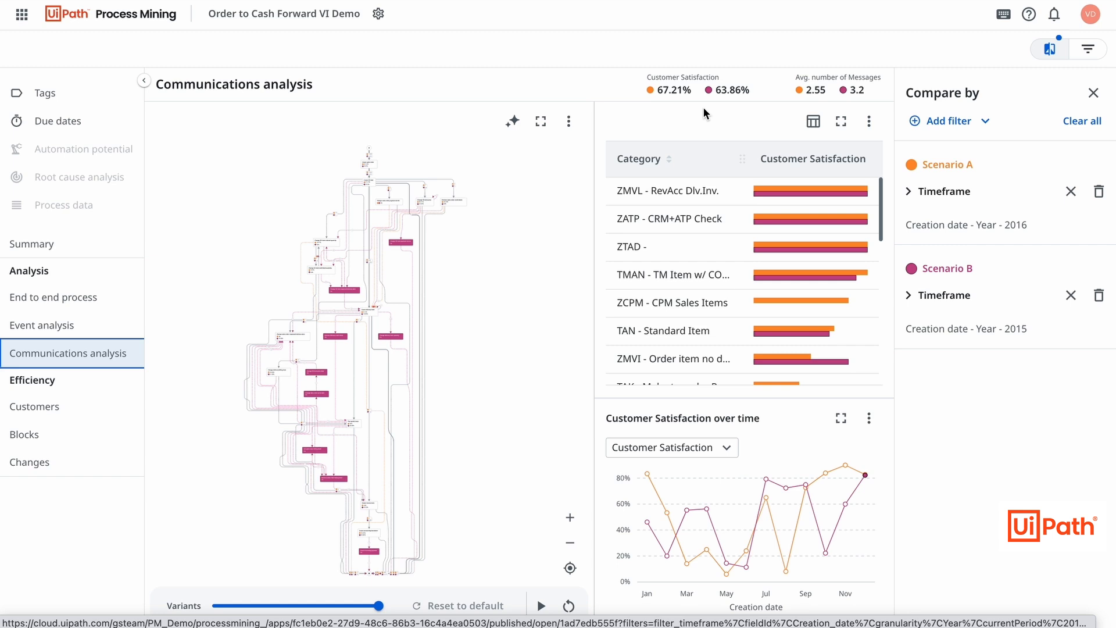
mouse_move(696, 97)
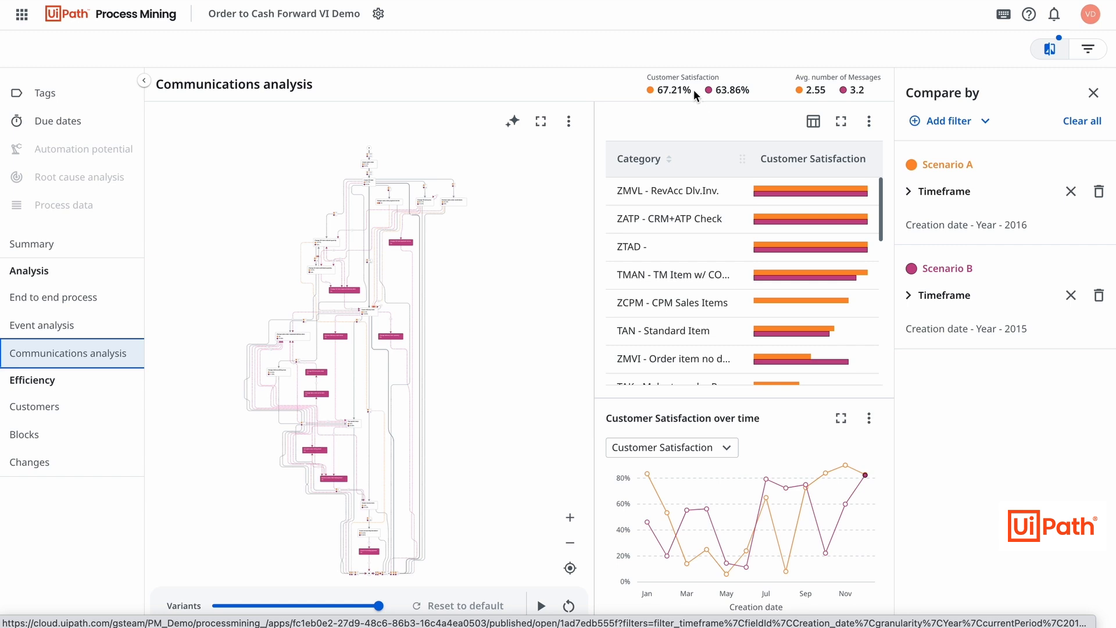
mouse_move(696, 91)
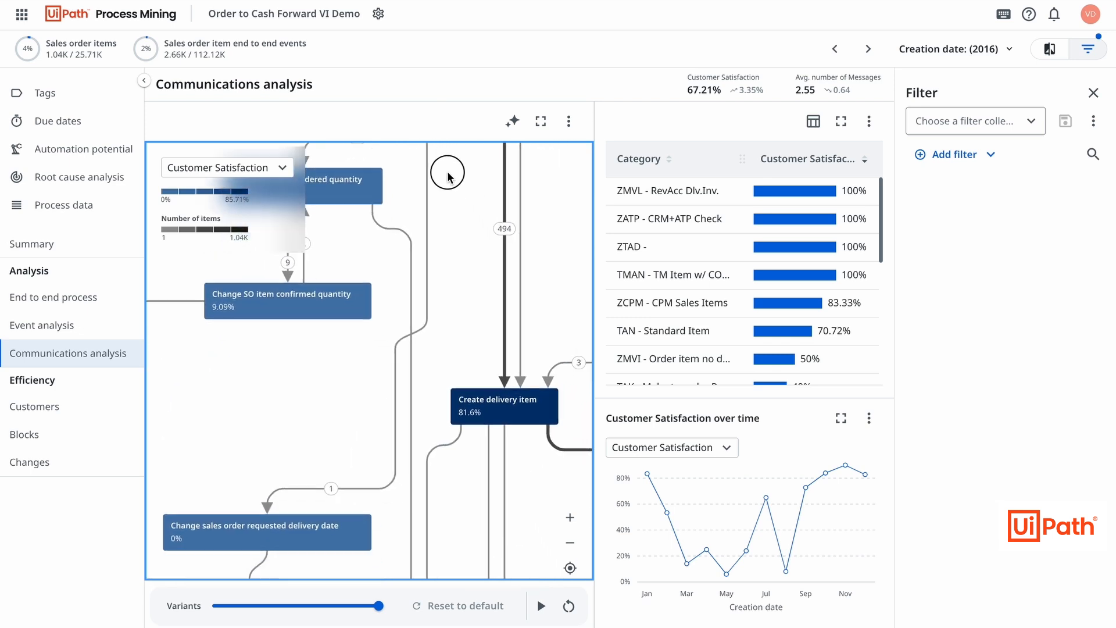
Step: Filter the communications analysis to Late delivery = Yes, dropping satisfaction to 53.57%
left_click(569, 568)
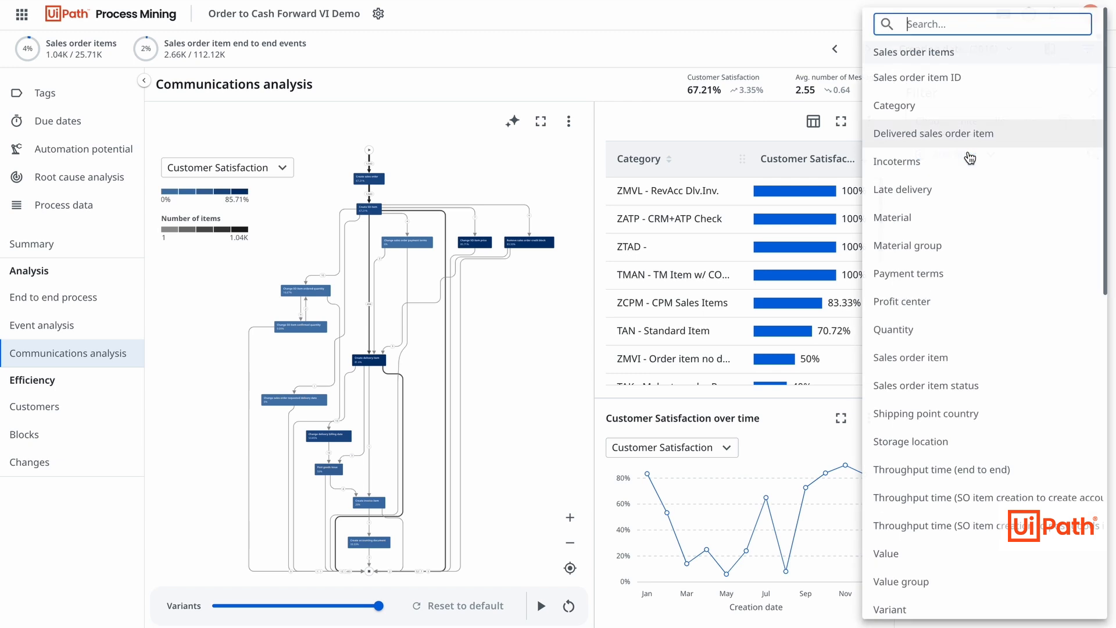
left_click(902, 188)
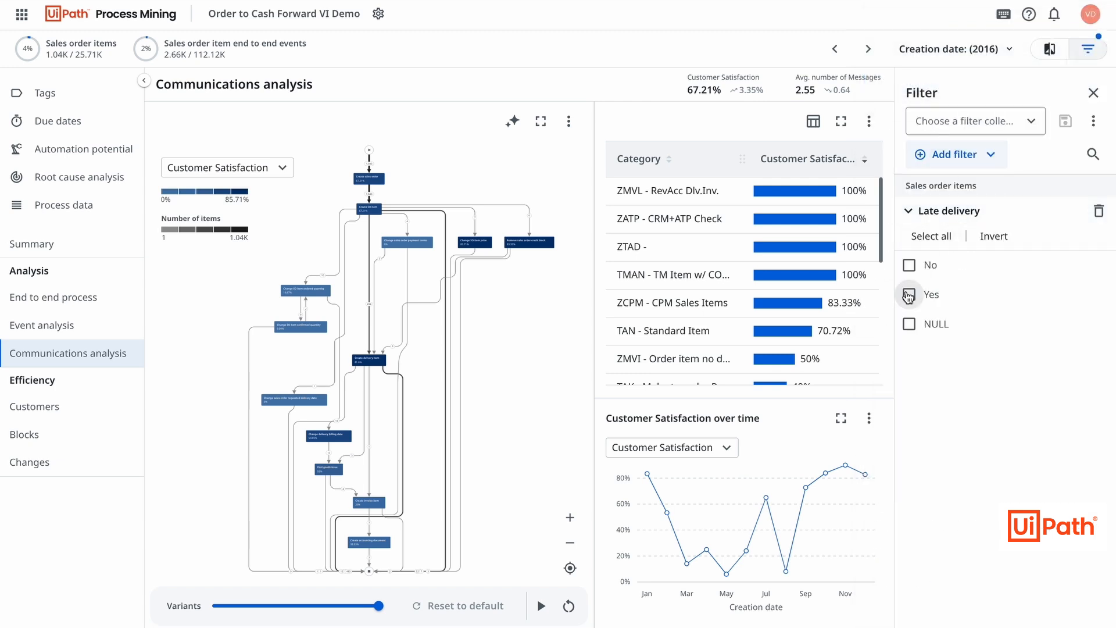
left_click(909, 294)
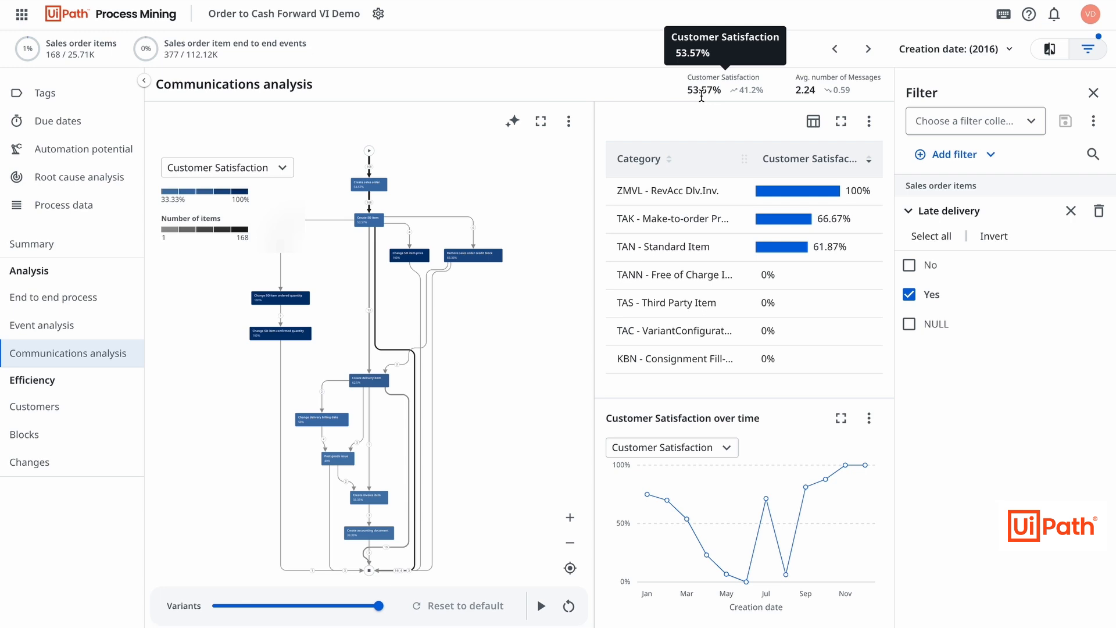
mouse_move(572, 230)
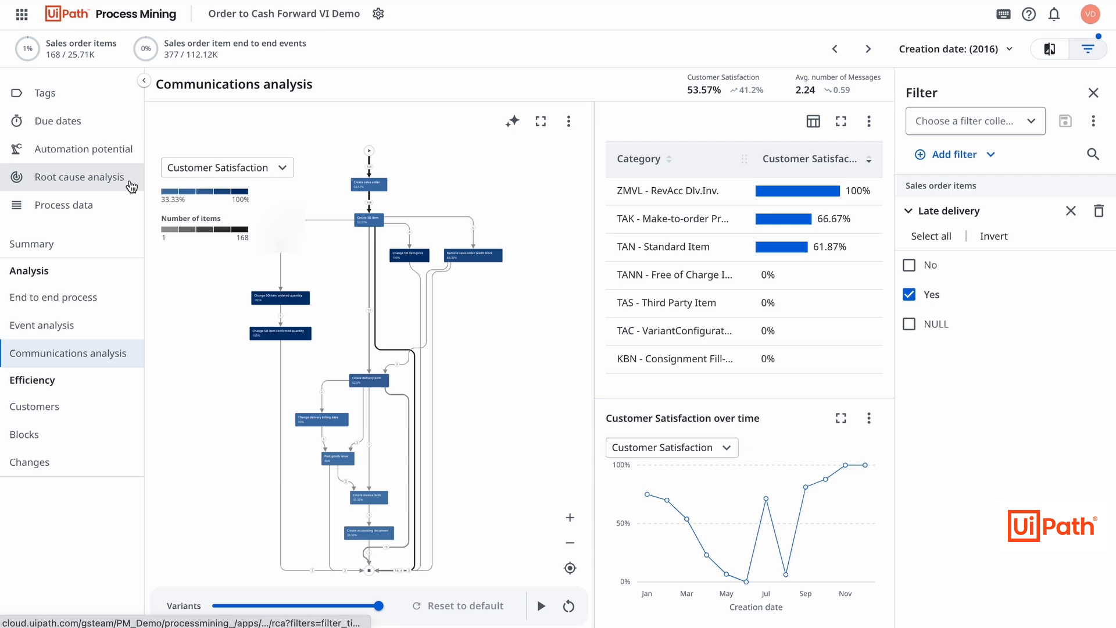
Step: In root cause analysis, limit to the top four countries, keep DE - Germany and break it down by Material group
left_click(81, 177)
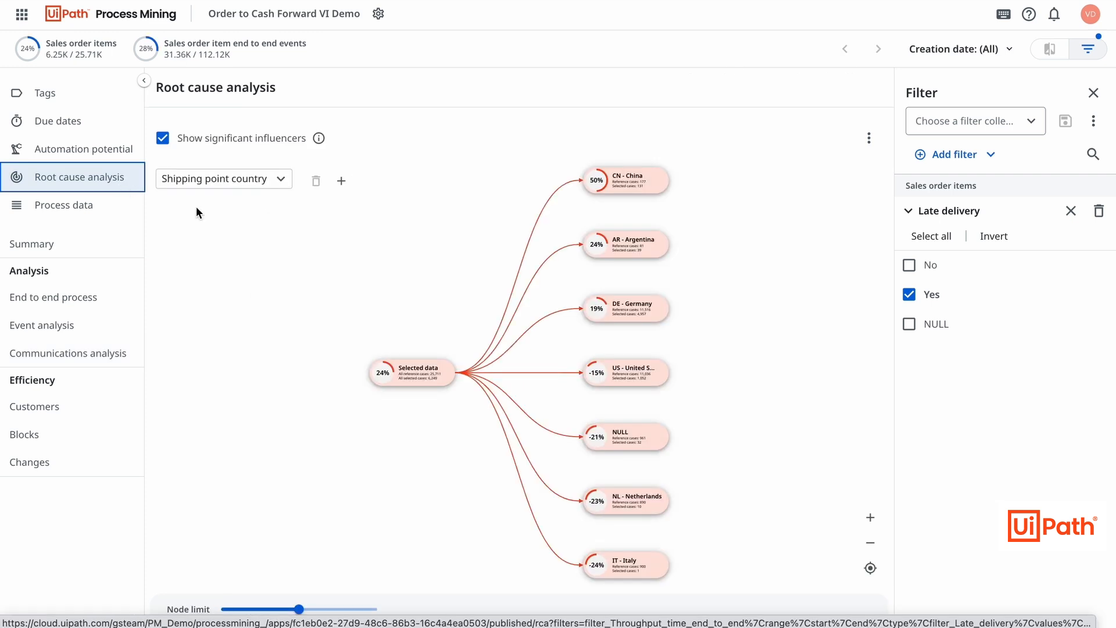
mouse_move(308, 397)
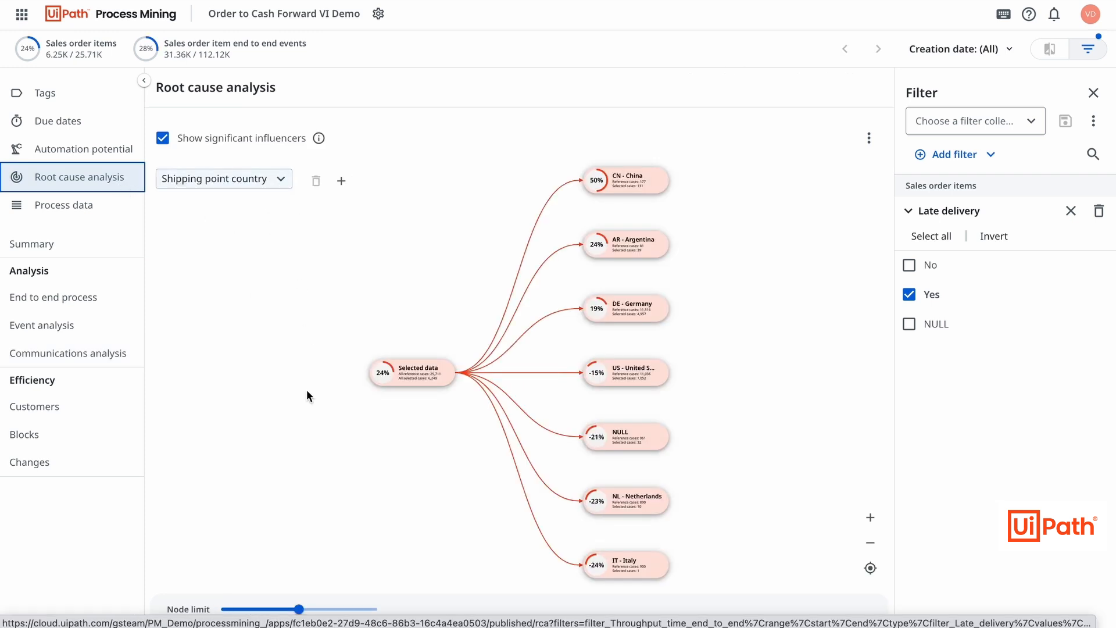
left_click_drag(299, 609, 264, 609)
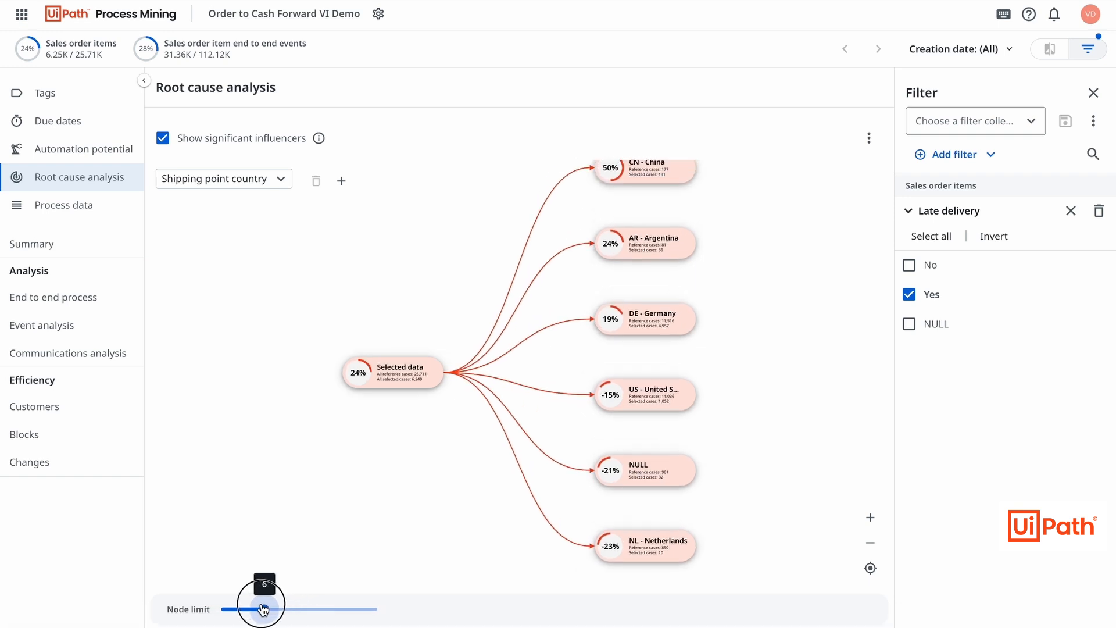
left_click_drag(264, 608, 245, 608)
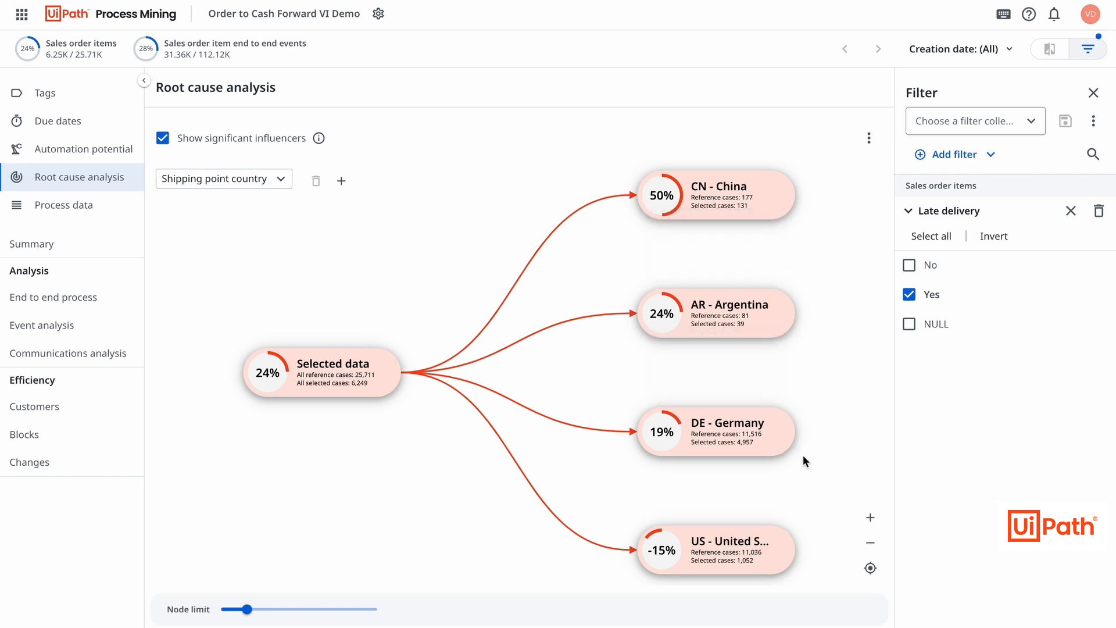
mouse_move(744, 439)
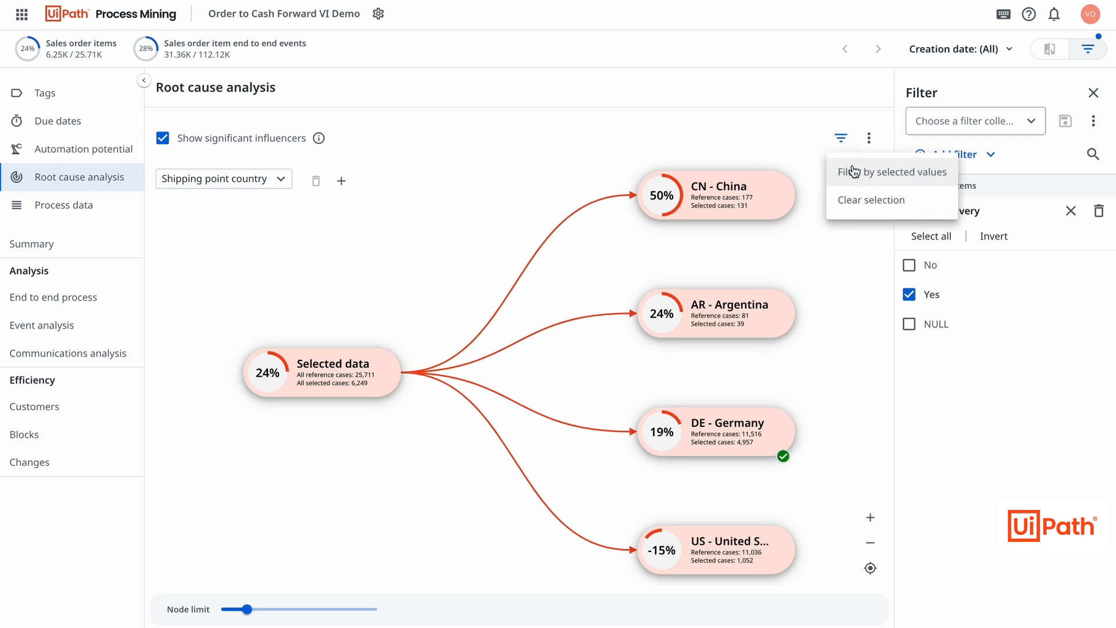
left_click(892, 172)
type("grou")
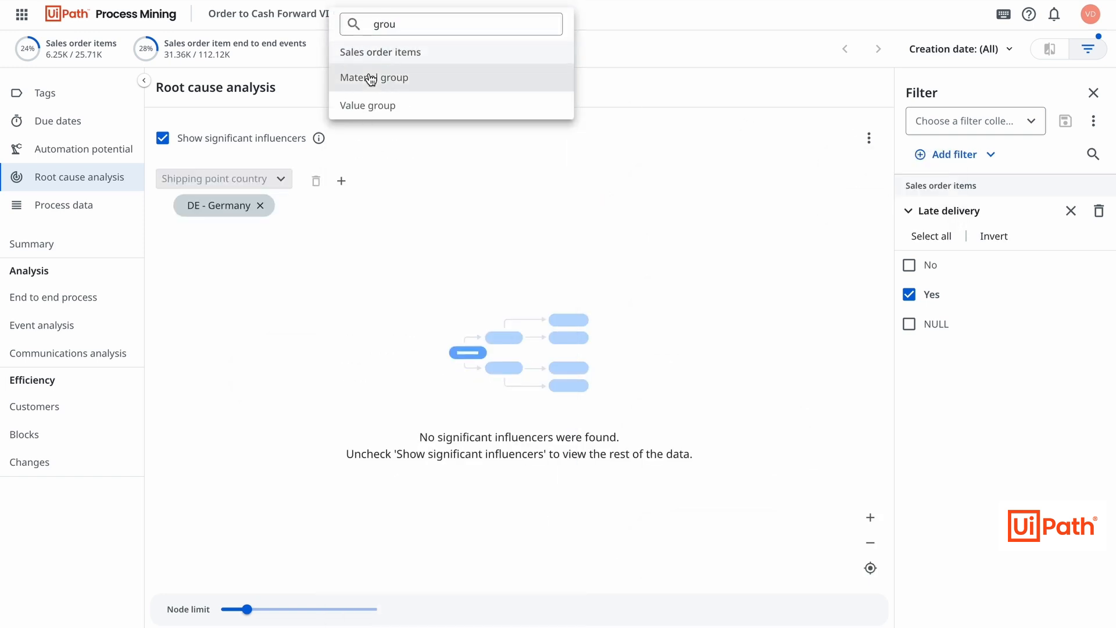
left_click(373, 76)
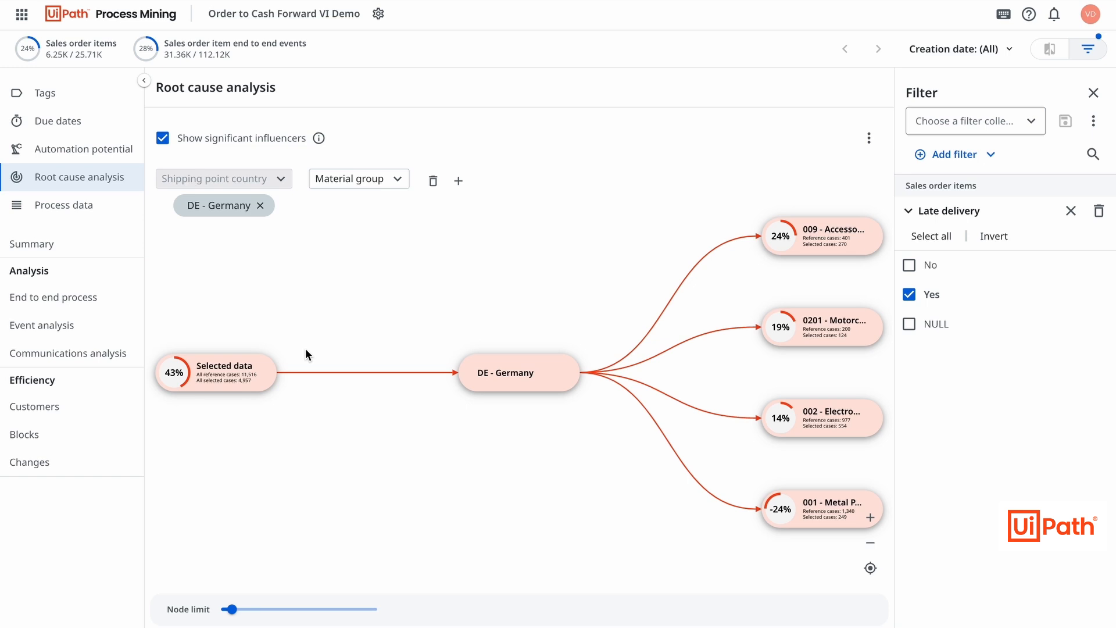
mouse_move(864, 332)
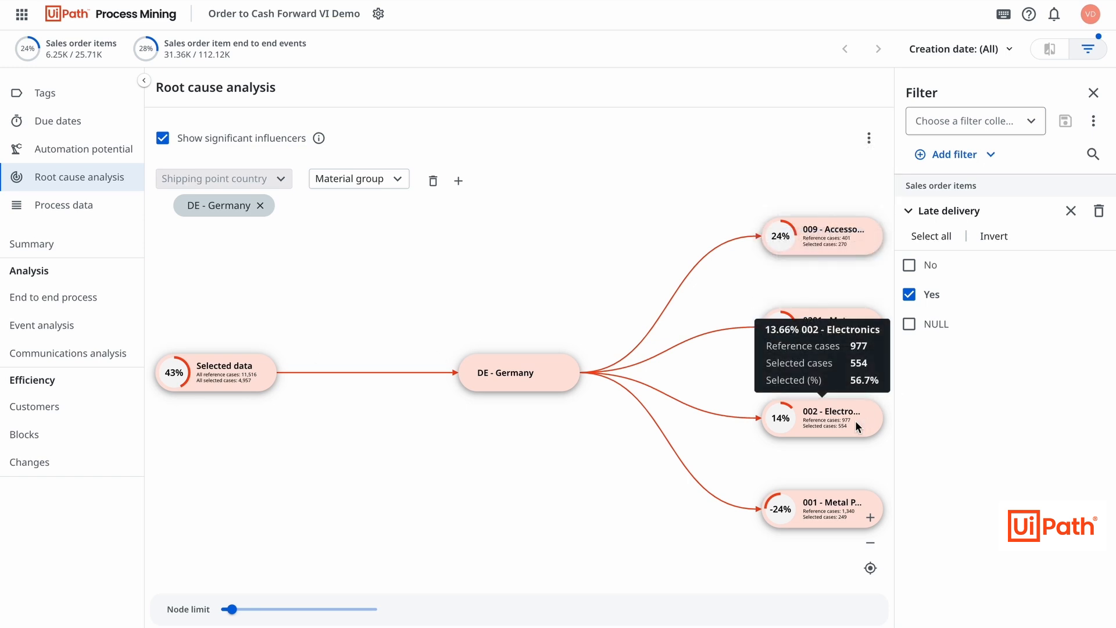
Step: Trigger an automation sending the 948 Germany late-delivery cases to the Late Deliveries queue
left_click(867, 137)
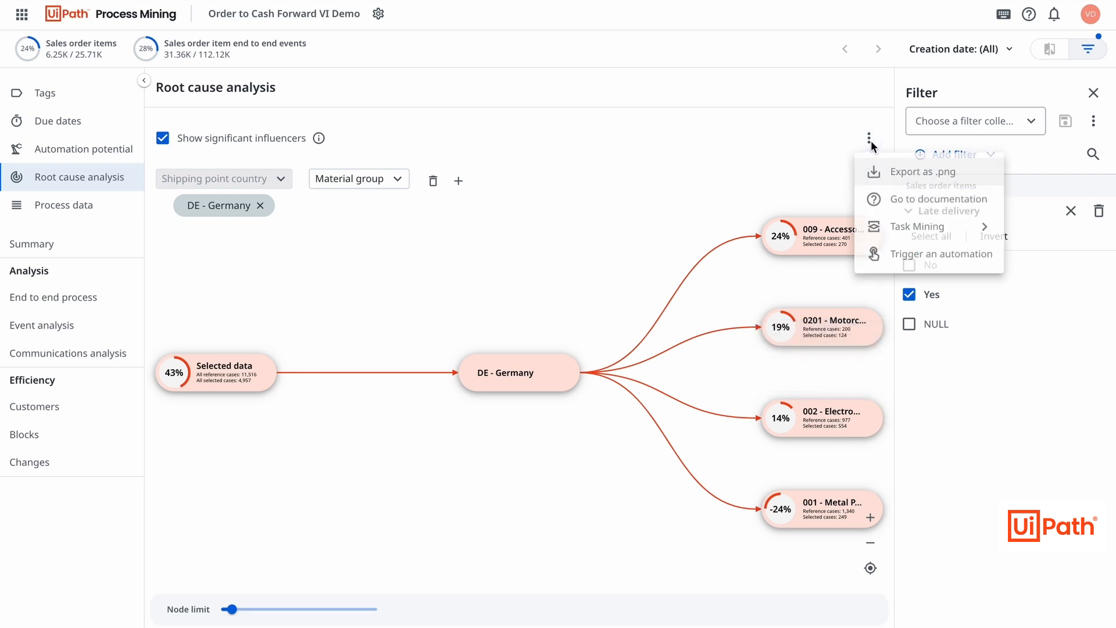
left_click(941, 256)
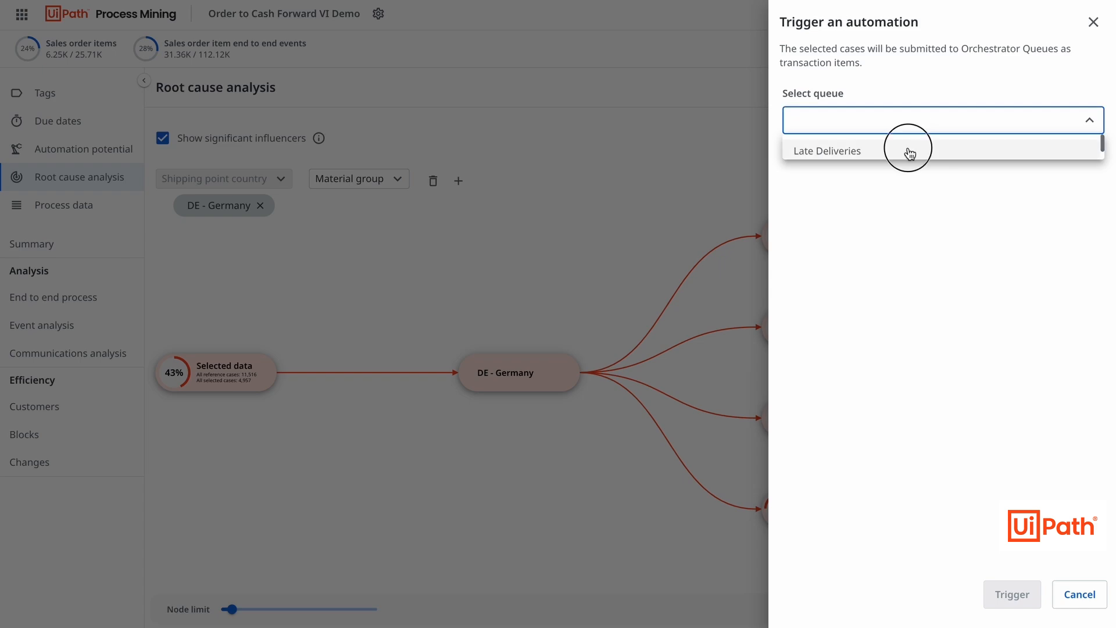
left_click(826, 150)
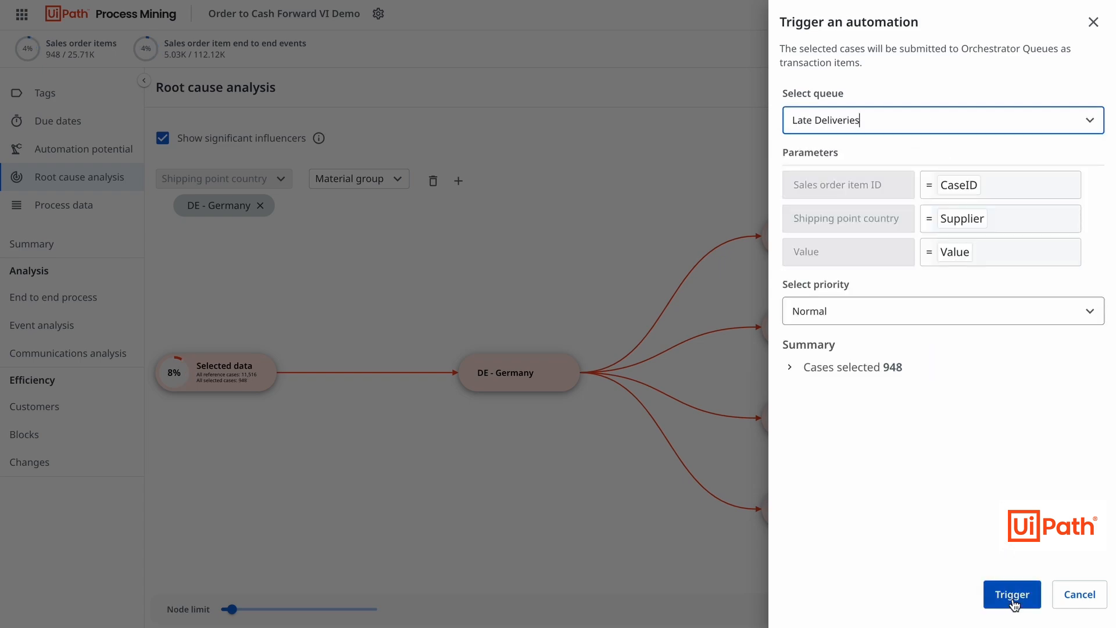
left_click(1011, 594)
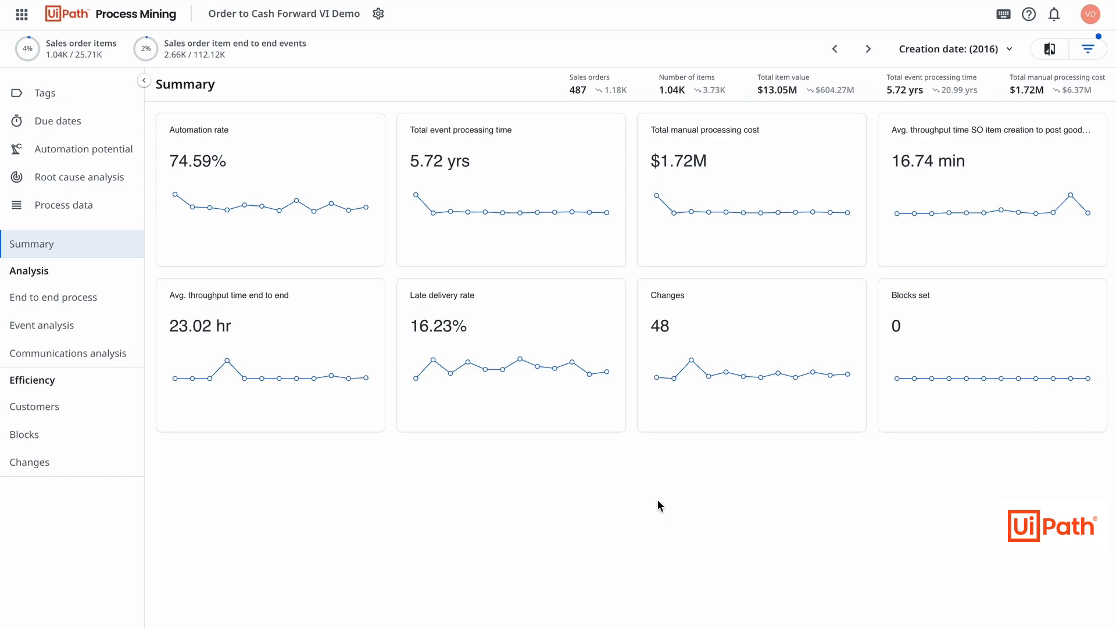
Step: Switch to Task Mining and create a Workforce Intelligence project named 'New pr'
left_click(21, 14)
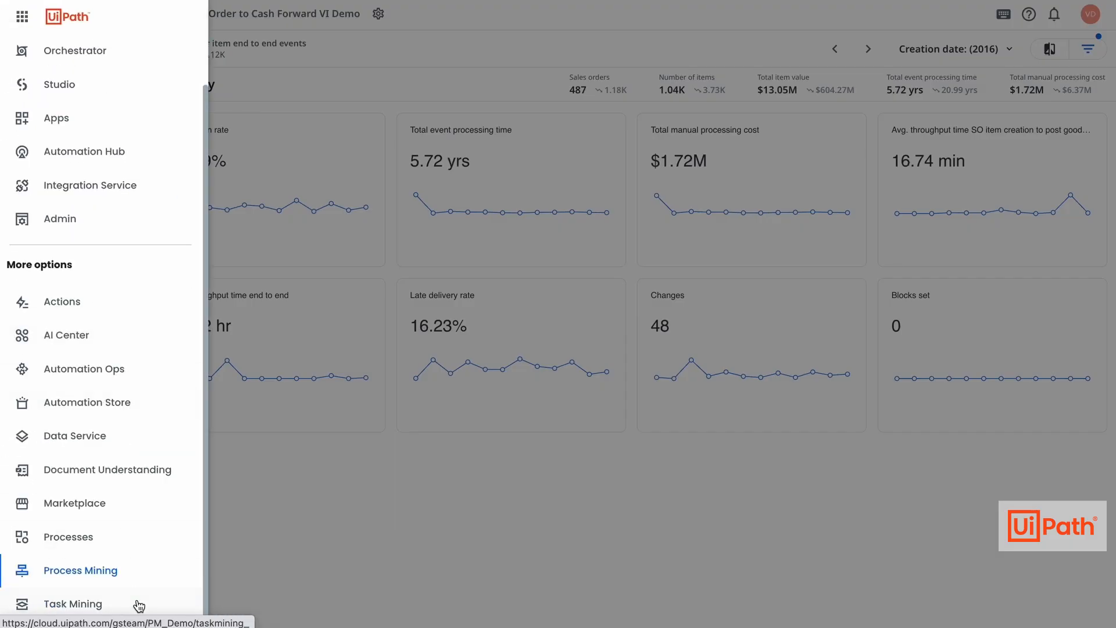
left_click(72, 604)
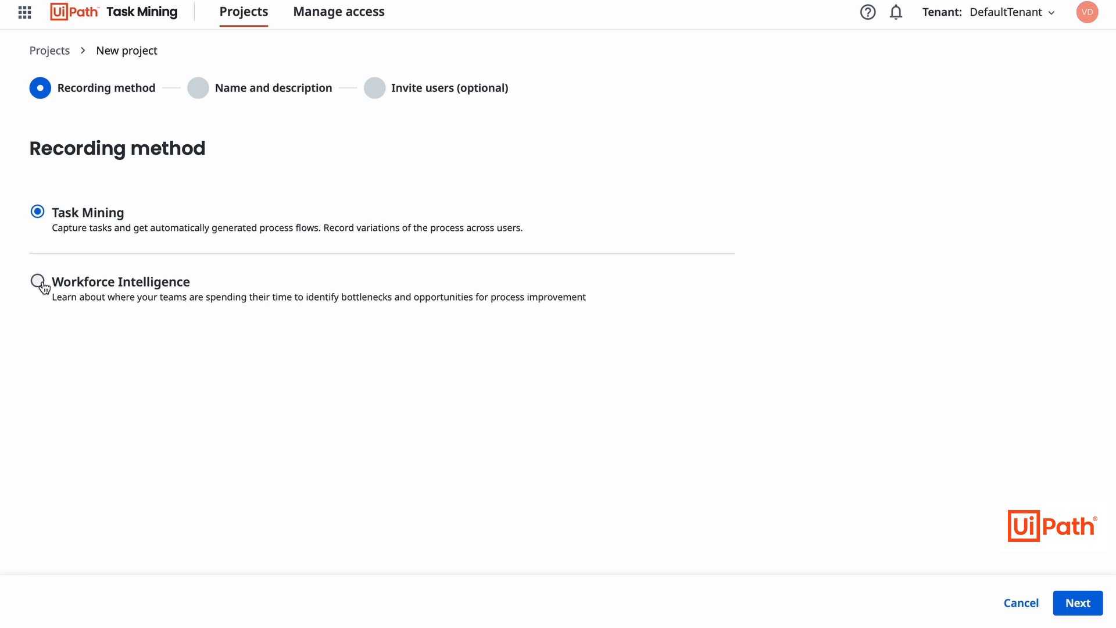
left_click(1076, 602)
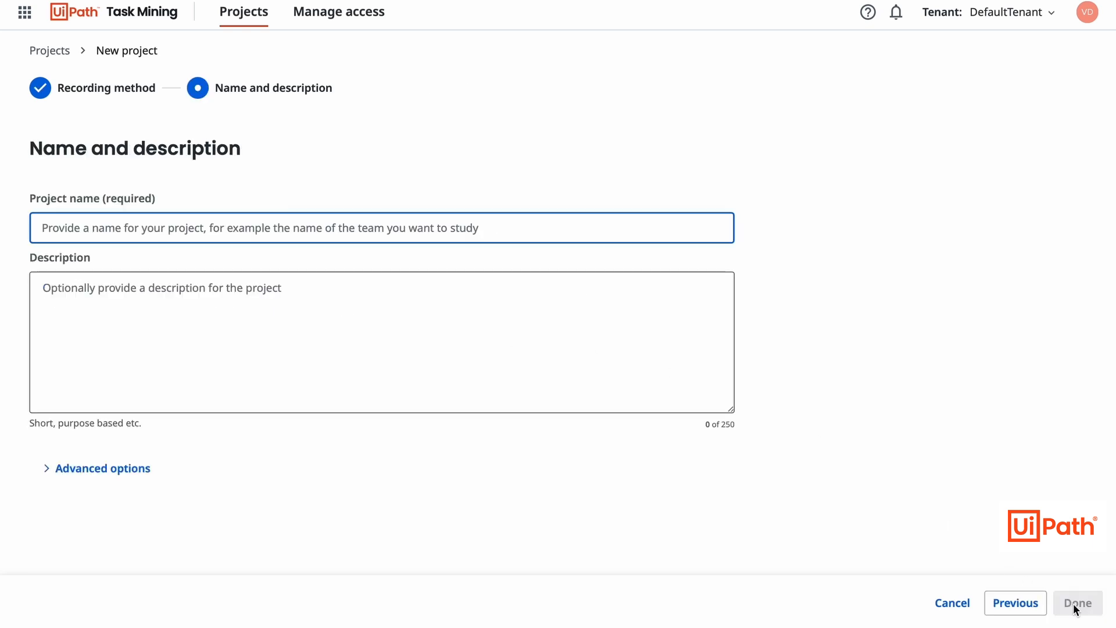
type("New project")
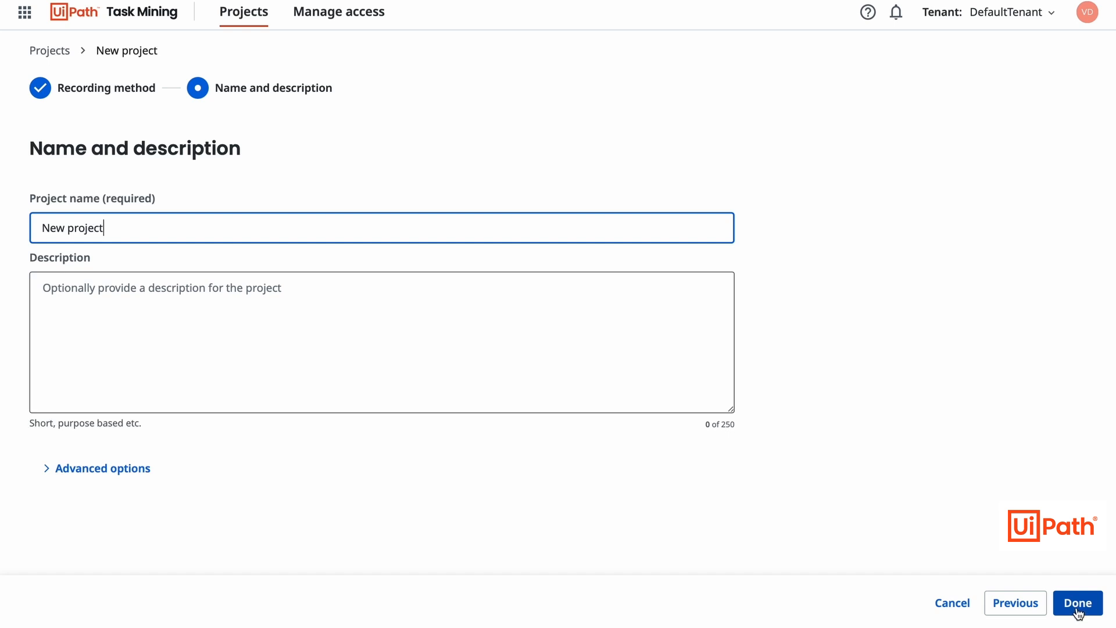
left_click(1077, 603)
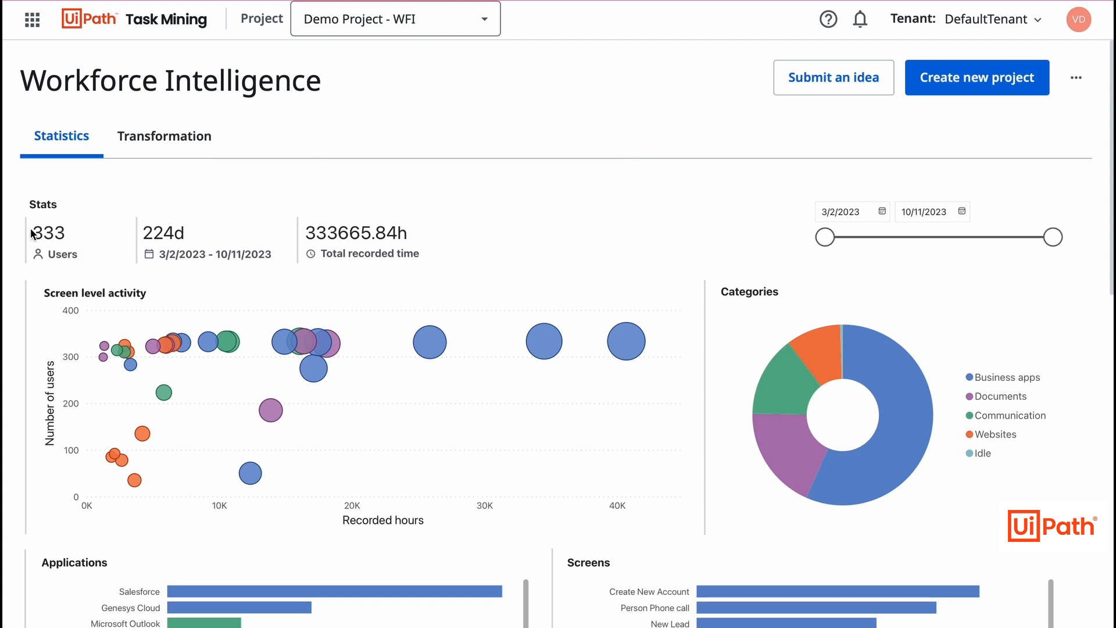
mouse_move(709, 271)
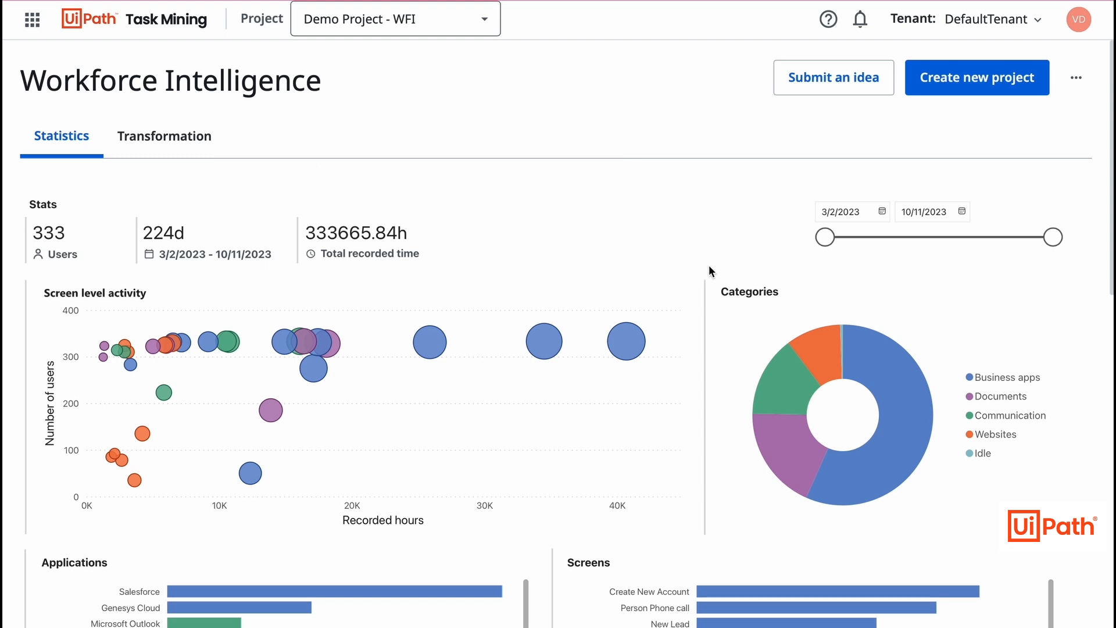
Step: Scroll to the Marketplace recommendations and try the Lead-to-Order App Template for Salesforce
scroll("down", 3)
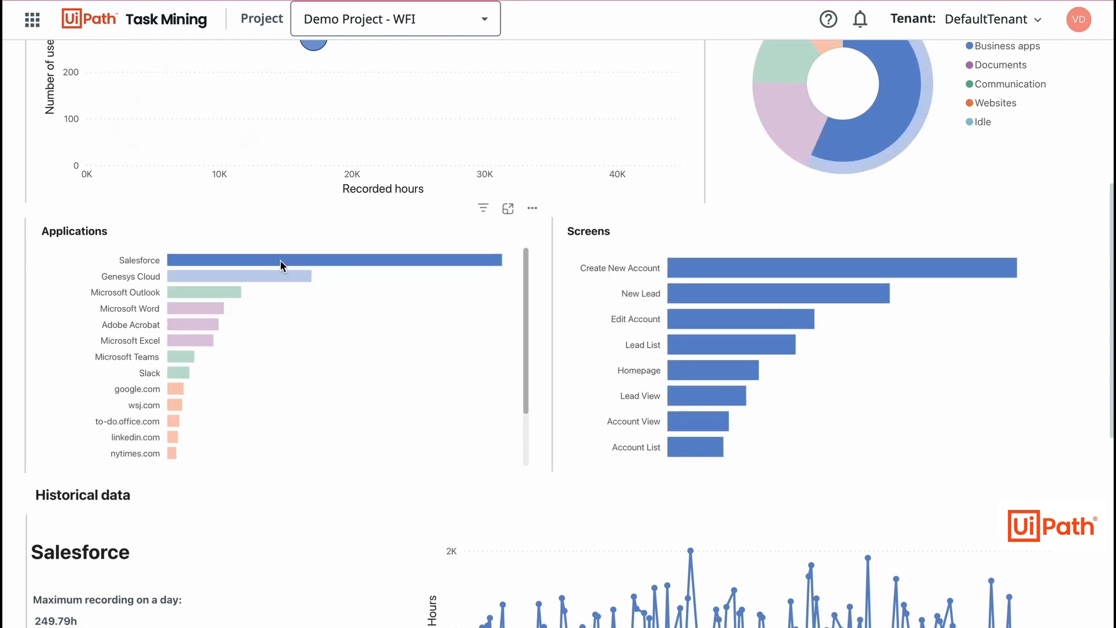
mouse_move(787, 275)
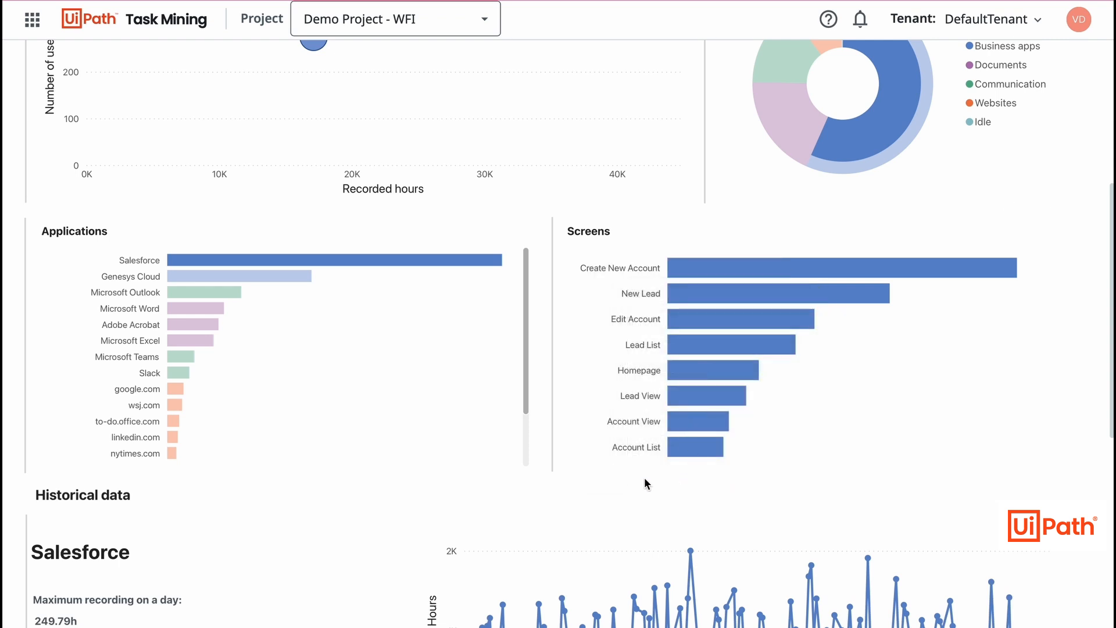
scroll("down", 3)
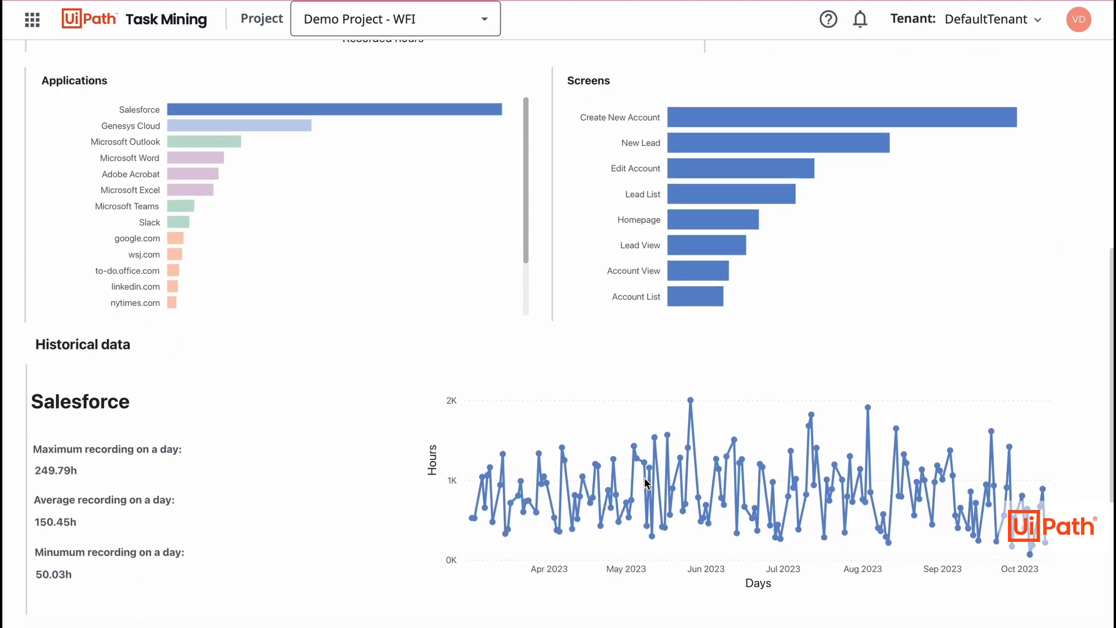
scroll("down", 3)
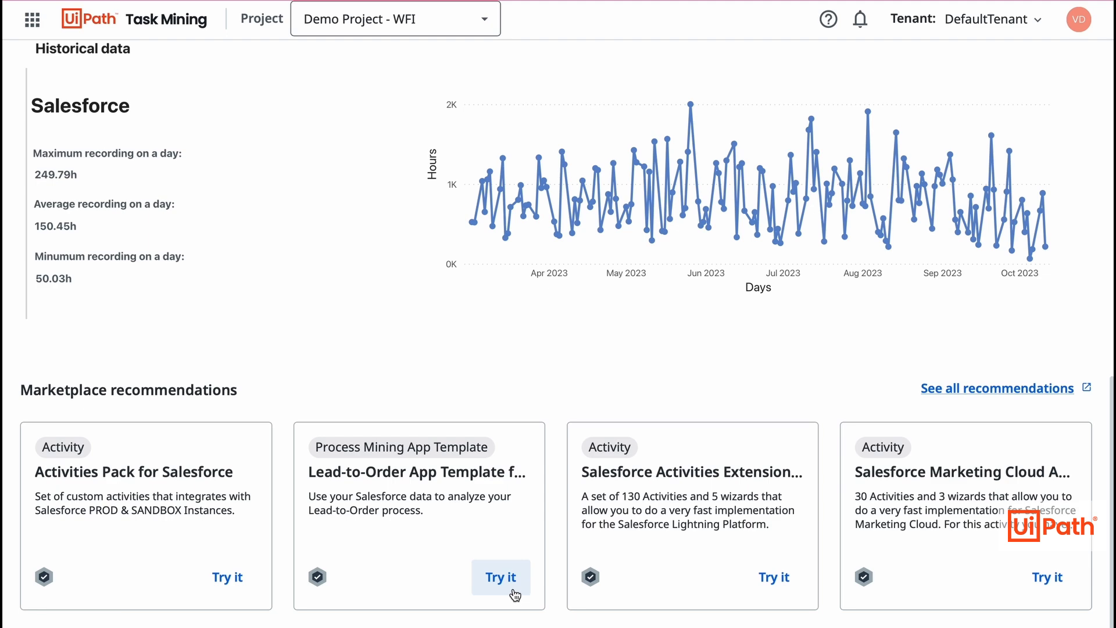
left_click(500, 577)
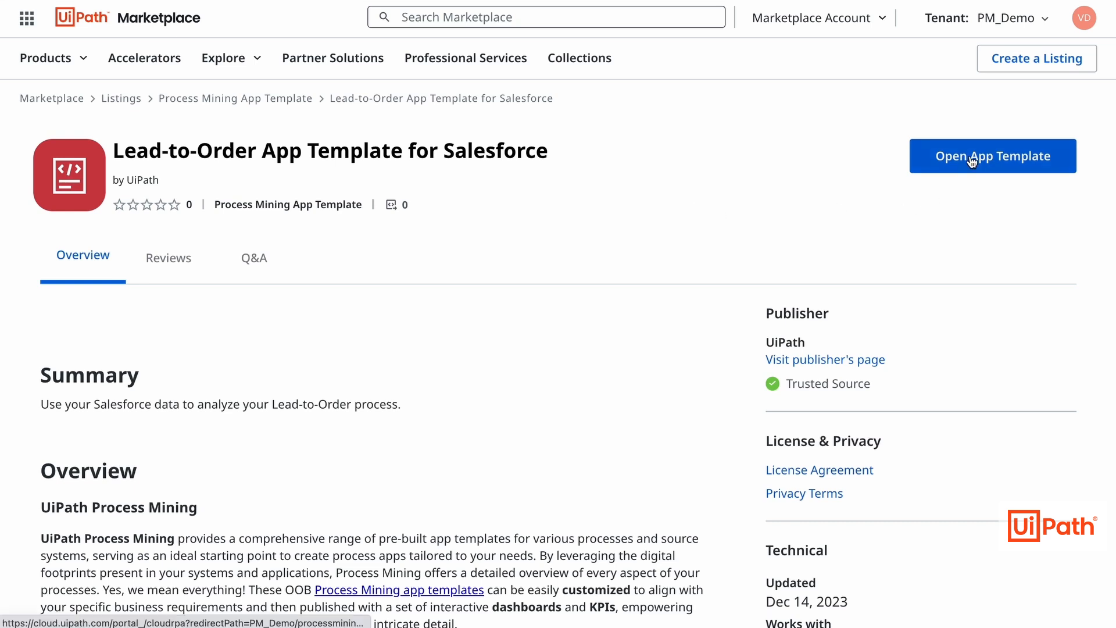
Step: Start a process app from the template, accepting the name and the directly-follows model
left_click(992, 156)
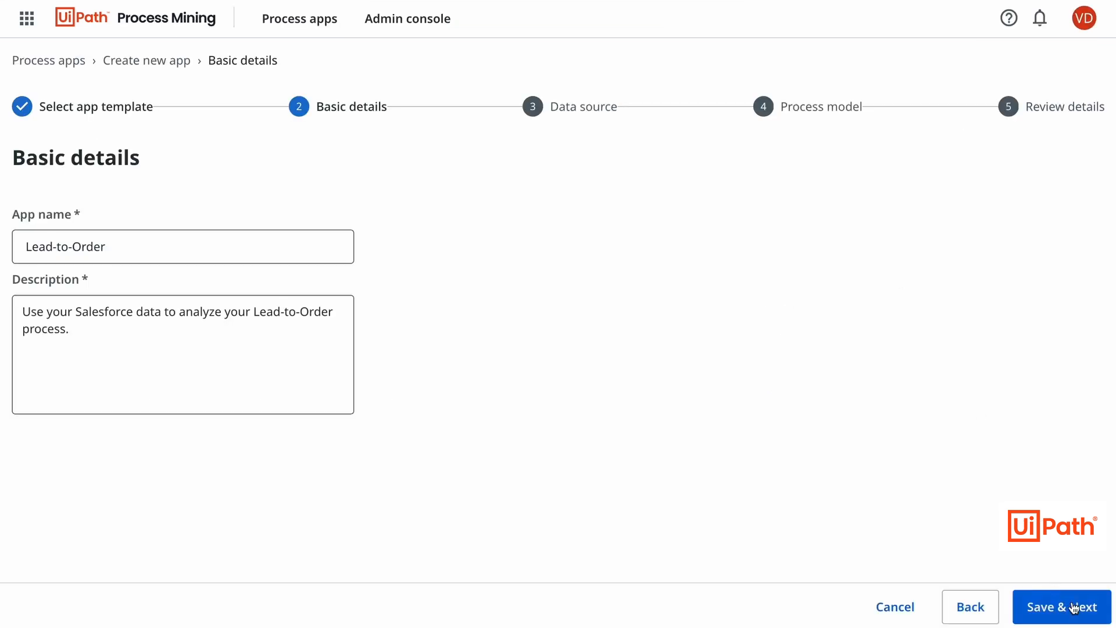
left_click(1060, 607)
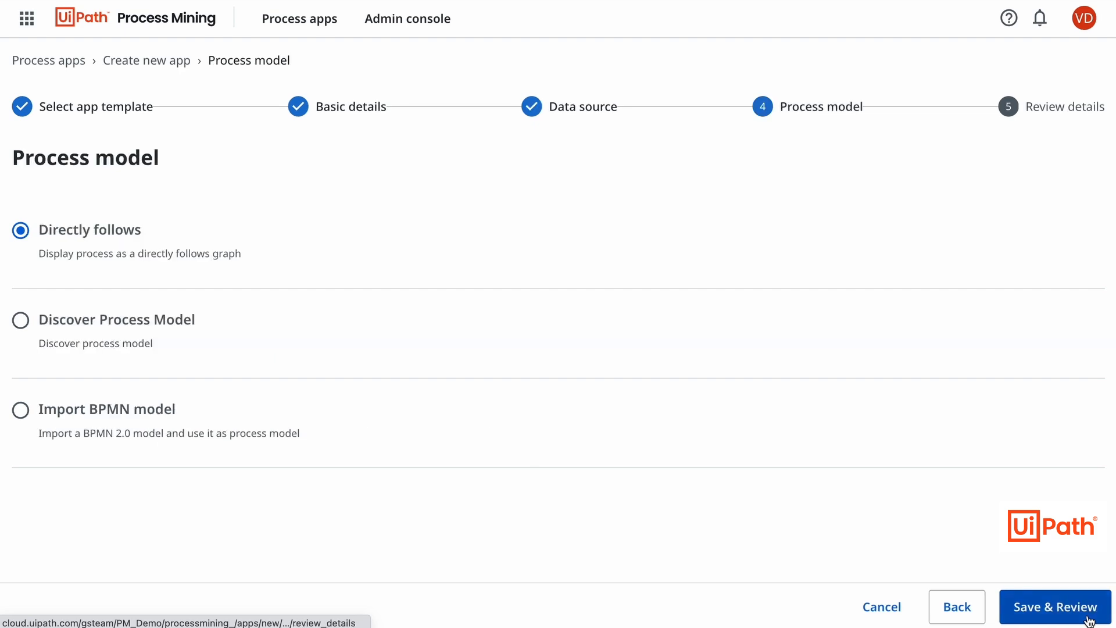
left_click(1054, 607)
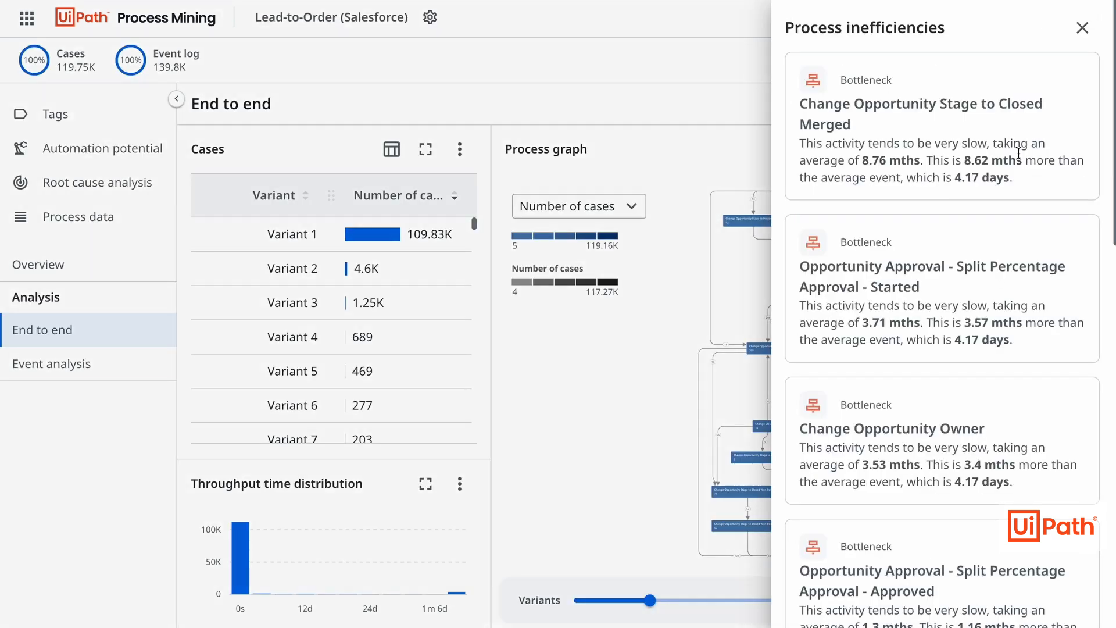
scroll("down", 3)
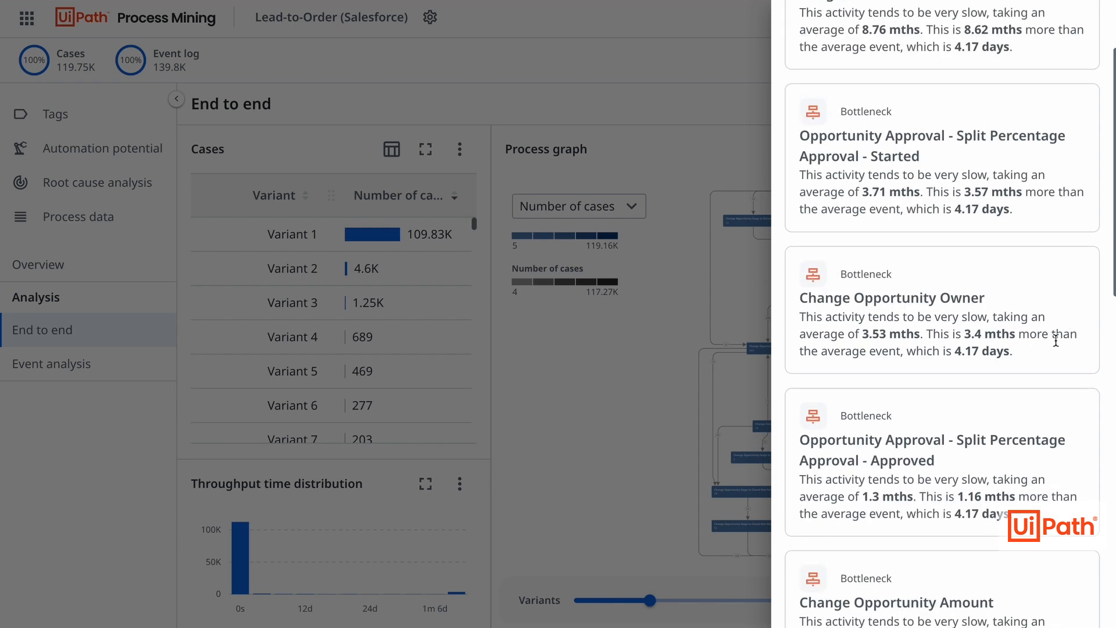
scroll("down", 3)
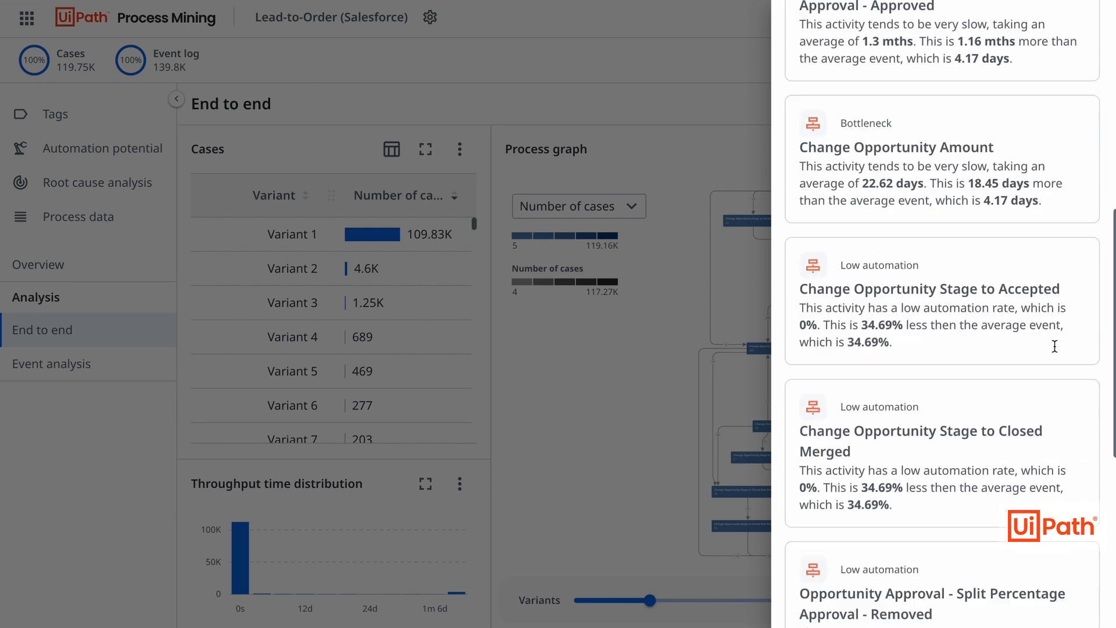